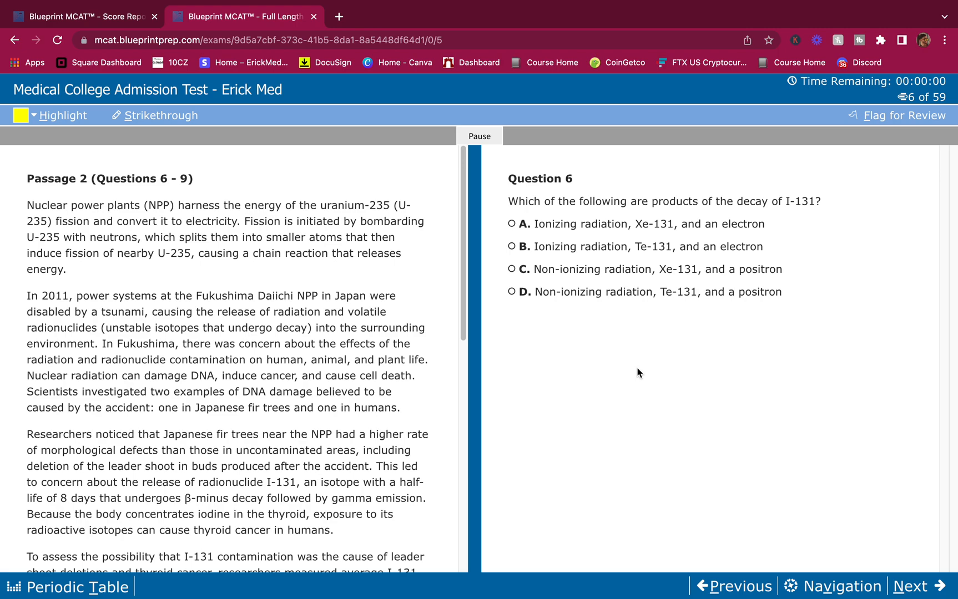
pyautogui.moveTo(177, 389)
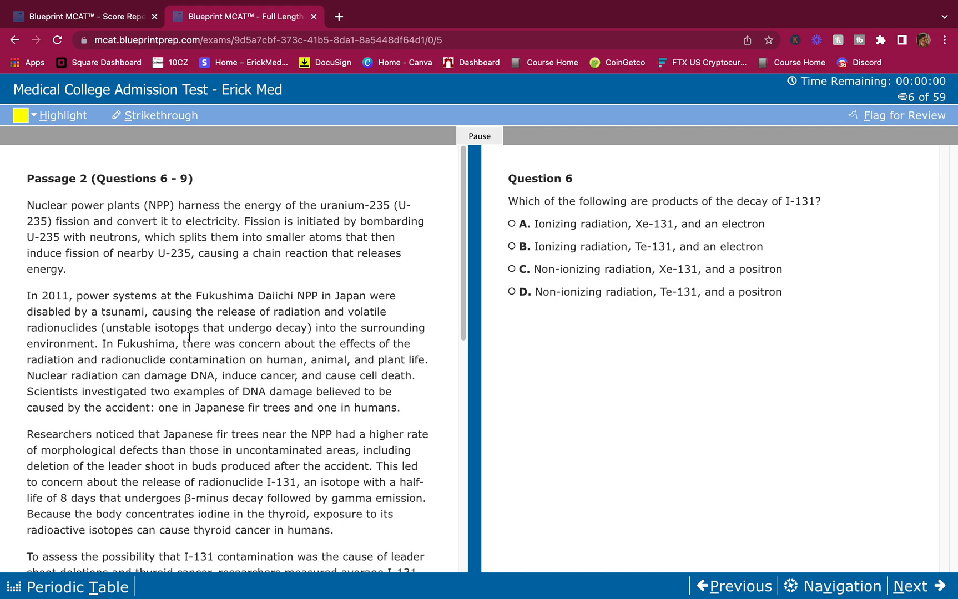
pyautogui.moveTo(257, 382)
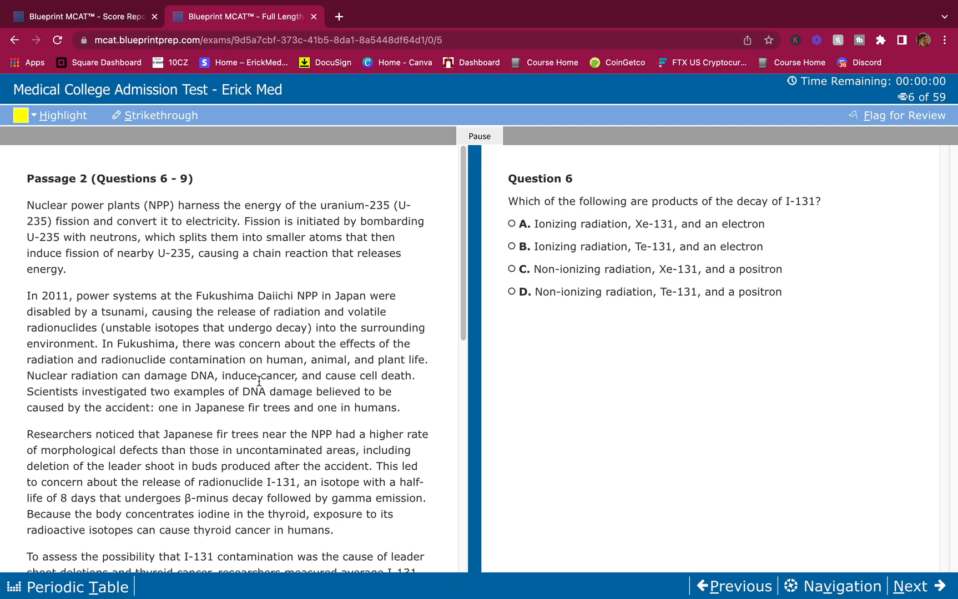
pyautogui.moveTo(247, 405)
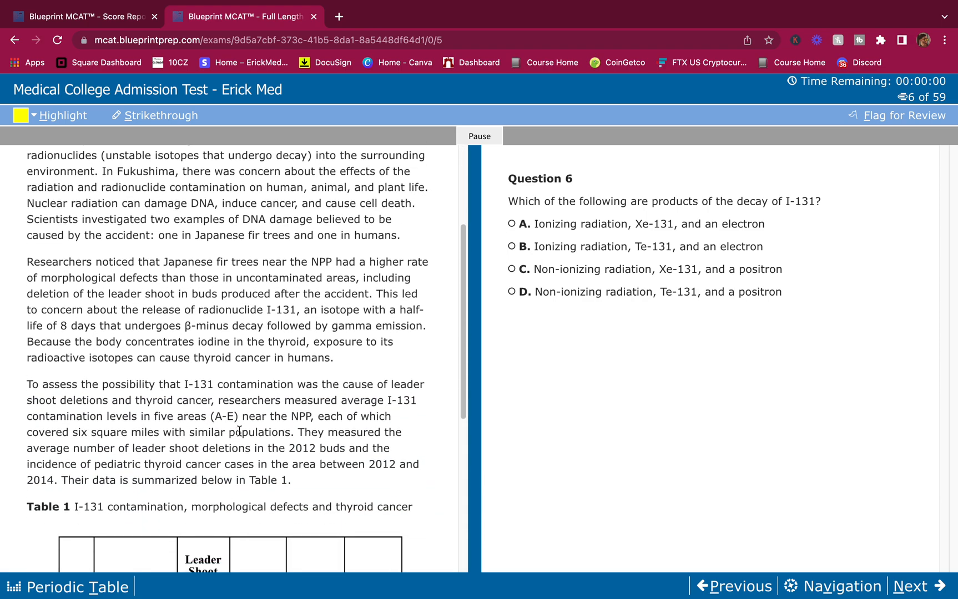
# Page forward through questions 7–10, then return to Question 6 of passage 2
pyautogui.scroll(-3)
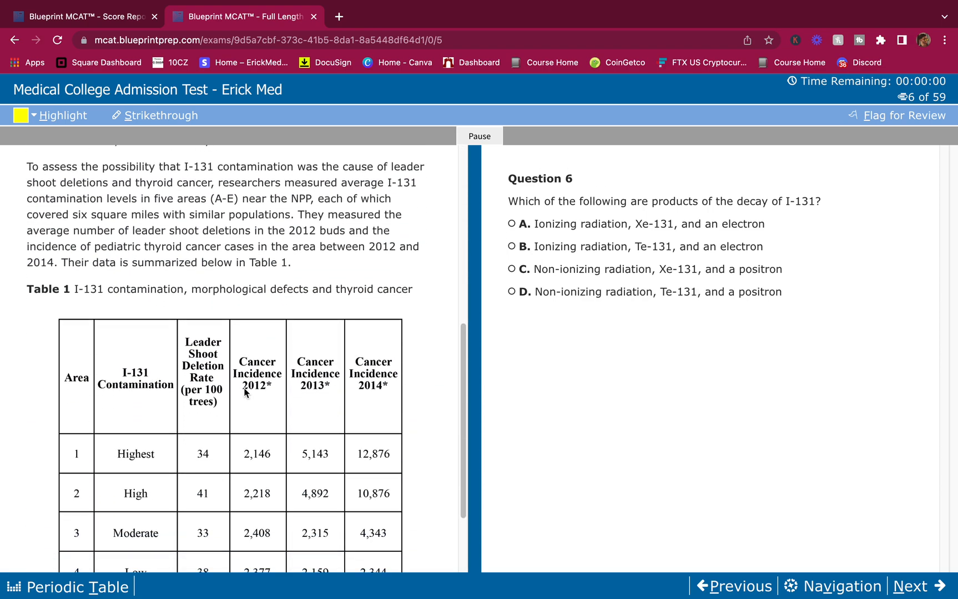
pyautogui.scroll(-3)
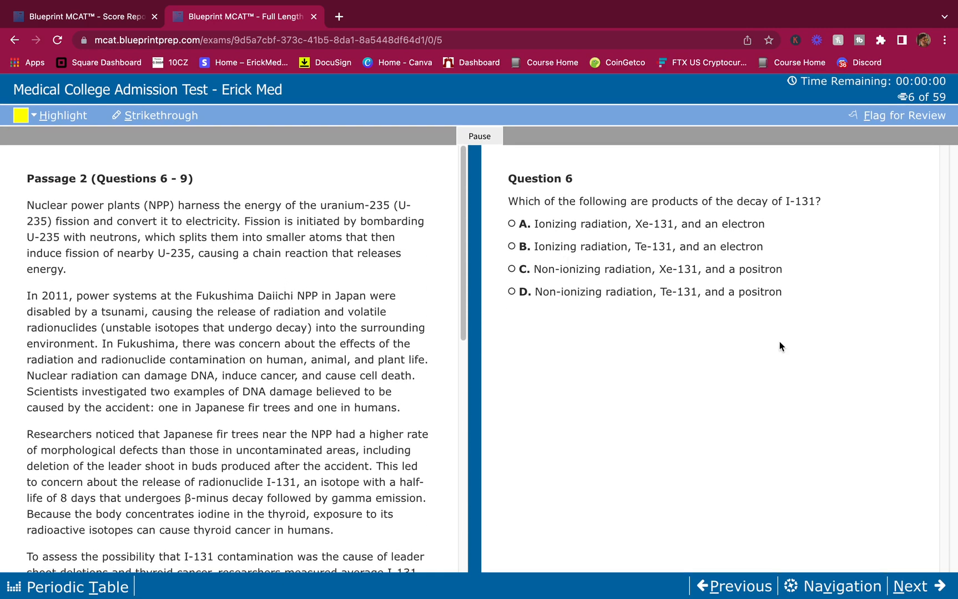
pyautogui.moveTo(639, 311)
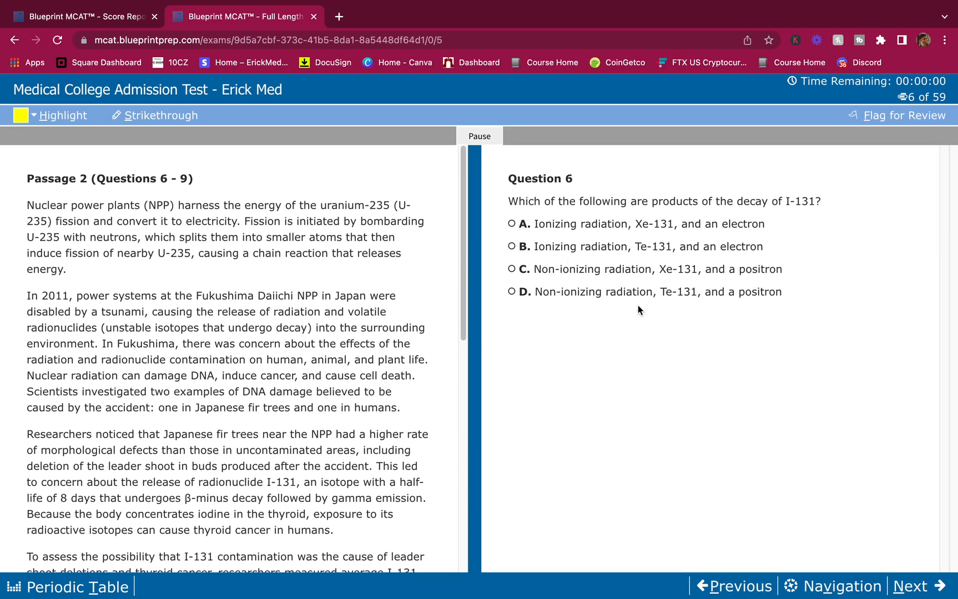
pyautogui.click(918, 586)
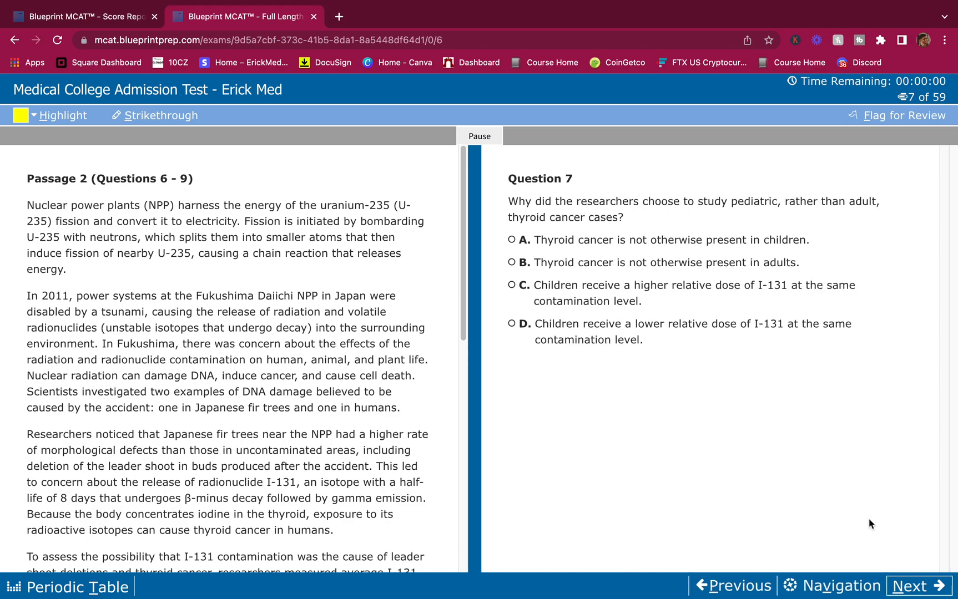
pyautogui.click(918, 586)
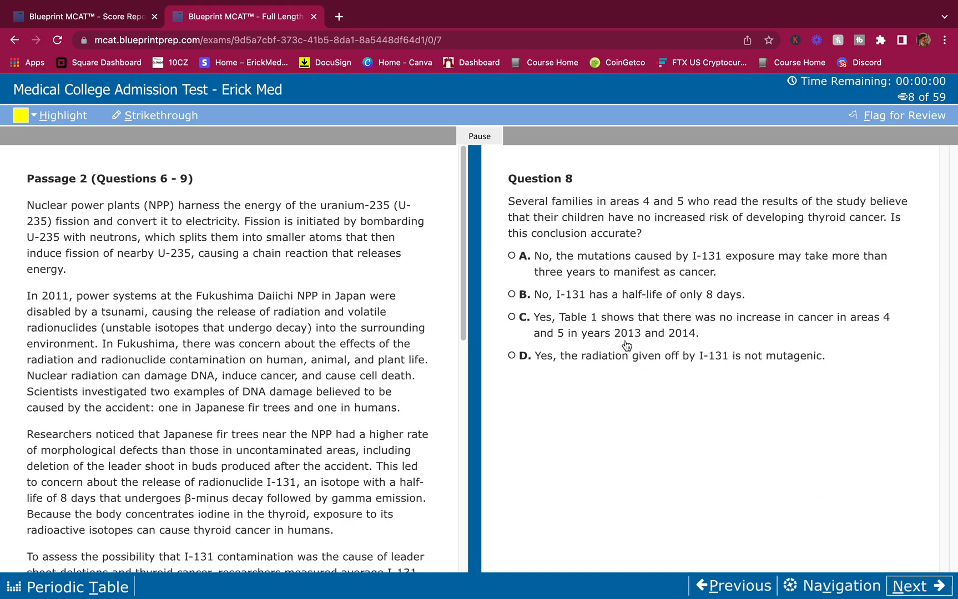
pyautogui.click(918, 586)
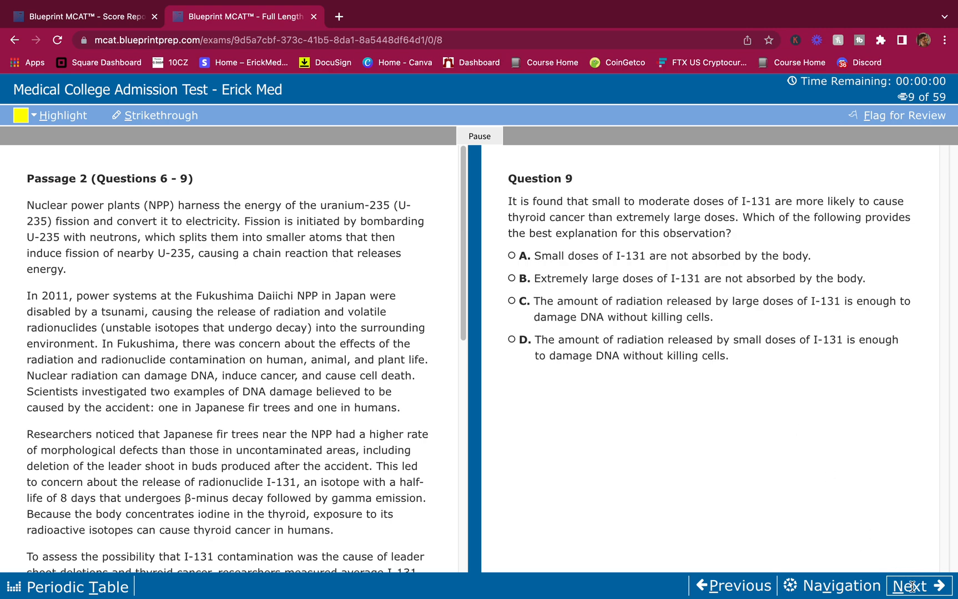
pyautogui.click(916, 586)
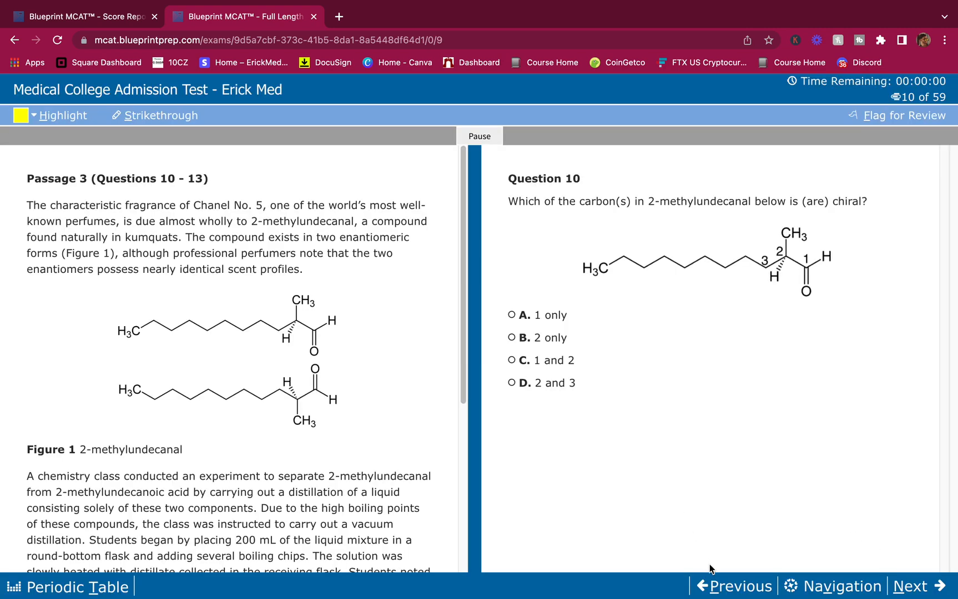
pyautogui.click(732, 586)
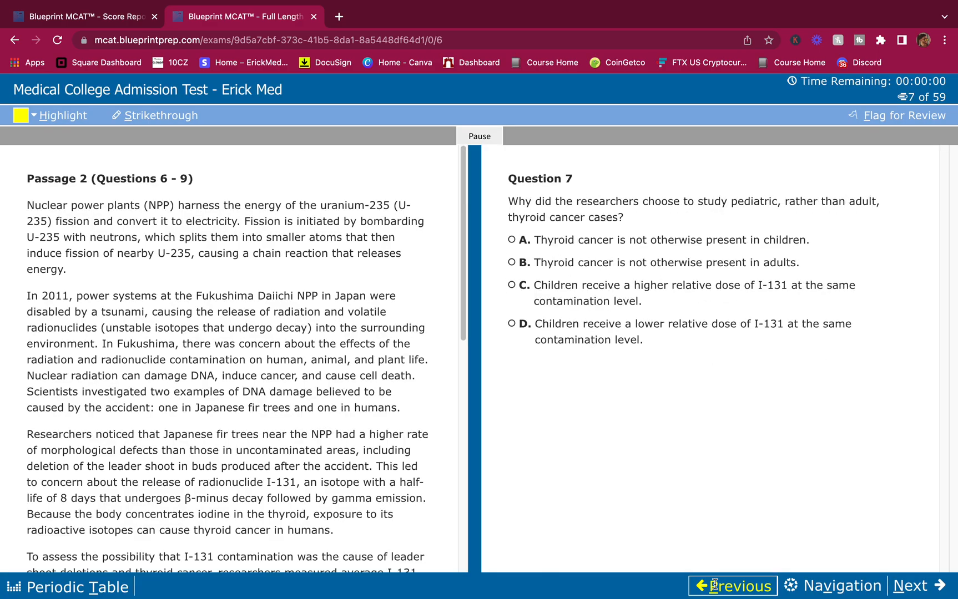
pyautogui.scroll(-3)
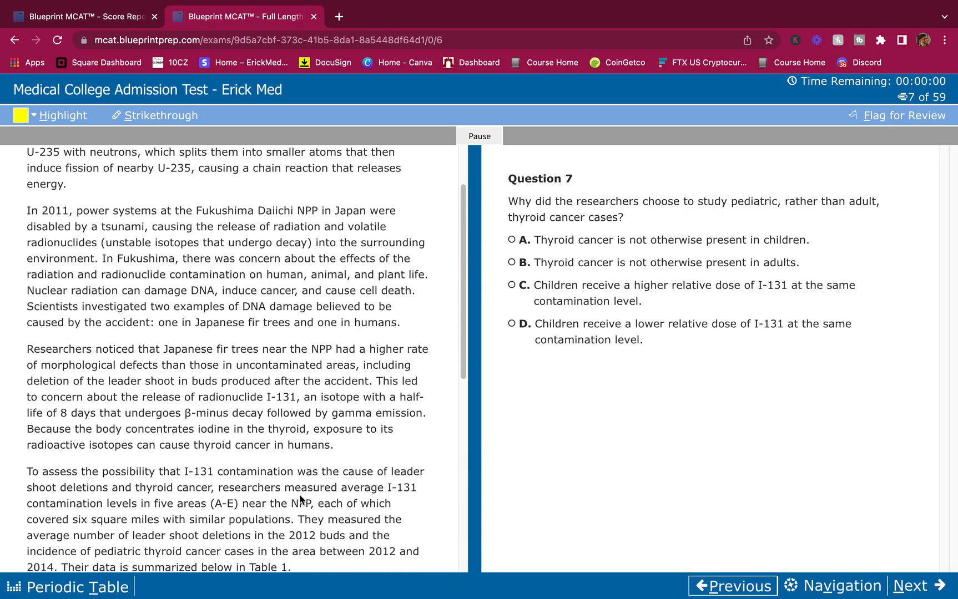
pyautogui.click(731, 586)
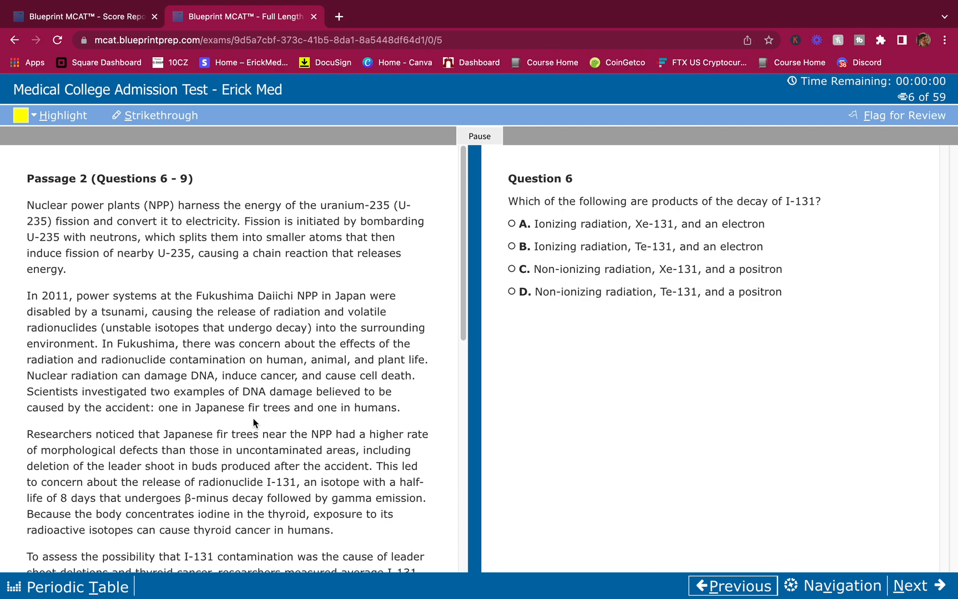
pyautogui.moveTo(225, 371)
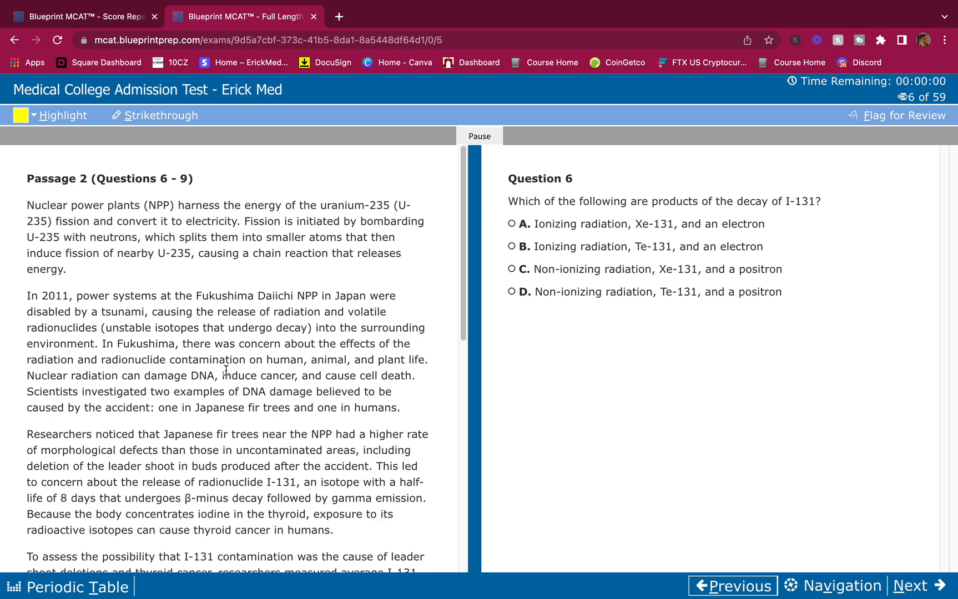
pyautogui.moveTo(33, 450)
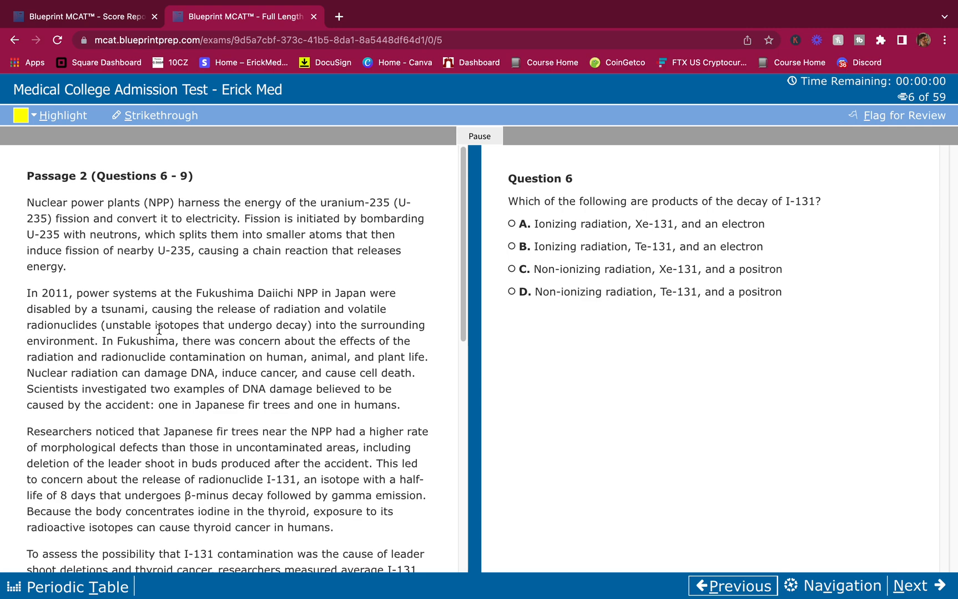
# Highlight 'fission' and 'causing a chain reaction that releases' in the first paragraph
pyautogui.scroll(-3)
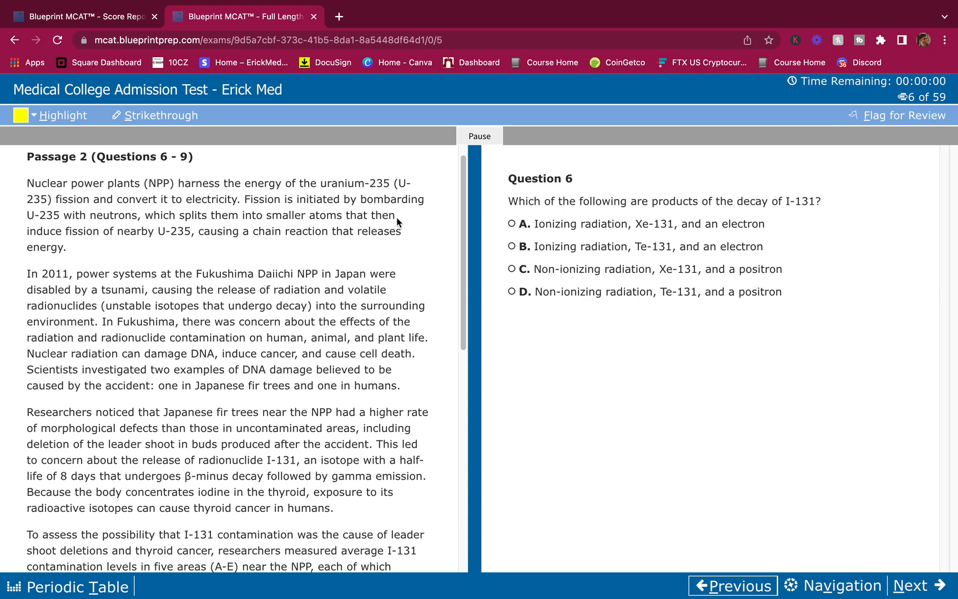
pyautogui.moveTo(349, 202)
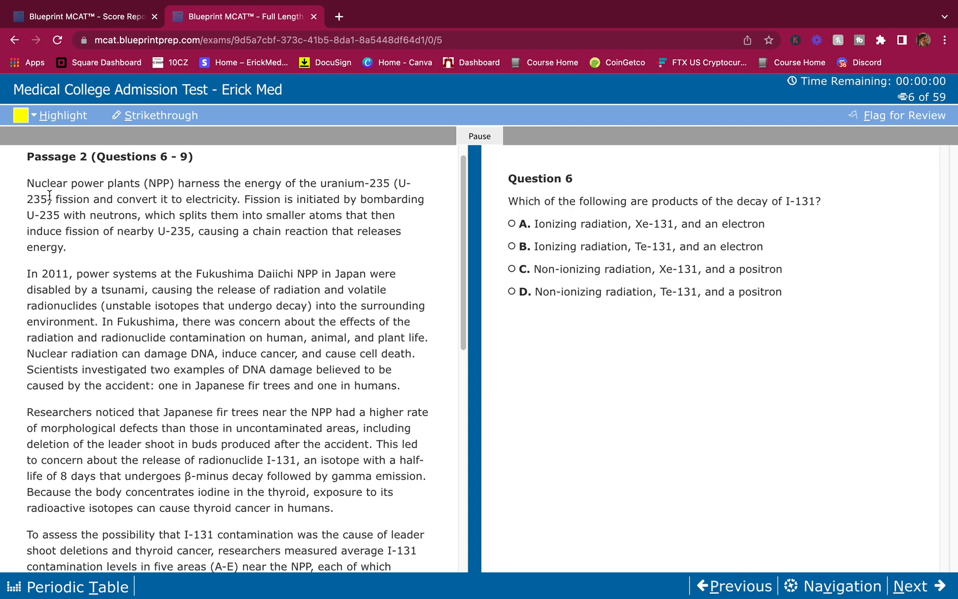
pyautogui.doubleClick(71, 199)
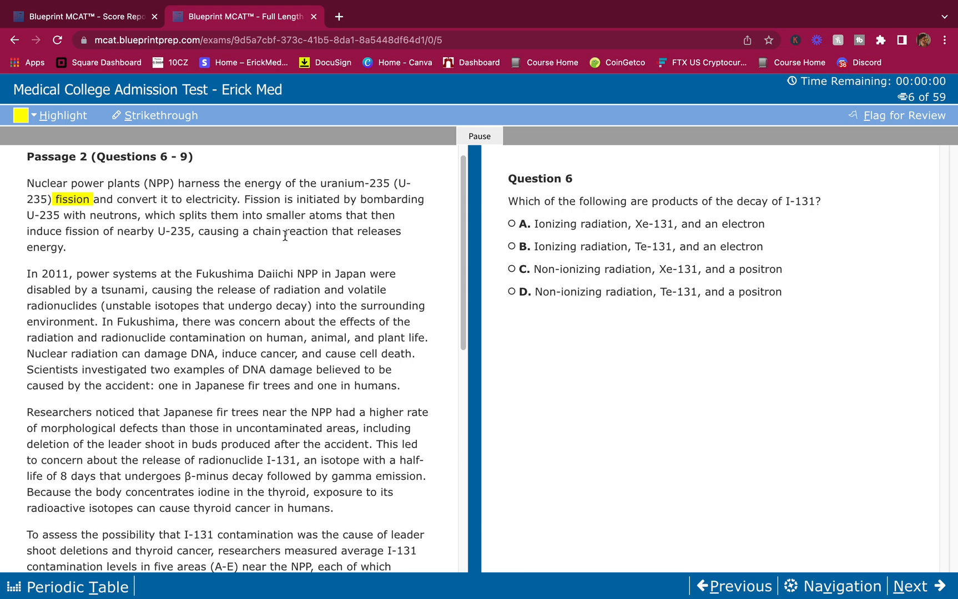
pyautogui.moveTo(137, 271)
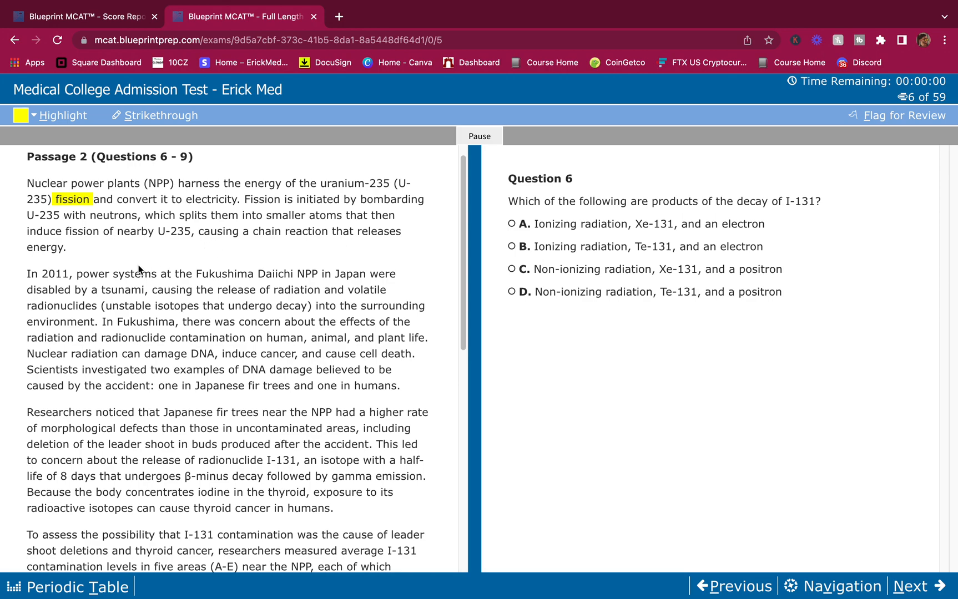
pyautogui.moveTo(190, 253)
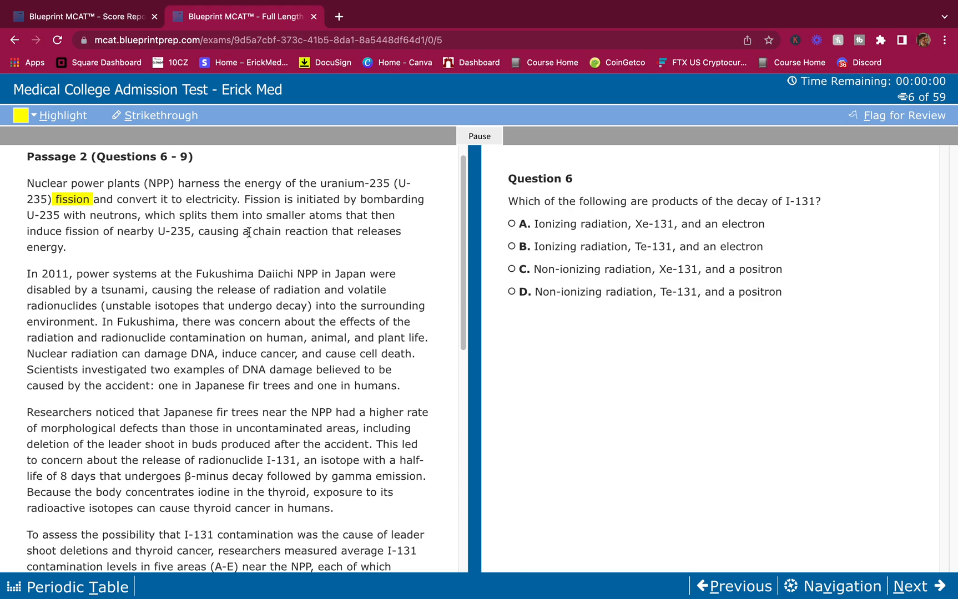
pyautogui.moveTo(203, 231)
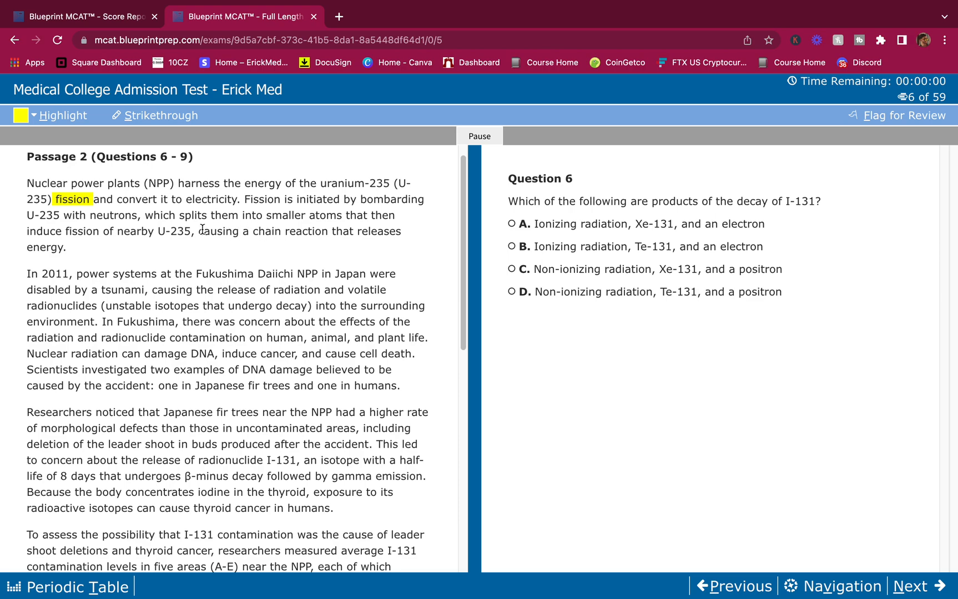
pyautogui.moveTo(202, 232); pyautogui.dragTo(397, 232)
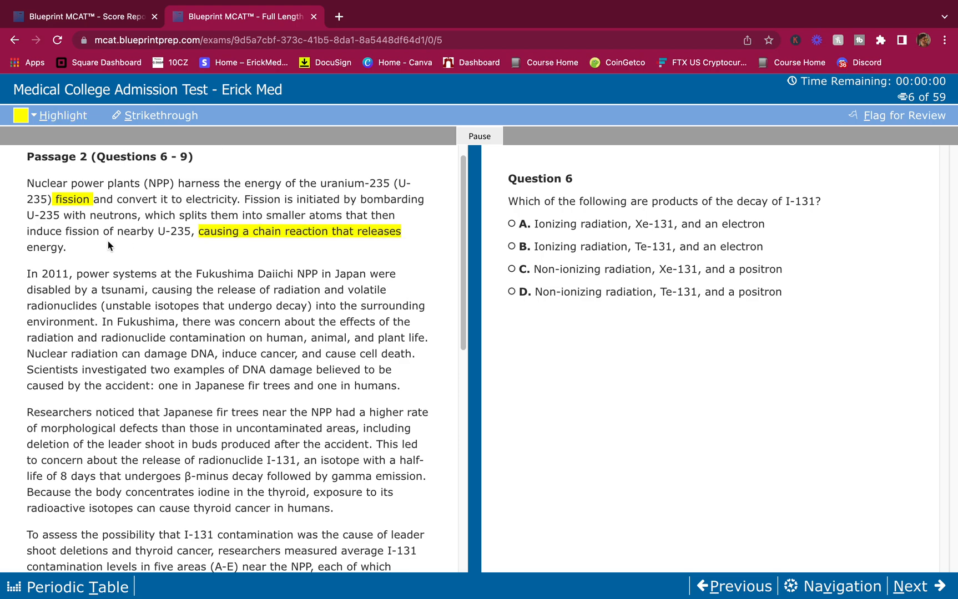
pyautogui.scroll(3)
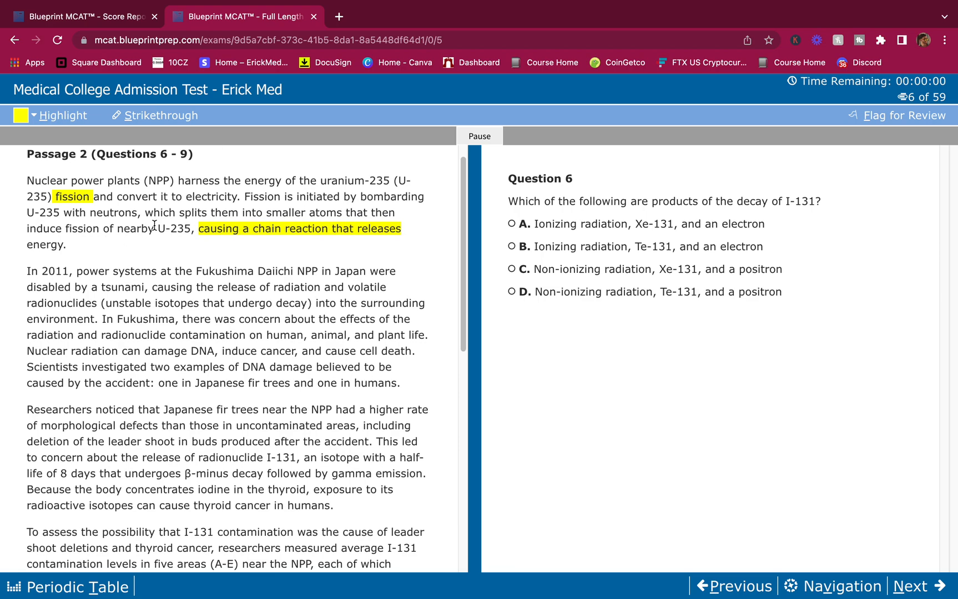
pyautogui.scroll(-3)
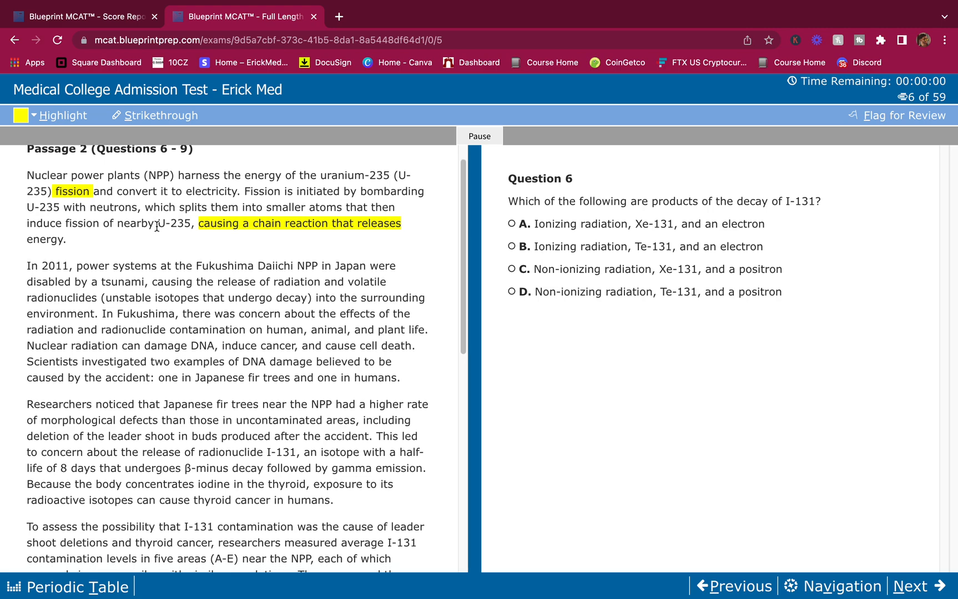
pyautogui.scroll(-3)
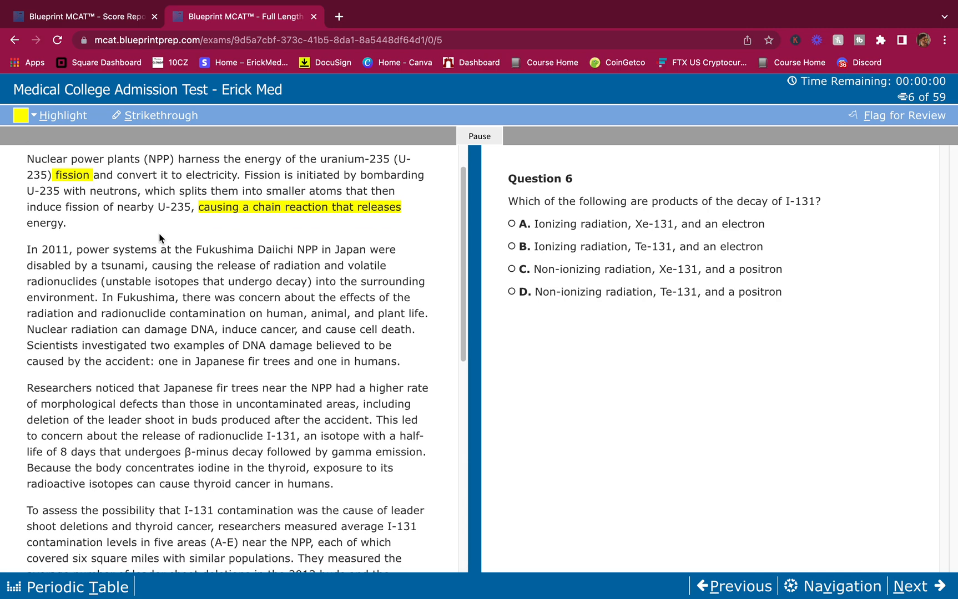
pyautogui.scroll(-3)
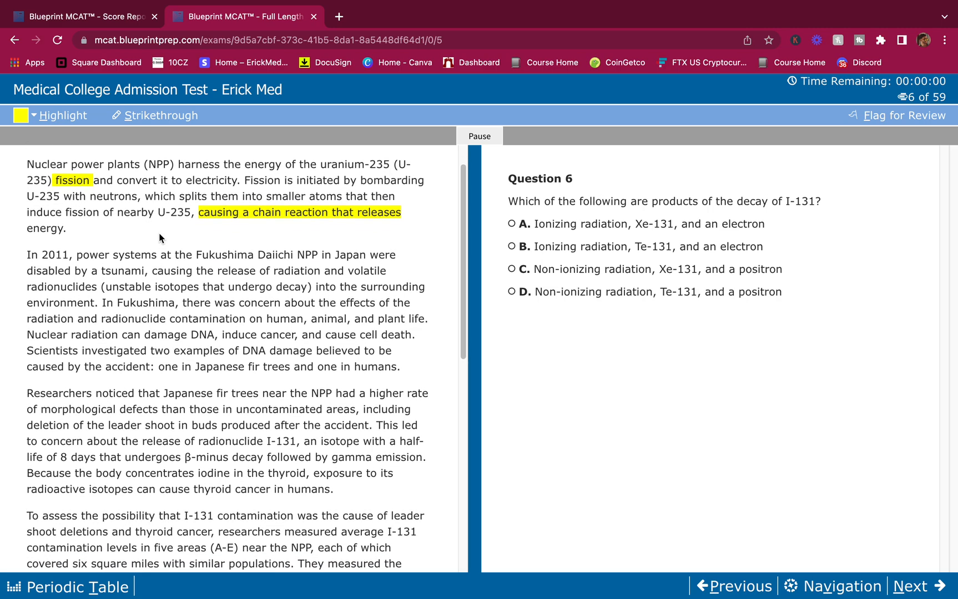
pyautogui.scroll(-3)
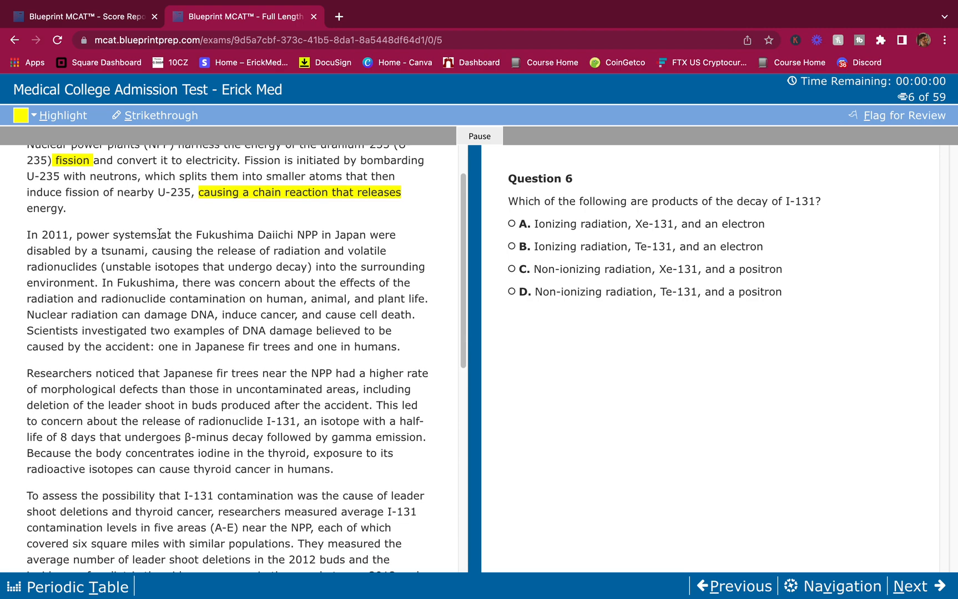
pyautogui.scroll(-3)
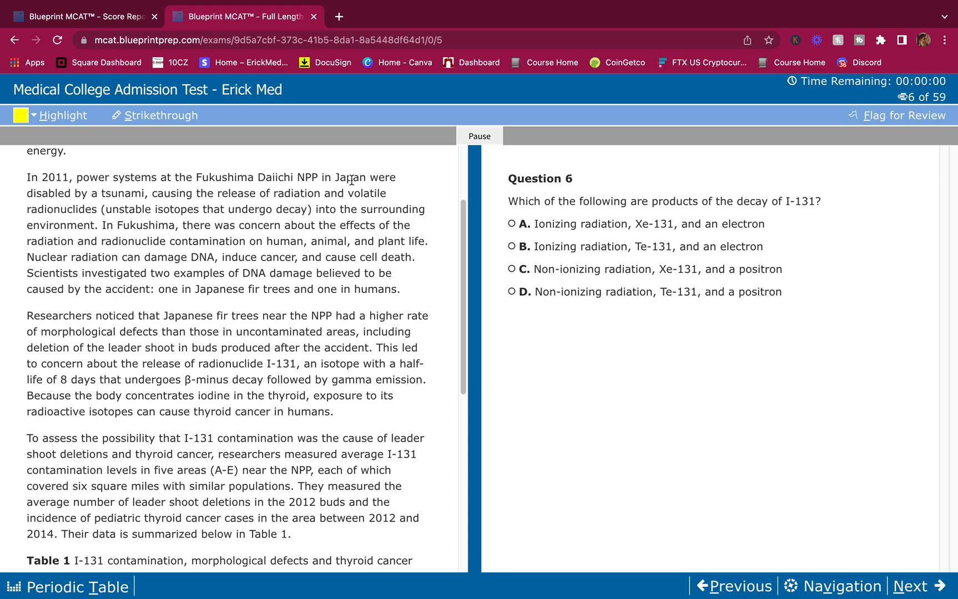
# Highlight the phrase 'unstable isotopes that undergo decay' in the Fukushima paragraph
pyautogui.scroll(-3)
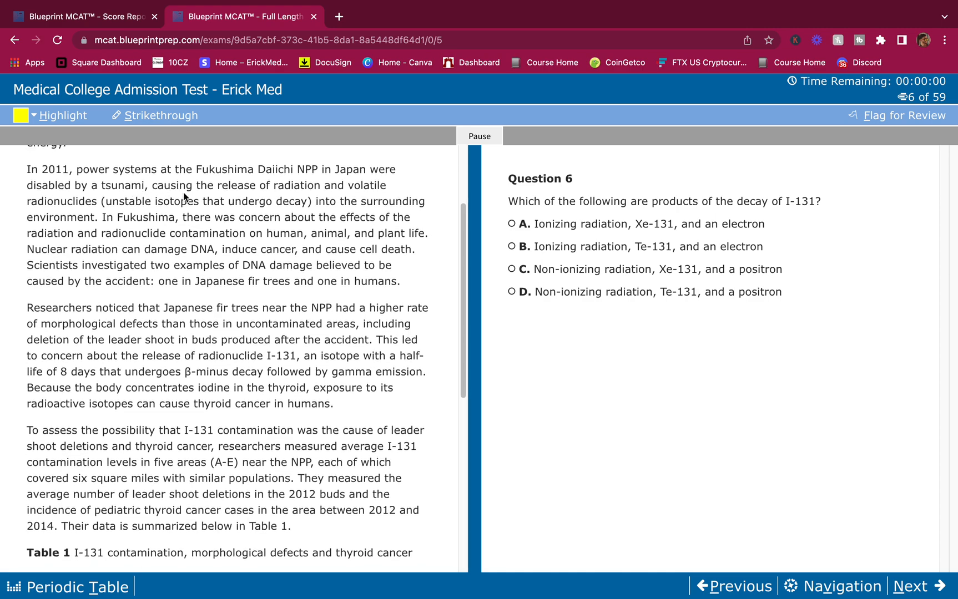
pyautogui.moveTo(282, 189)
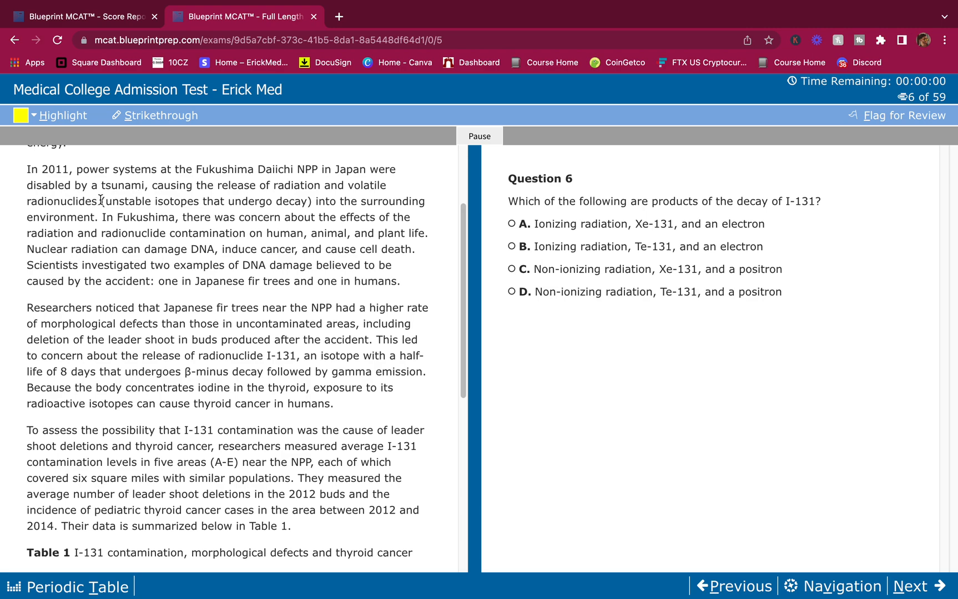
pyautogui.moveTo(113, 201); pyautogui.dragTo(308, 201)
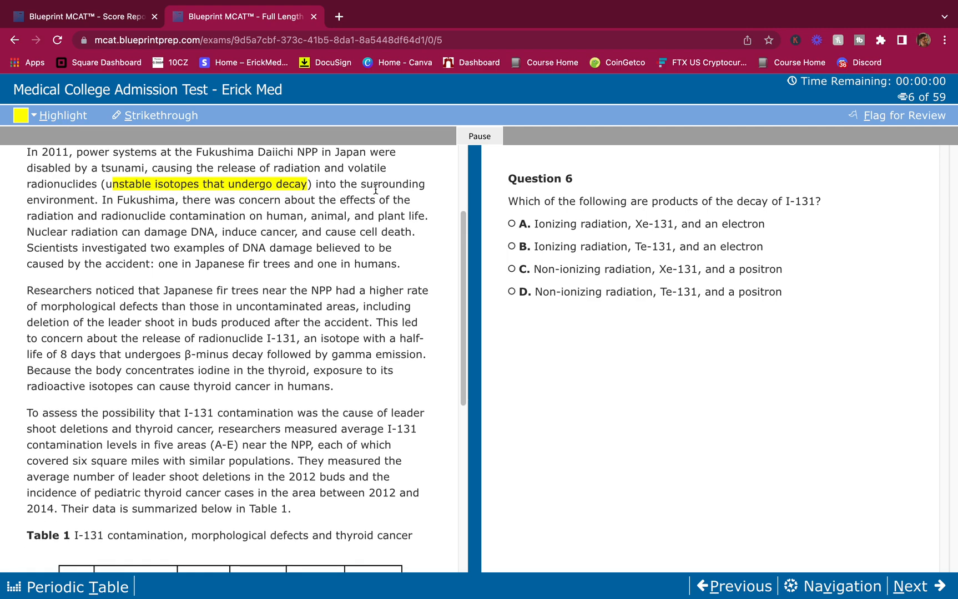
pyautogui.scroll(-3)
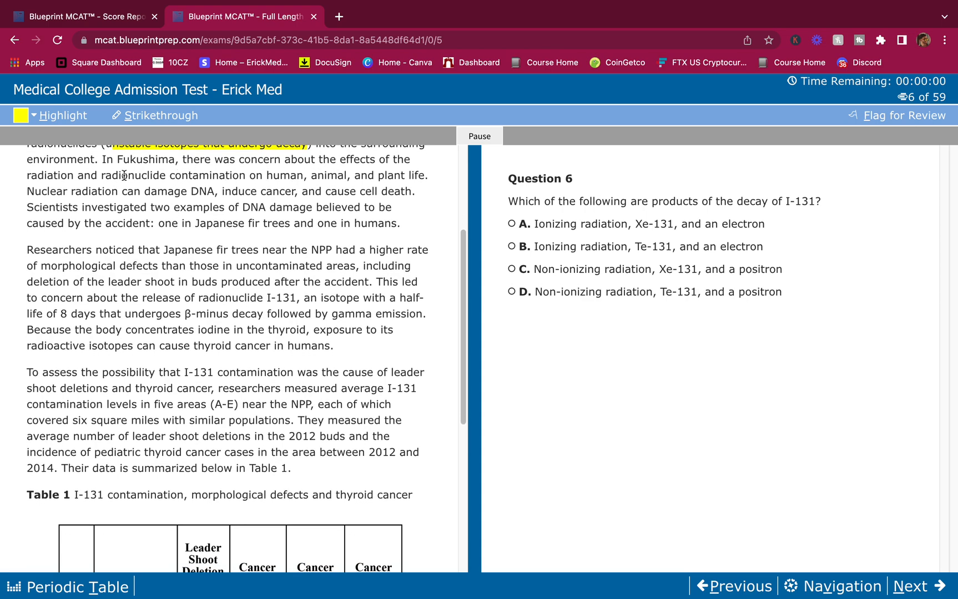
pyautogui.moveTo(276, 170)
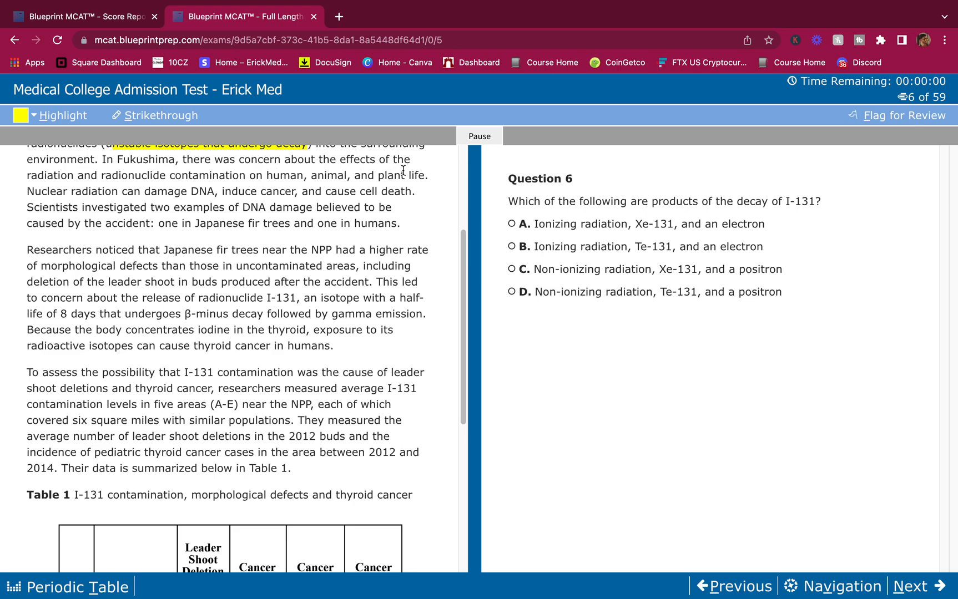
pyautogui.scroll(-3)
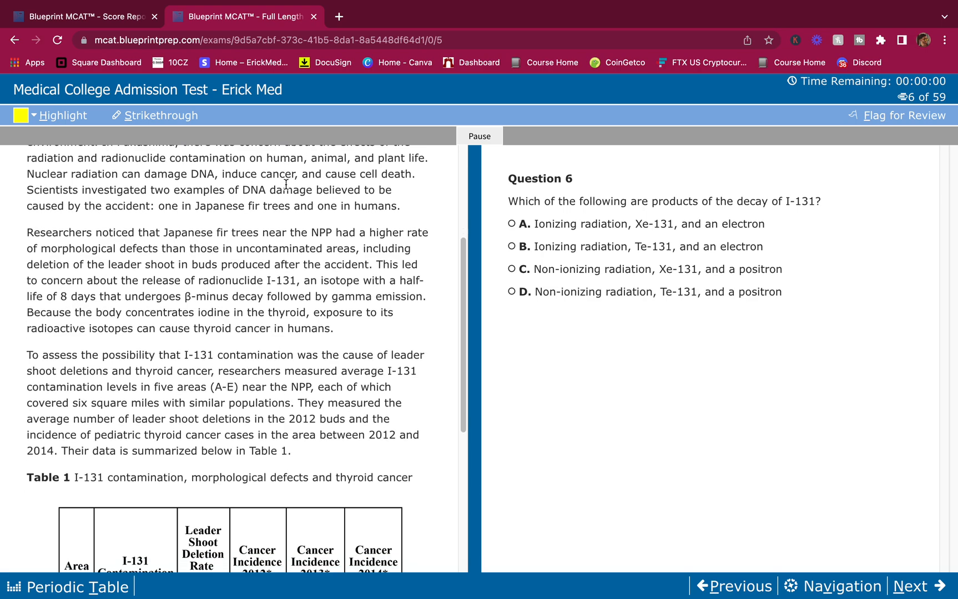
pyautogui.scroll(-3)
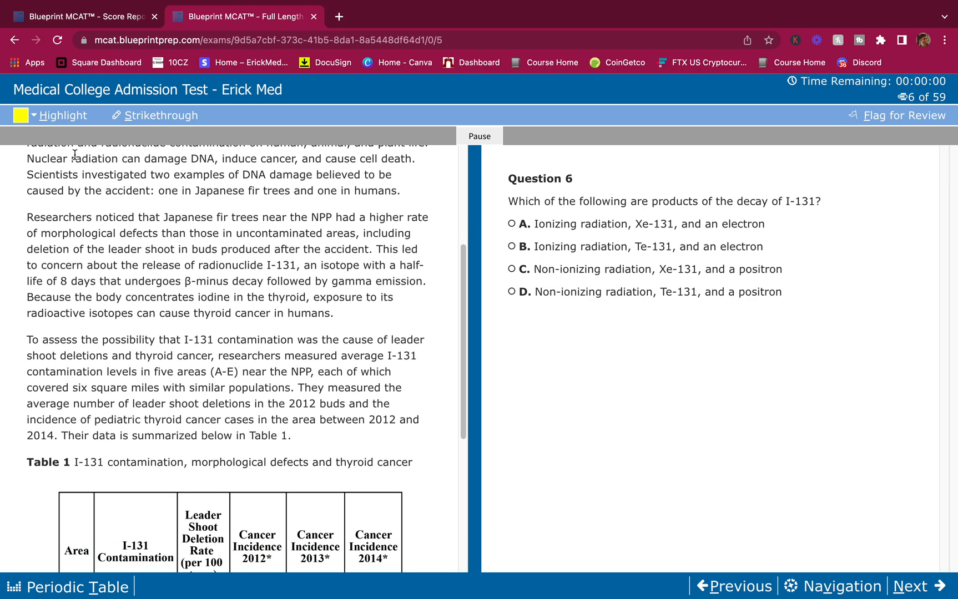
# Highlight the radiation effects 'damage DNA', 'induce cancer' and 'cause cell death'
pyautogui.moveTo(141, 159); pyautogui.dragTo(202, 159)
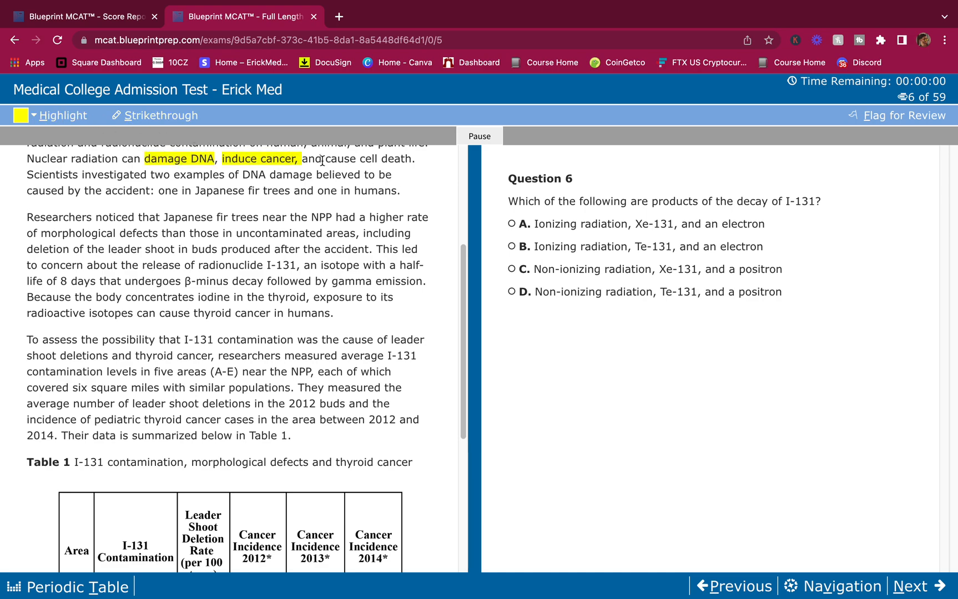
pyautogui.moveTo(314, 159); pyautogui.dragTo(413, 159)
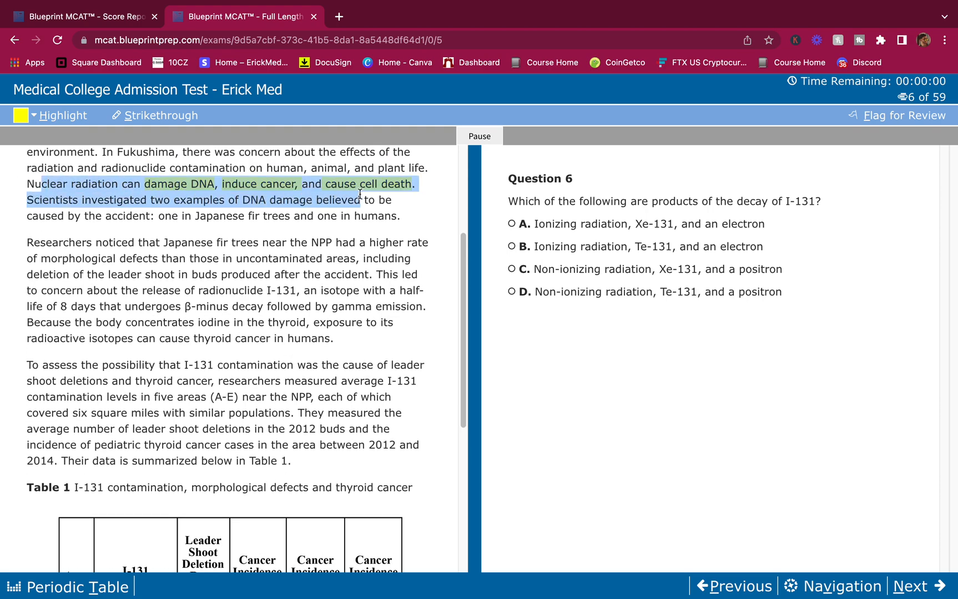
pyautogui.scroll(-3)
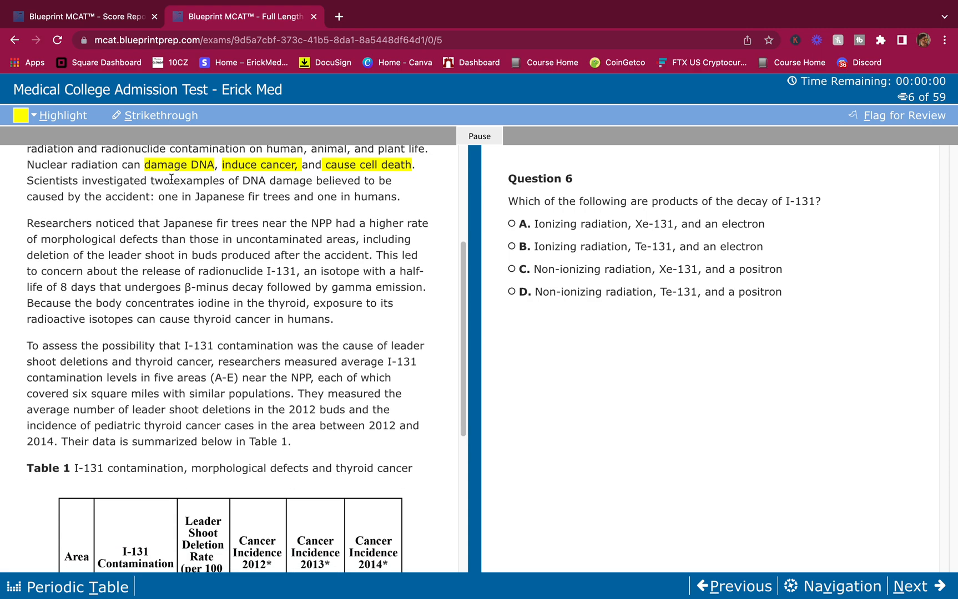
pyautogui.moveTo(187, 177)
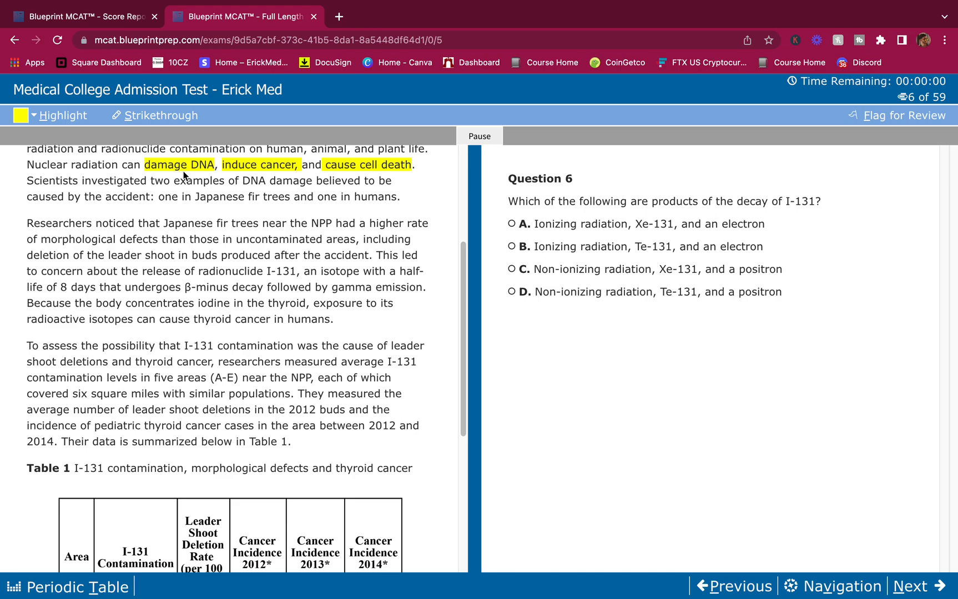
pyautogui.moveTo(227, 209)
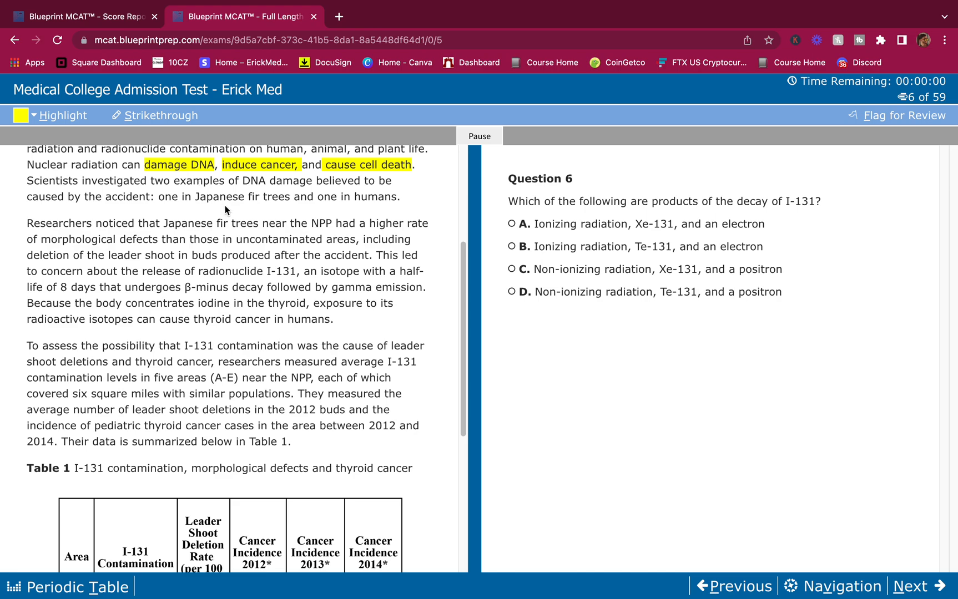
pyautogui.moveTo(188, 210)
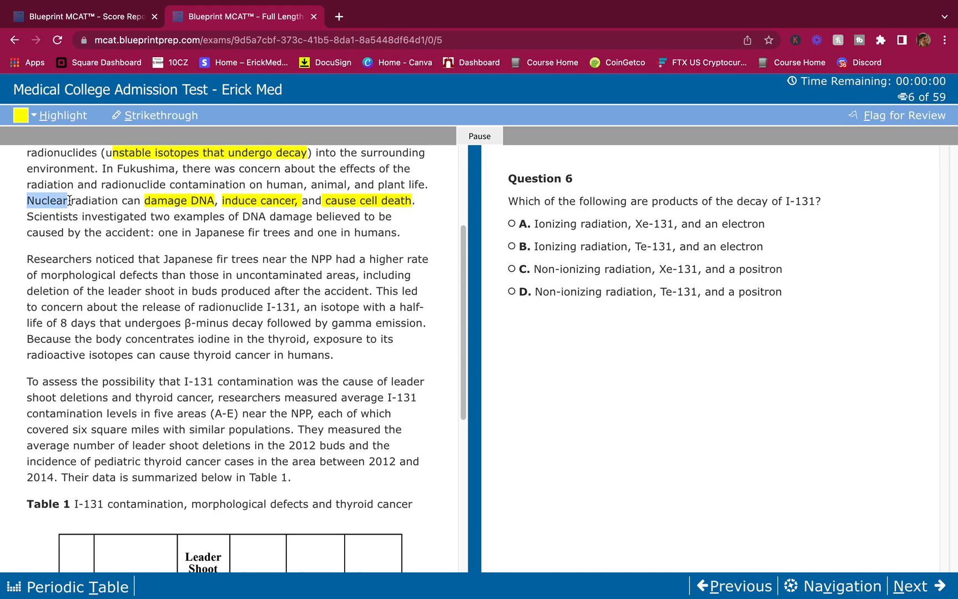
pyautogui.scroll(-3)
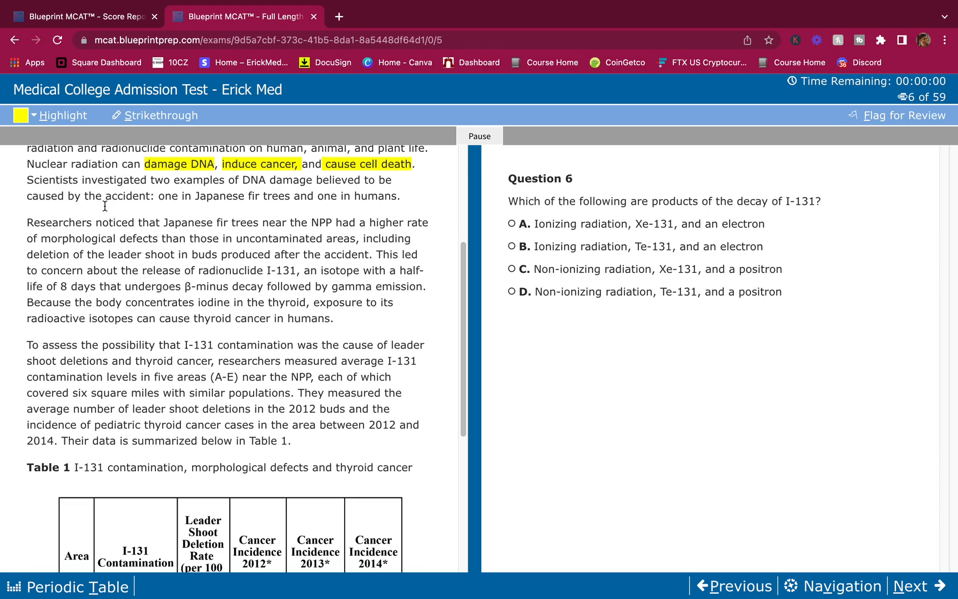
pyautogui.scroll(-3)
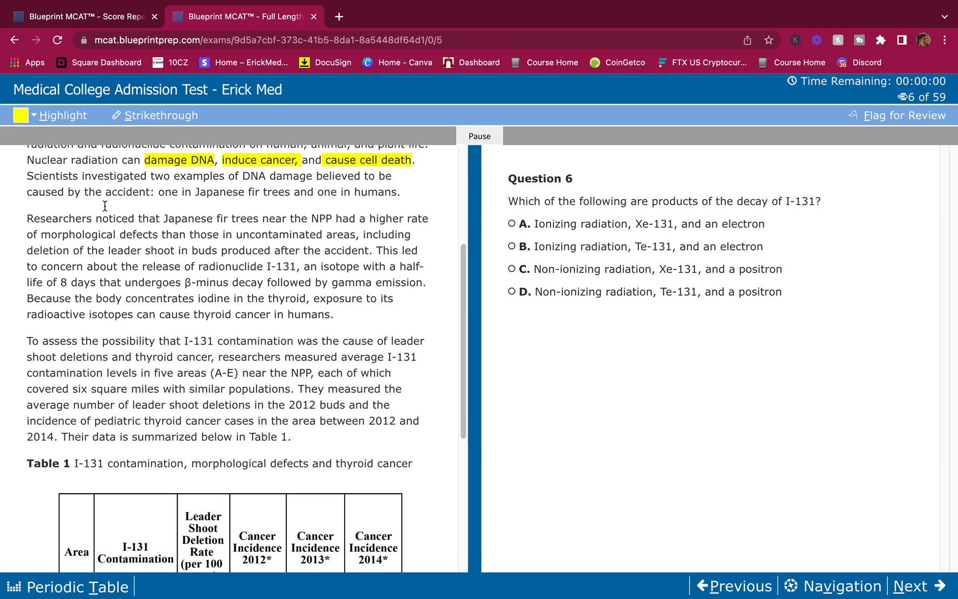
pyautogui.moveTo(106, 209)
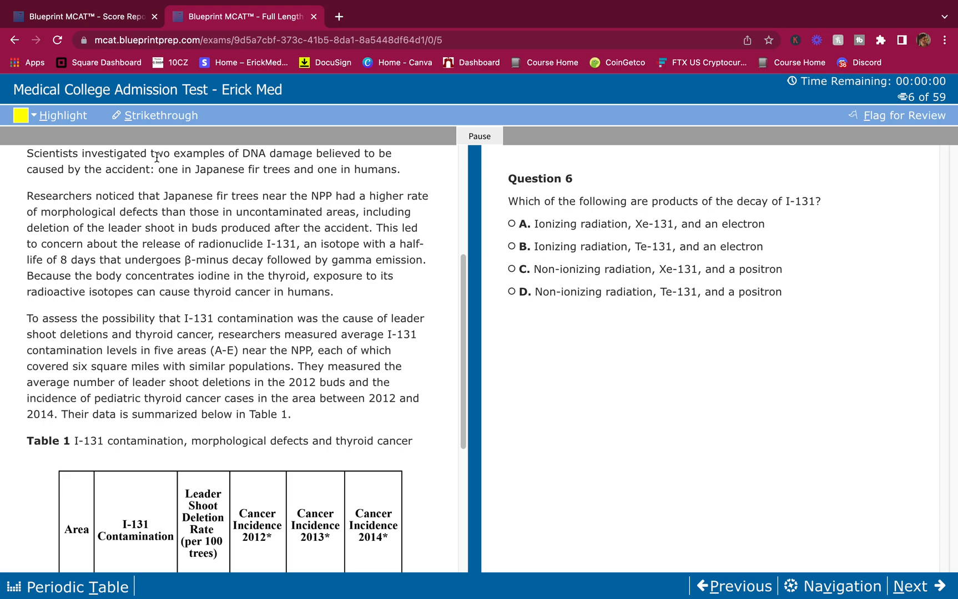
pyautogui.moveTo(255, 170)
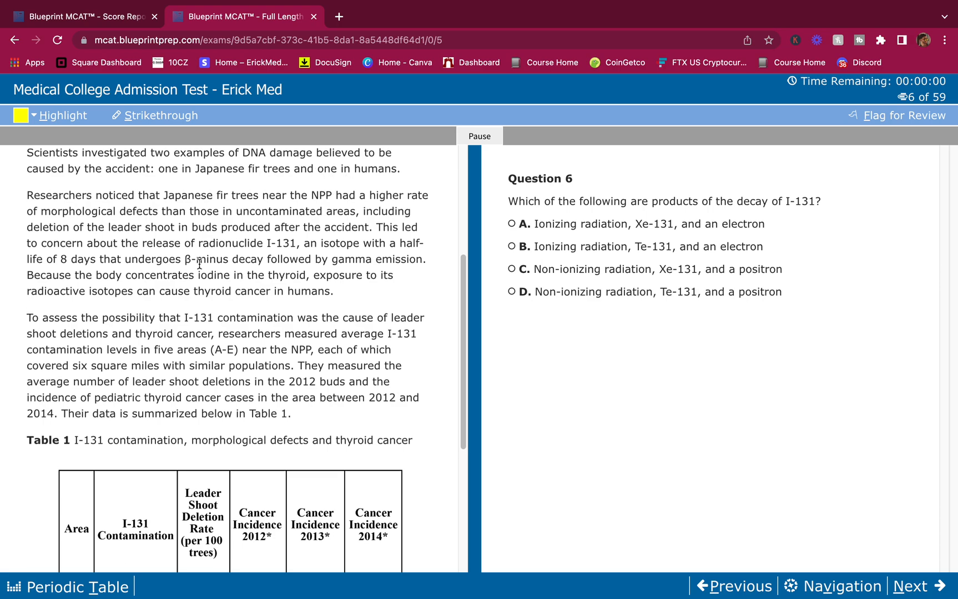
pyautogui.scroll(-3)
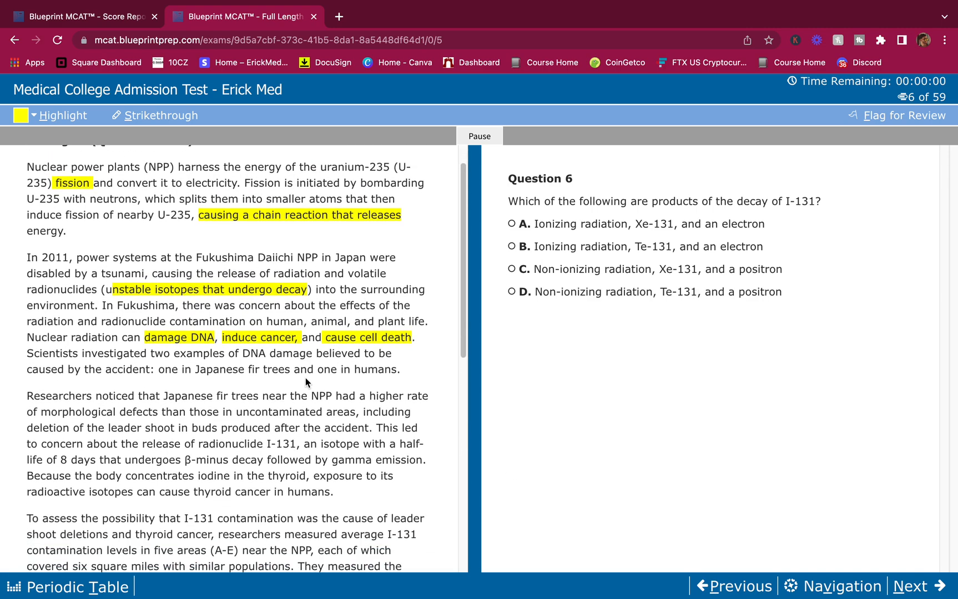
pyautogui.scroll(-3)
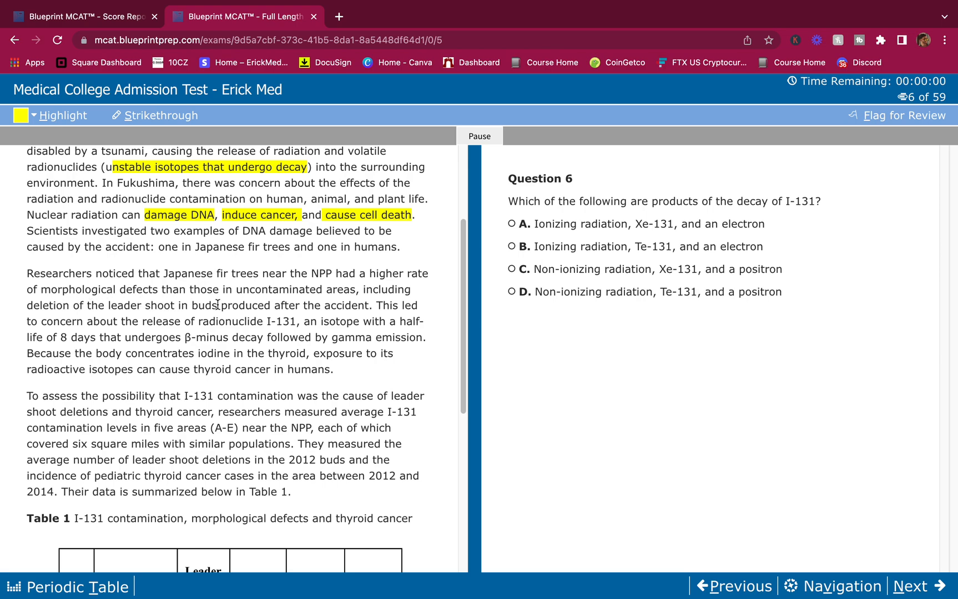
# Highlight the leader shoot deletion, the 8-day half-life, β-minus decay, gamma emission and thyroid cancer
pyautogui.moveTo(38, 305); pyautogui.dragTo(368, 305)
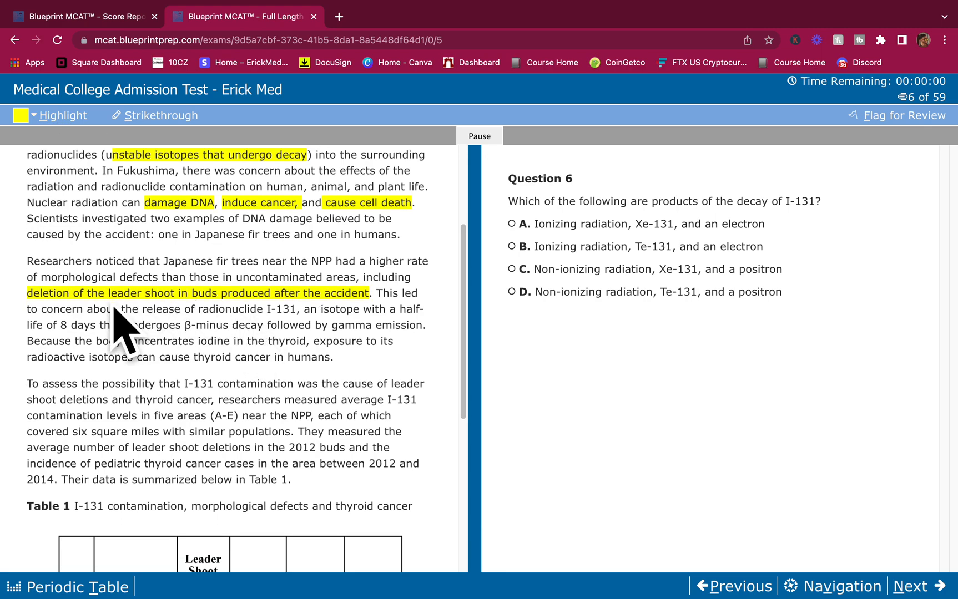
pyautogui.scroll(-3)
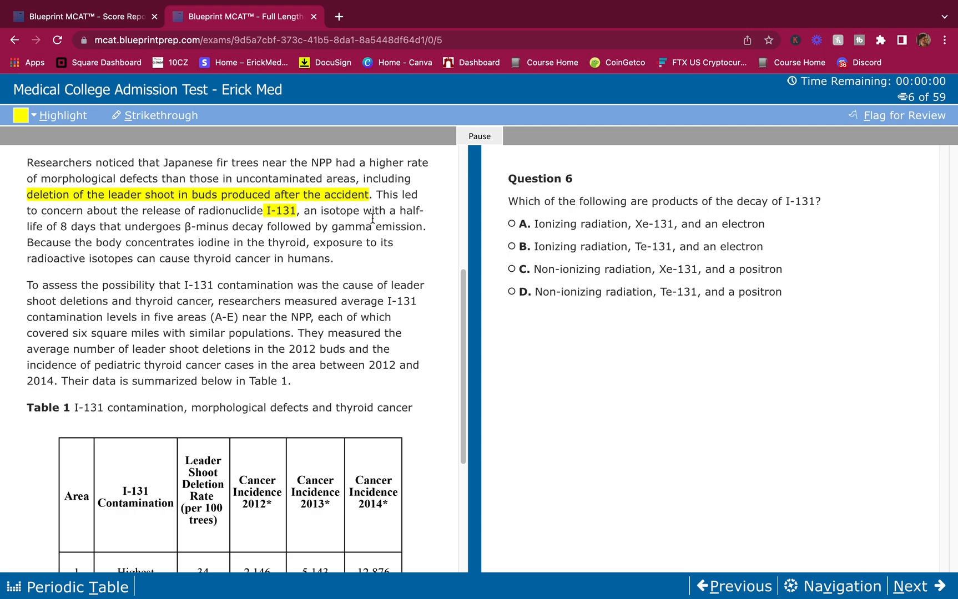
pyautogui.moveTo(397, 211); pyautogui.dragTo(262, 227)
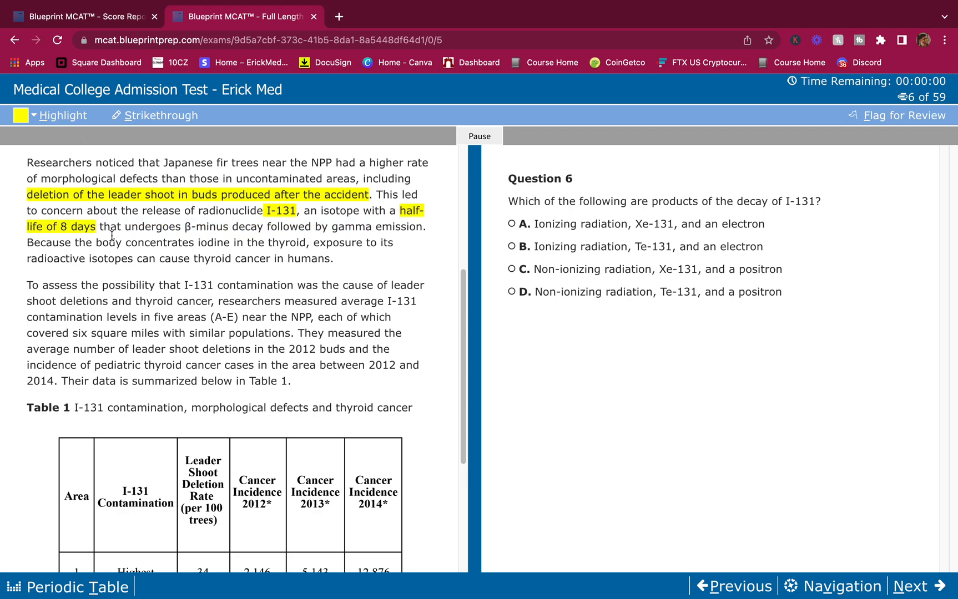
pyautogui.moveTo(97, 226); pyautogui.dragTo(262, 226)
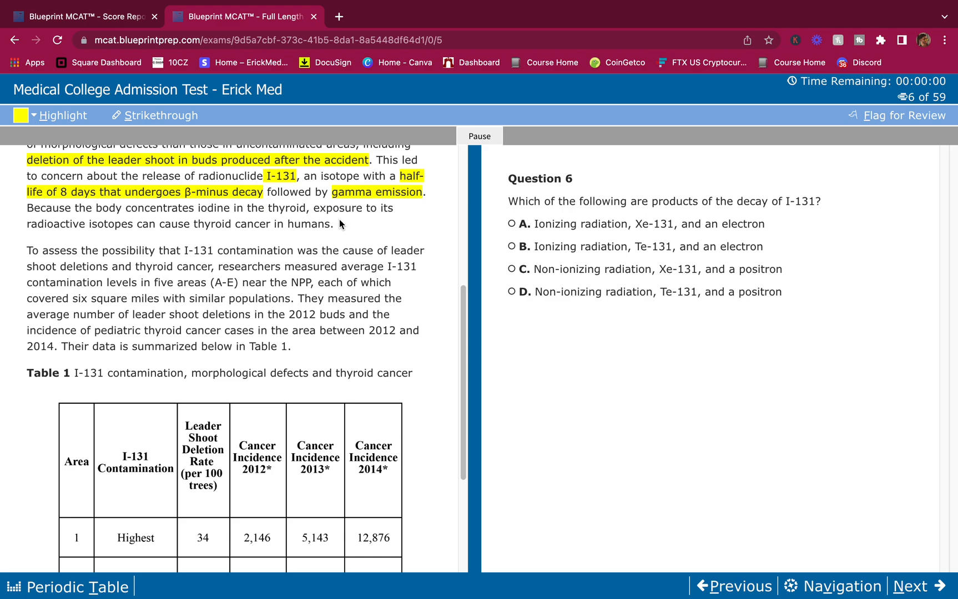
pyautogui.moveTo(252, 218)
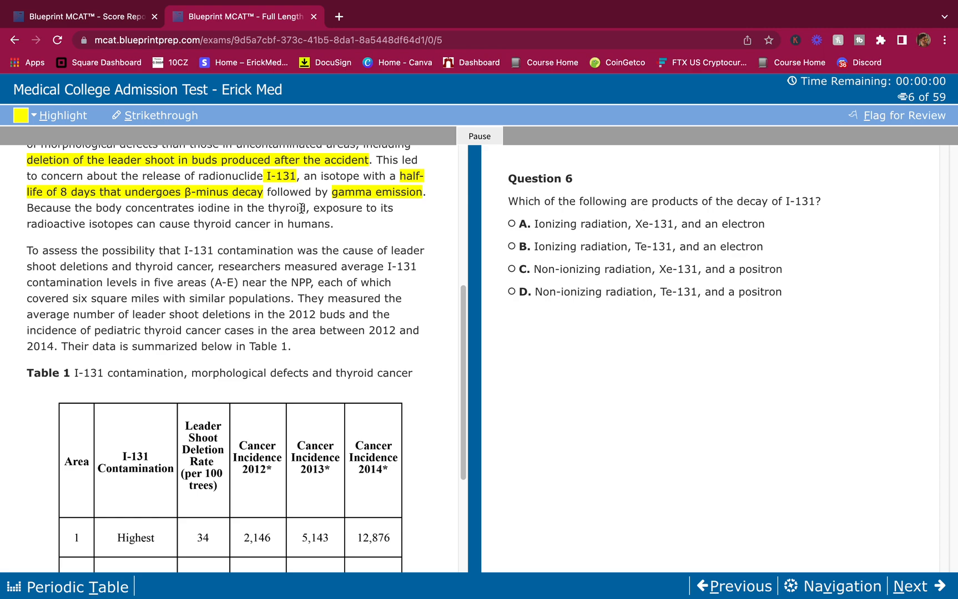
pyautogui.moveTo(194, 224); pyautogui.dragTo(264, 223)
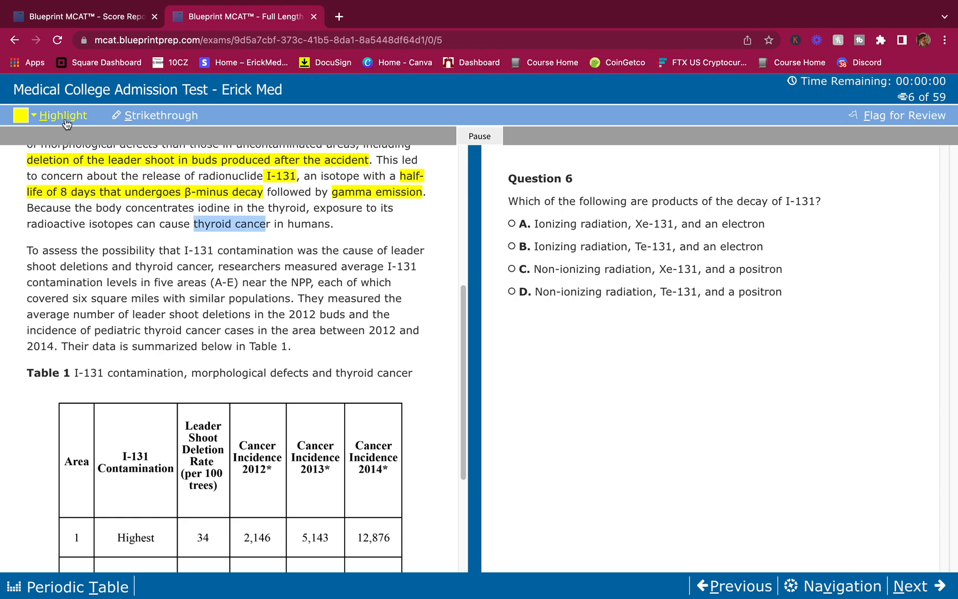
# Highlight 'pediatric thyroid cancer cases' in the I-131 contamination paragraph
pyautogui.scroll(-3)
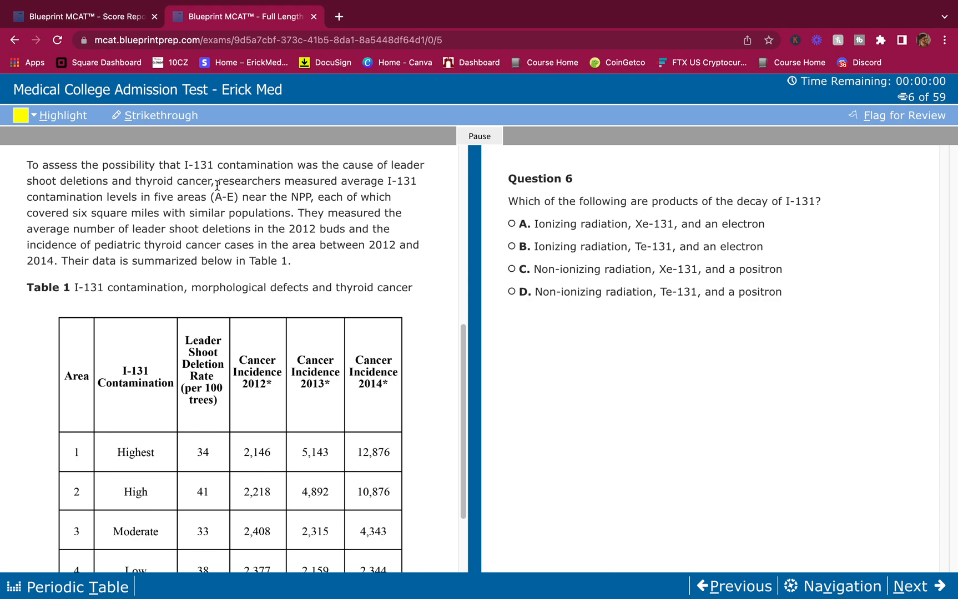
pyautogui.moveTo(90, 187)
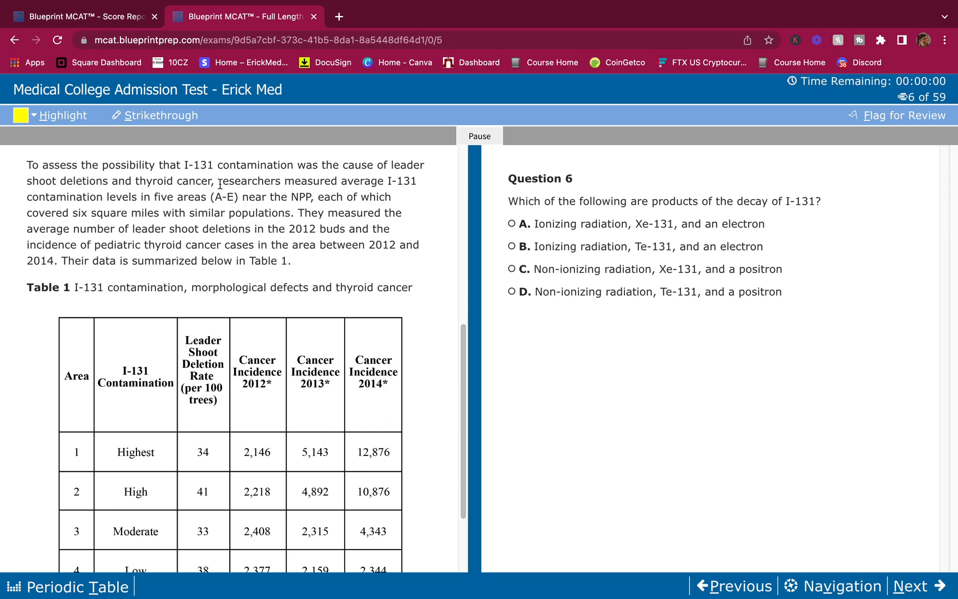
pyautogui.moveTo(390, 181)
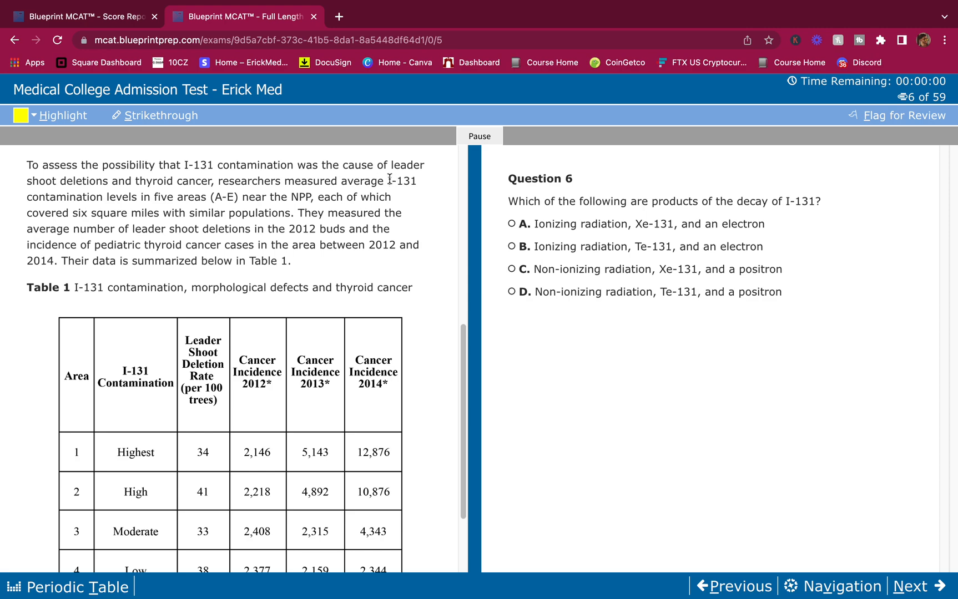
pyautogui.moveTo(217, 197)
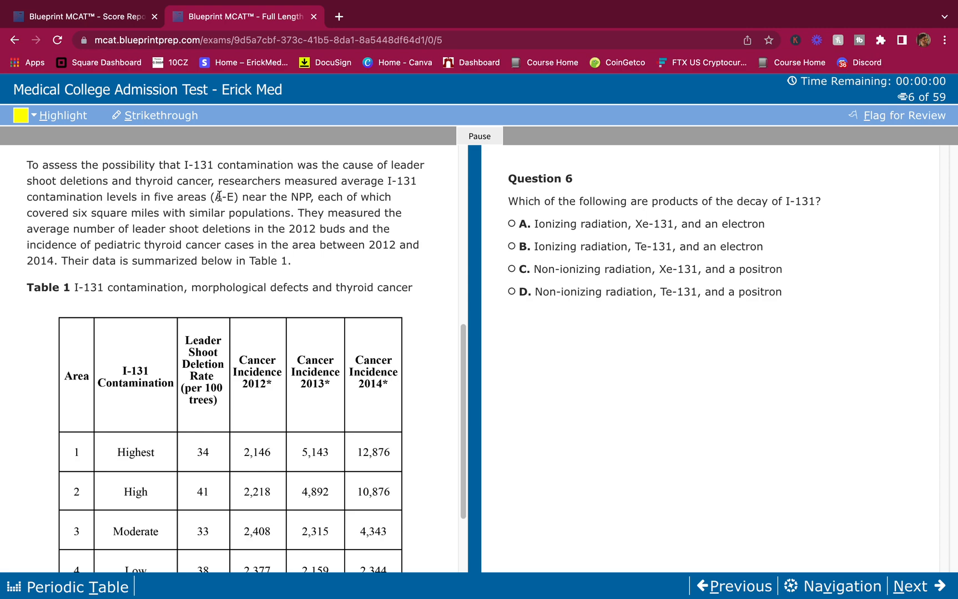
pyautogui.click(61, 115)
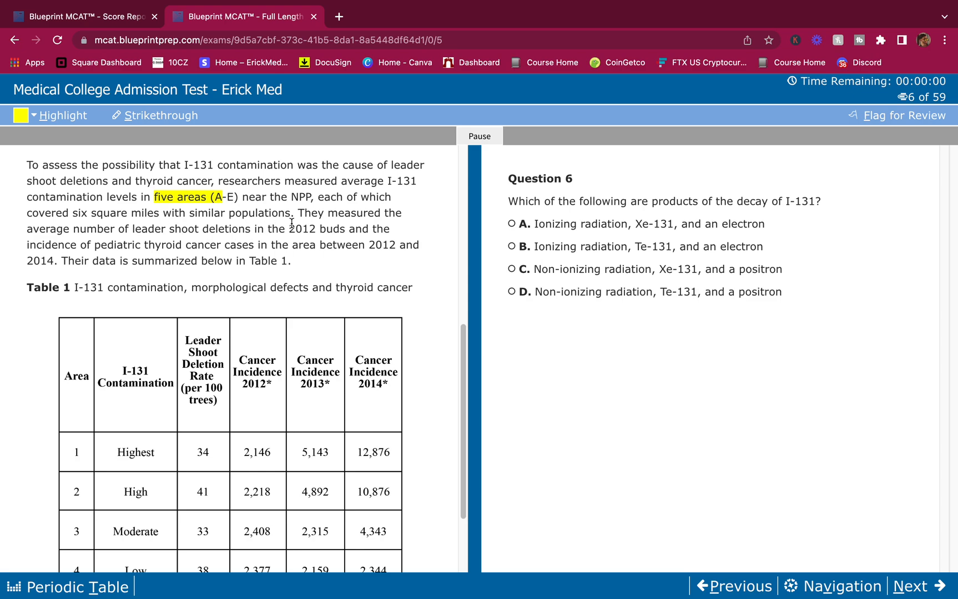
pyautogui.scroll(-3)
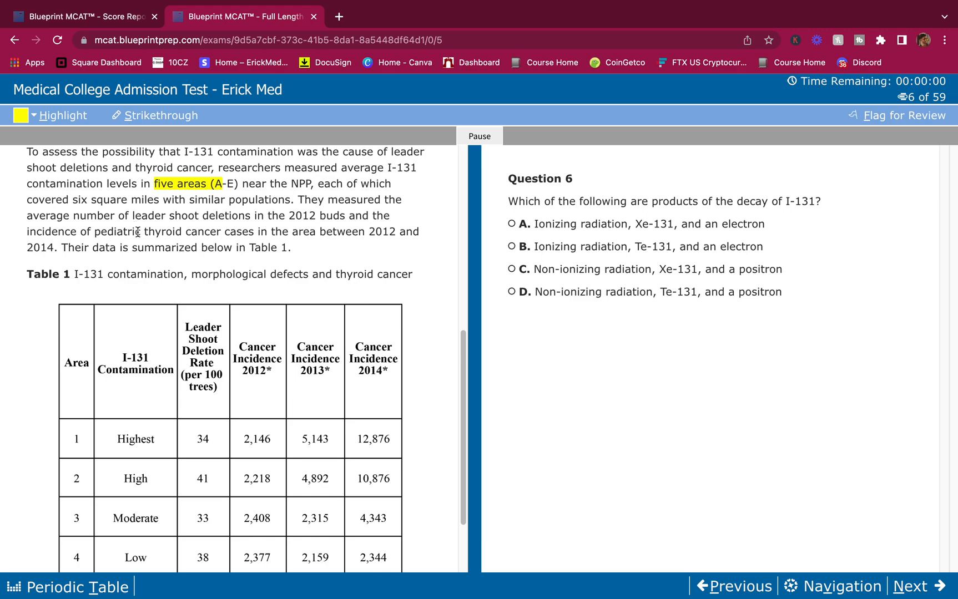
pyautogui.moveTo(93, 232); pyautogui.dragTo(228, 232)
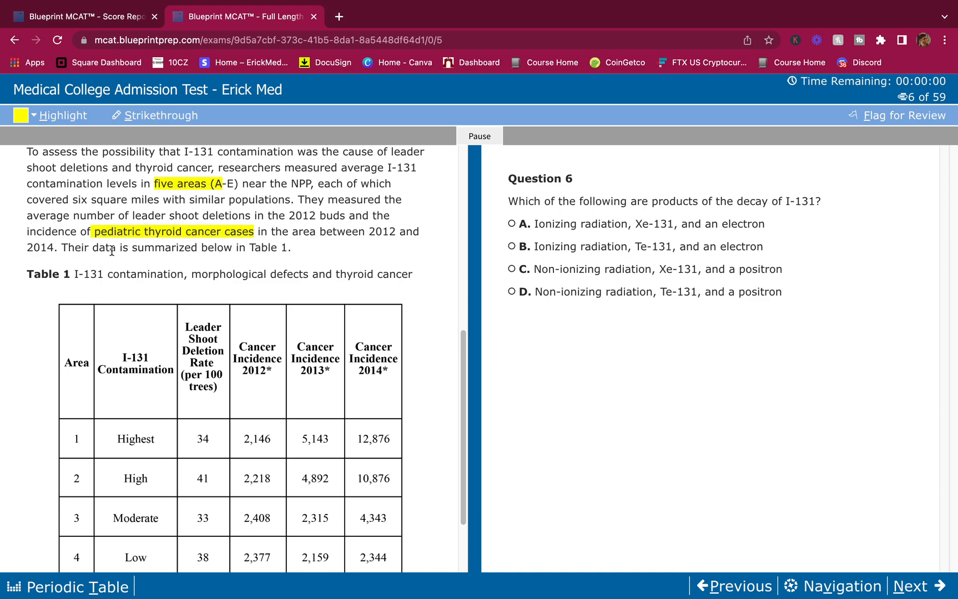
pyautogui.moveTo(265, 359)
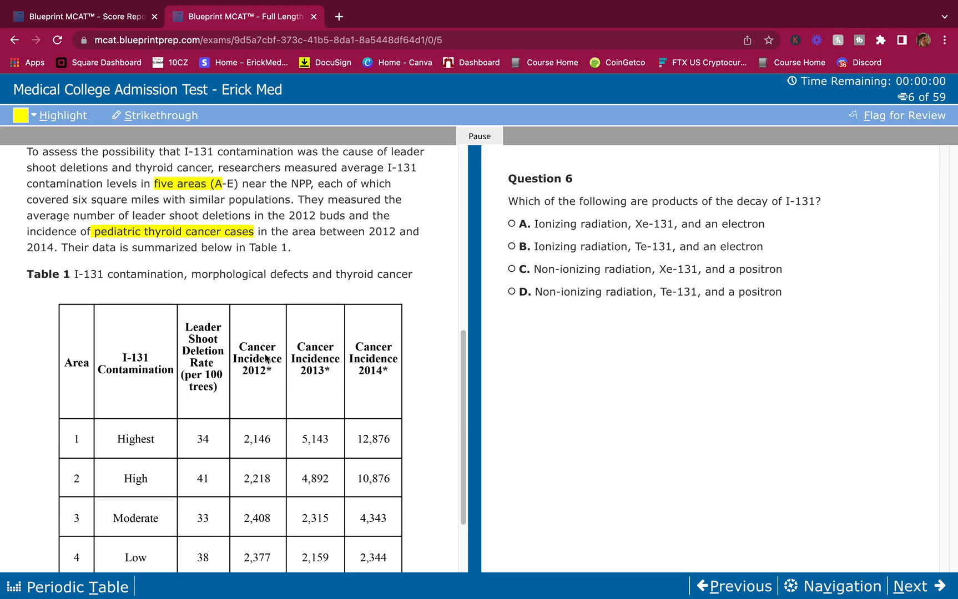
pyautogui.scroll(-3)
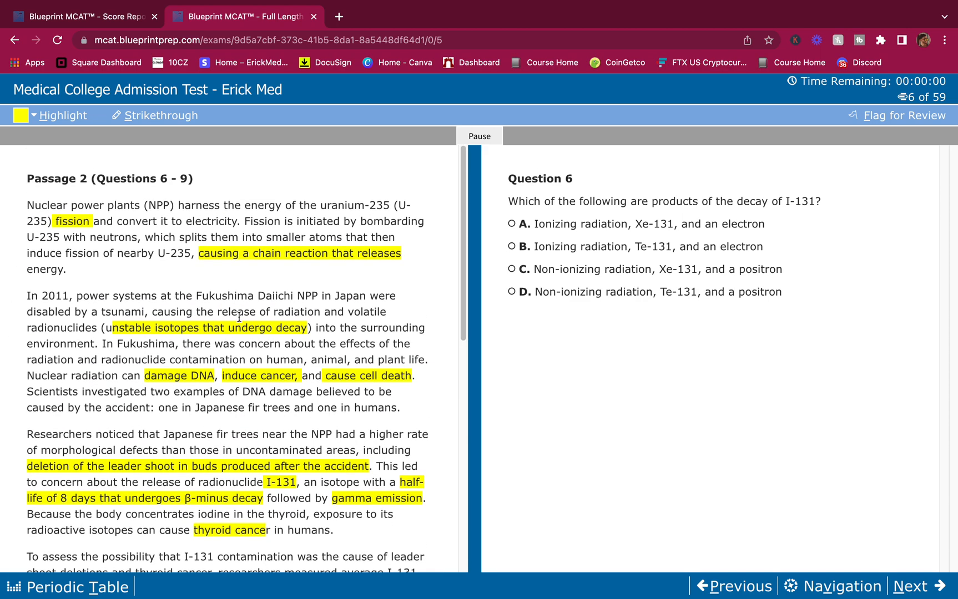
pyautogui.scroll(-3)
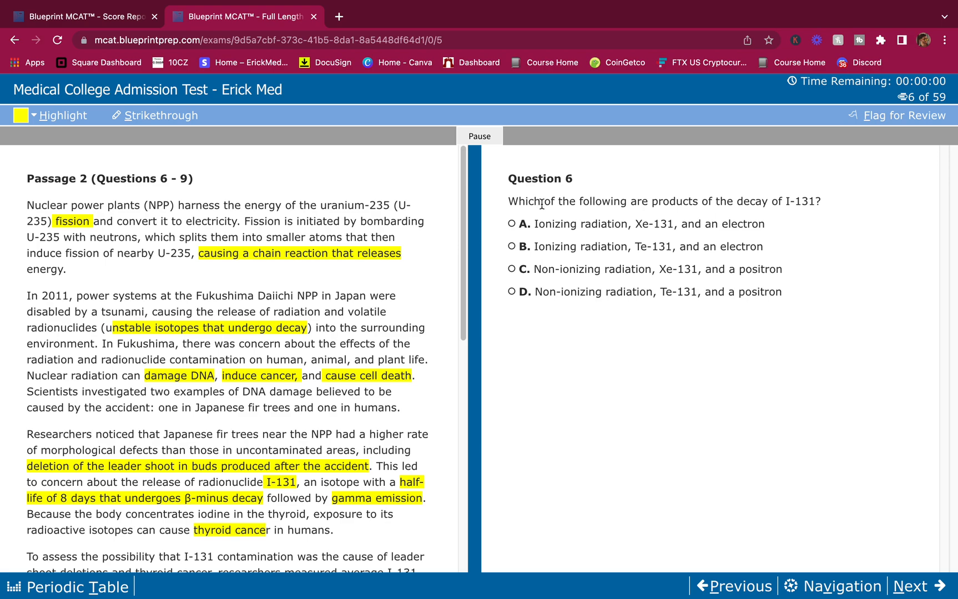
pyautogui.moveTo(780, 219)
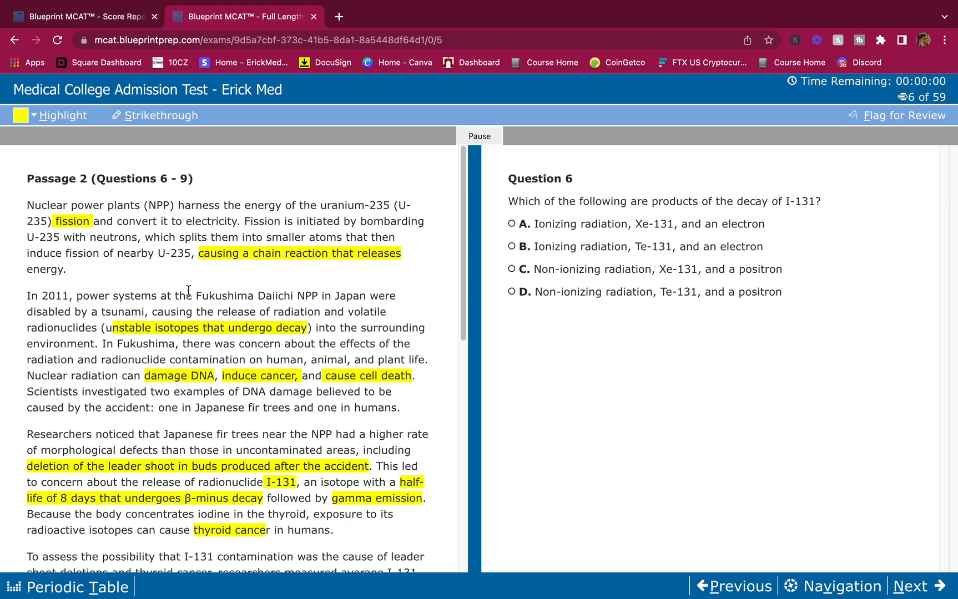
pyautogui.scroll(-3)
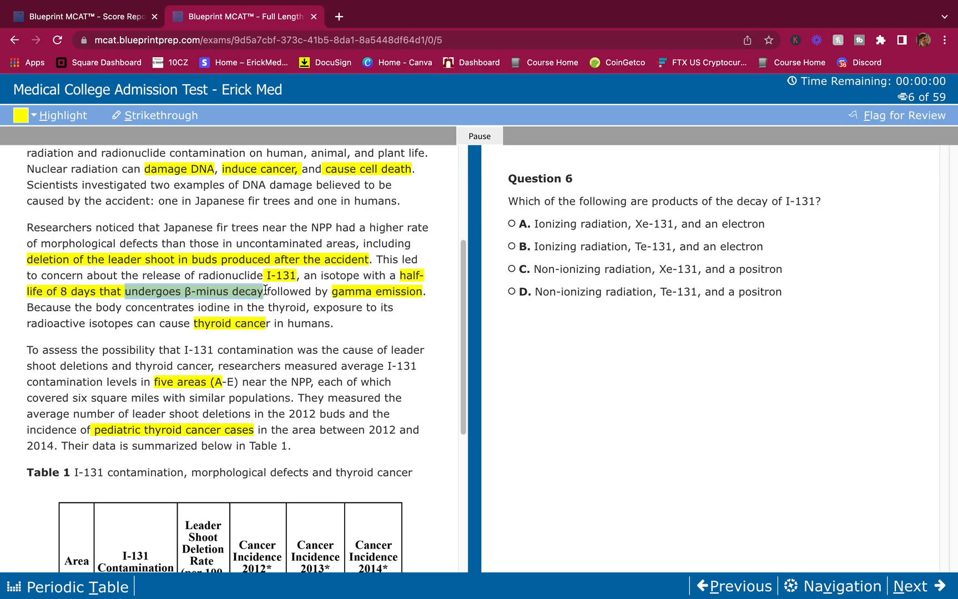
pyautogui.moveTo(265, 292); pyautogui.dragTo(424, 292)
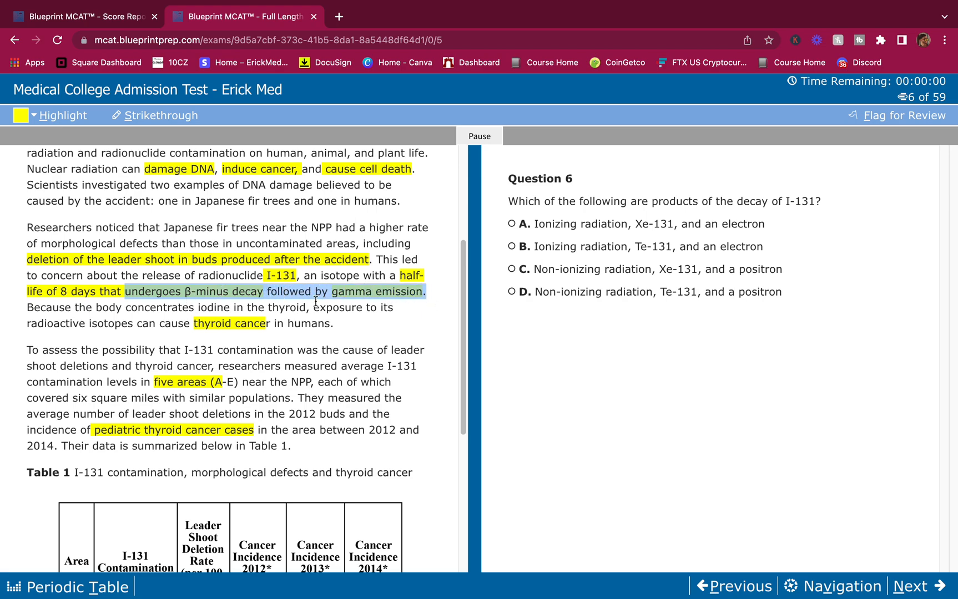
pyautogui.moveTo(476, 274)
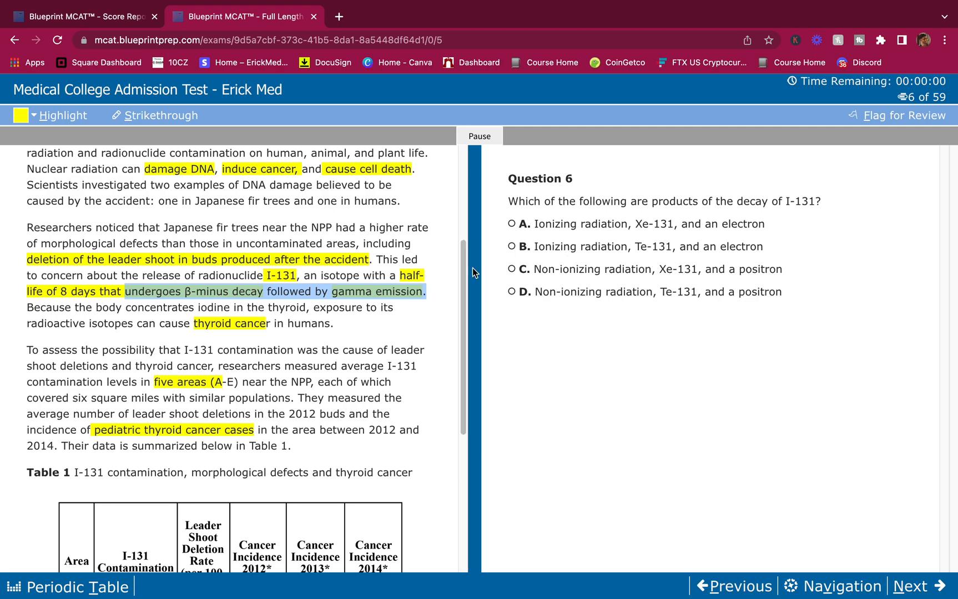
pyautogui.moveTo(755, 366)
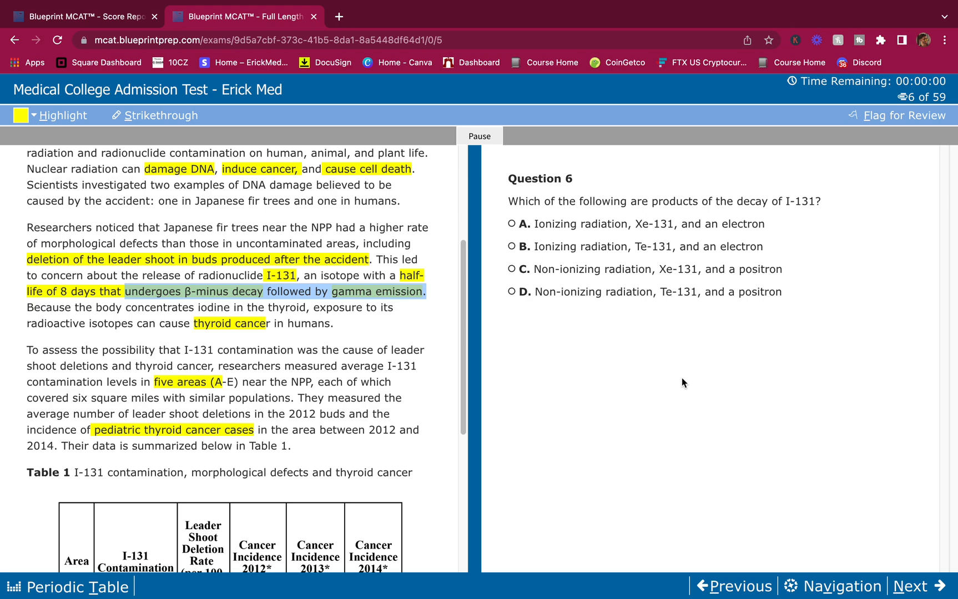
pyautogui.moveTo(804, 273)
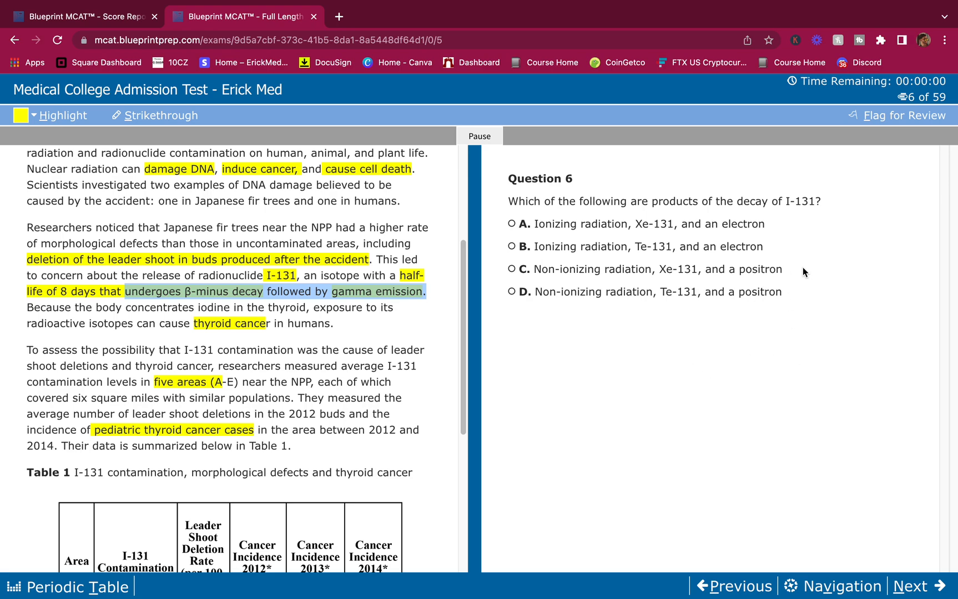
pyautogui.moveTo(217, 275)
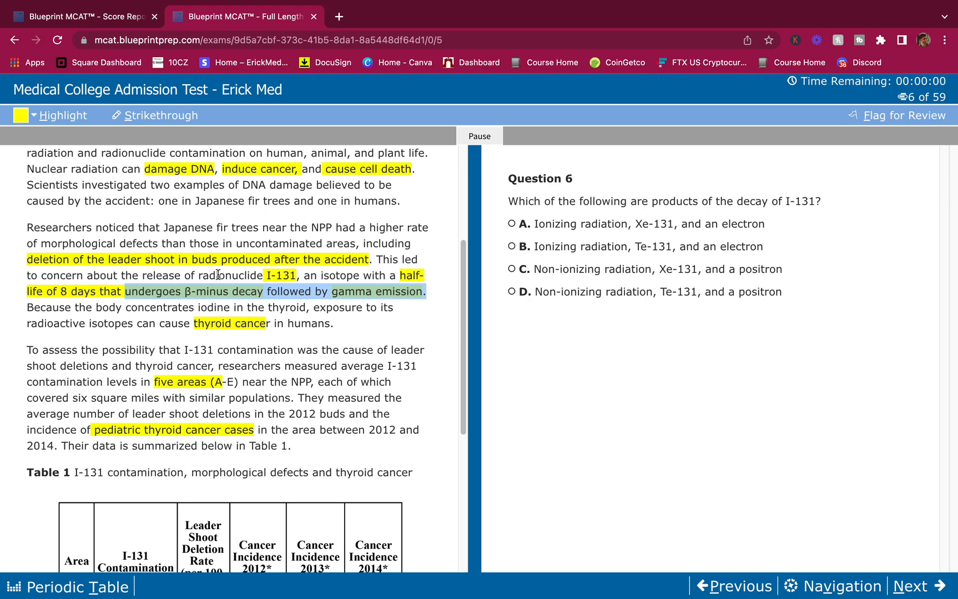
pyautogui.moveTo(754, 220)
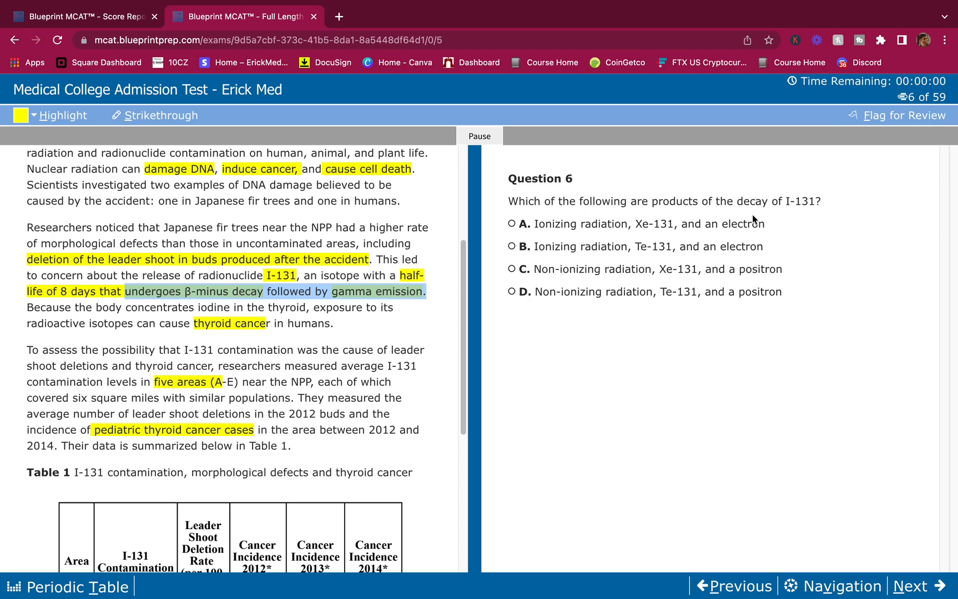
pyautogui.moveTo(561, 302)
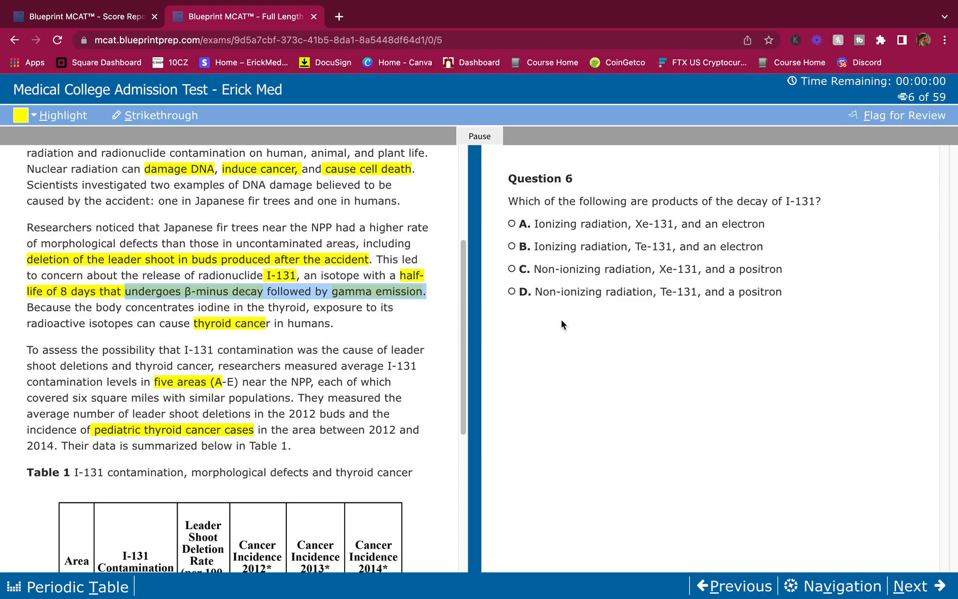
pyautogui.moveTo(777, 215)
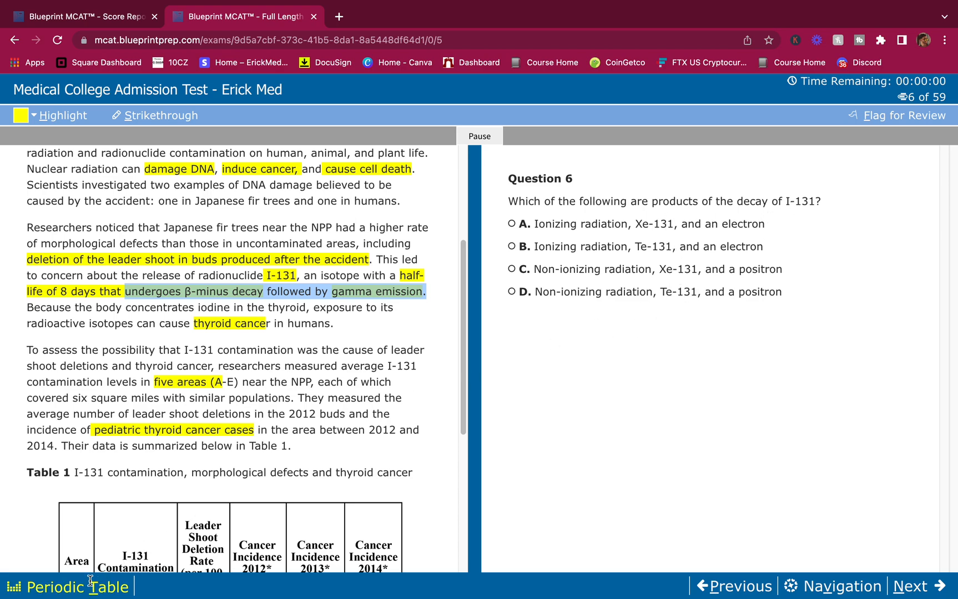
# Show the periodic table of the elements over the passage
pyautogui.click(69, 587)
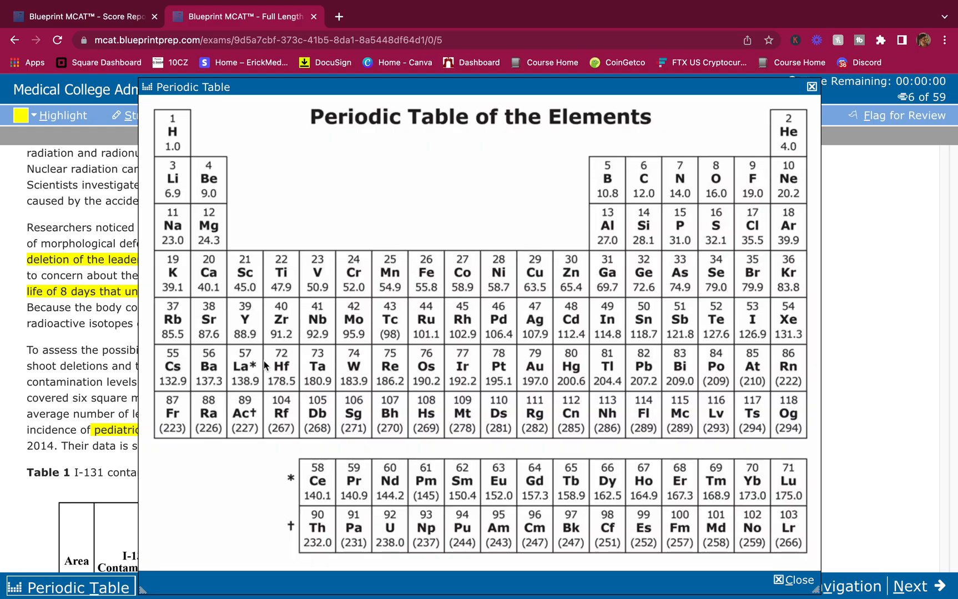
pyautogui.moveTo(756, 334)
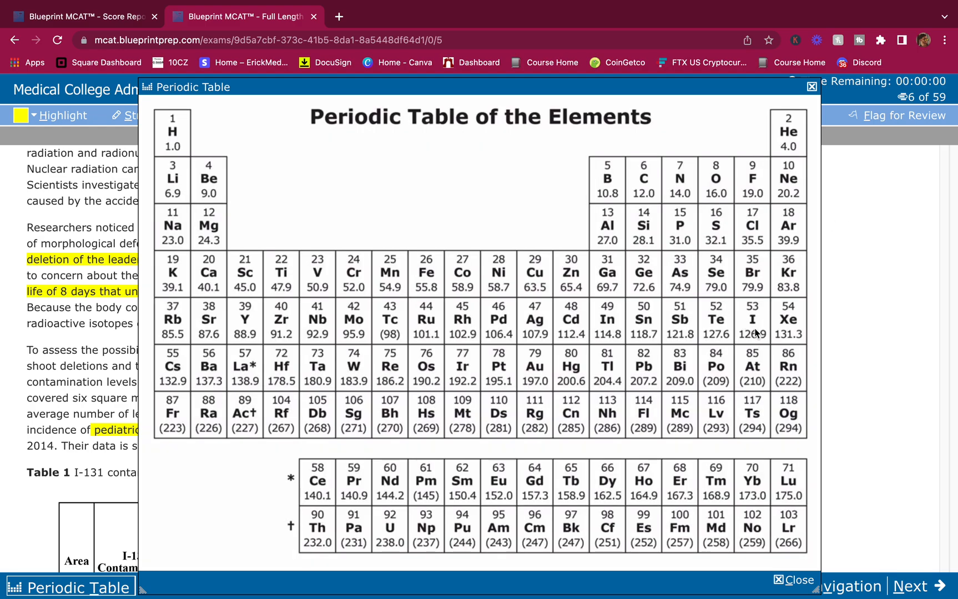
pyautogui.moveTo(753, 325)
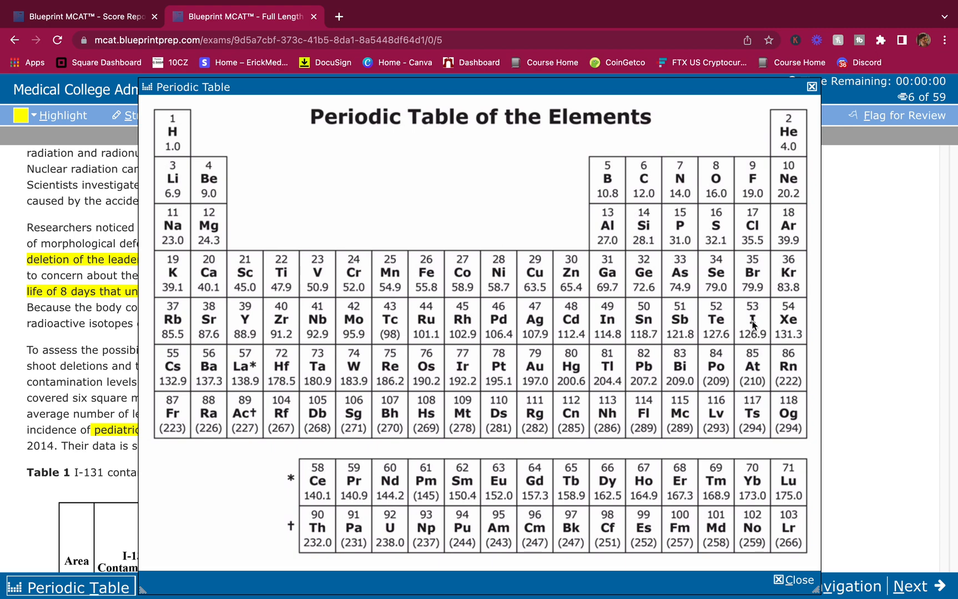
pyautogui.moveTo(758, 328)
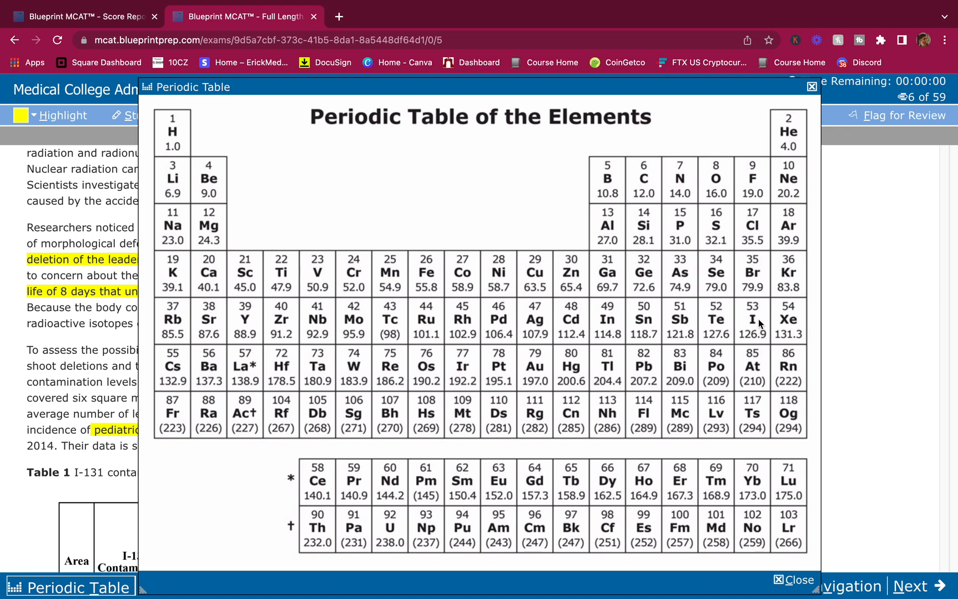
pyautogui.moveTo(816, 324)
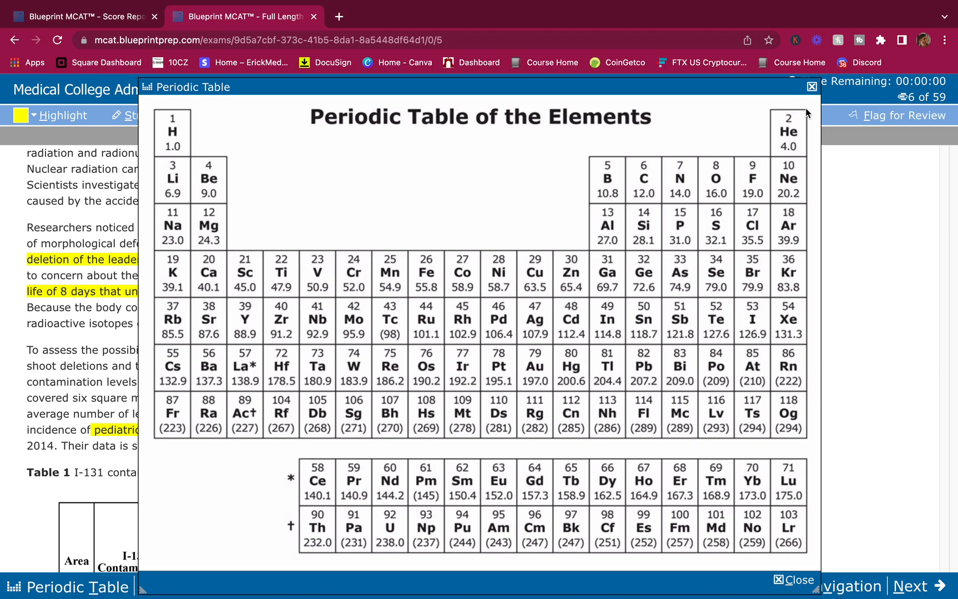
# Close the periodic table, select 'gamma emission', answer Question 6 with A and advance to Question 7
pyautogui.click(811, 87)
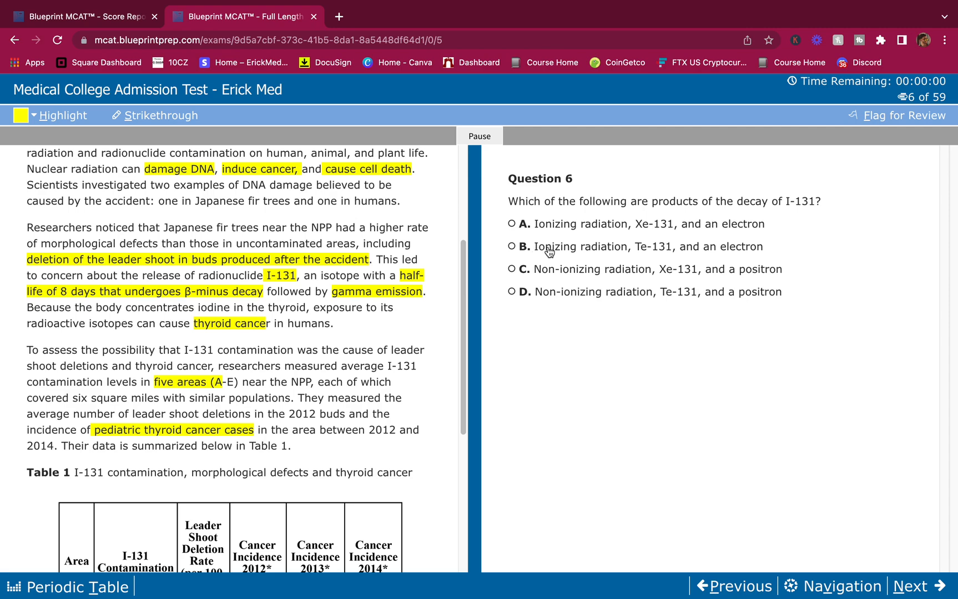
pyautogui.moveTo(609, 232)
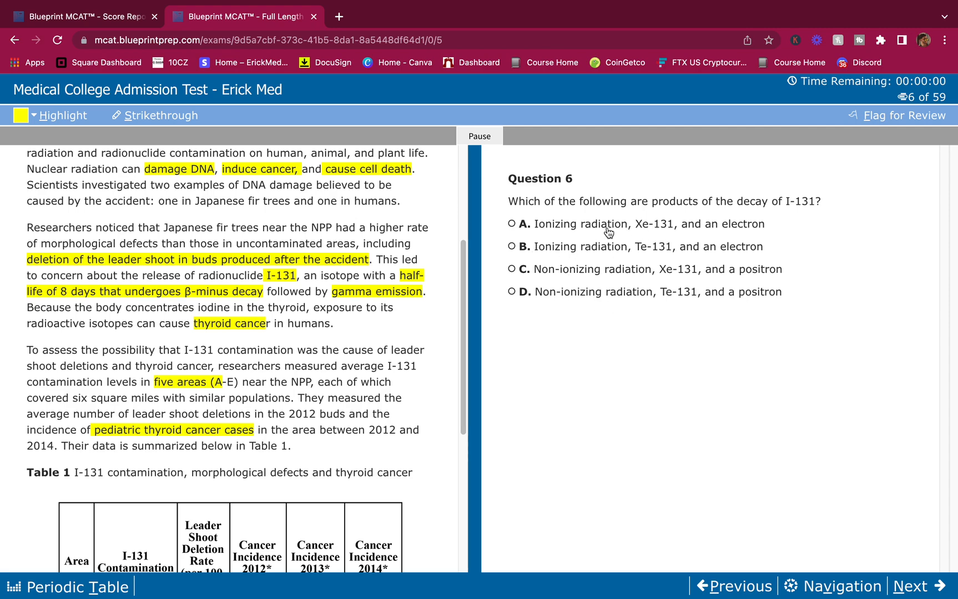
pyautogui.moveTo(723, 234)
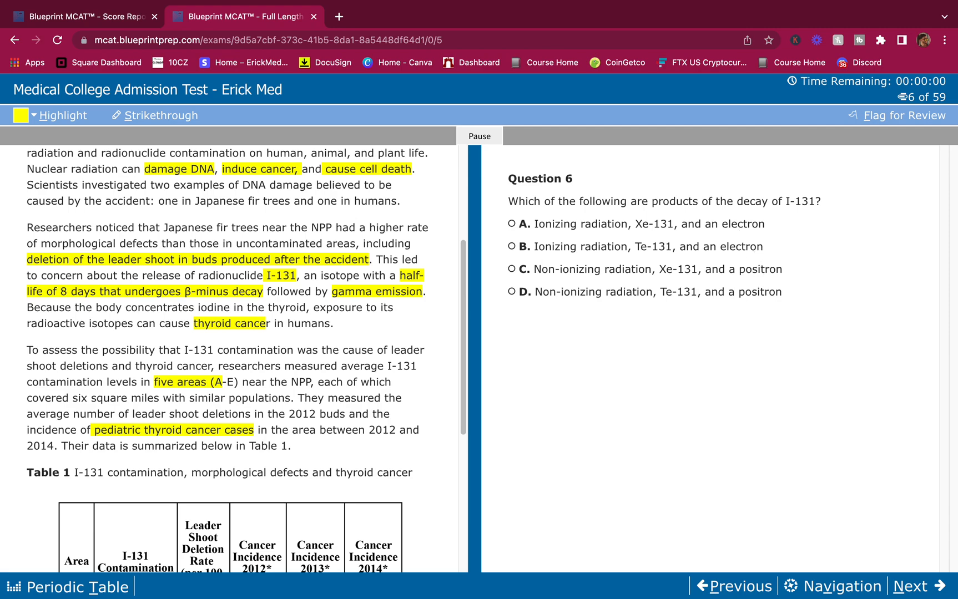
pyautogui.moveTo(247, 293)
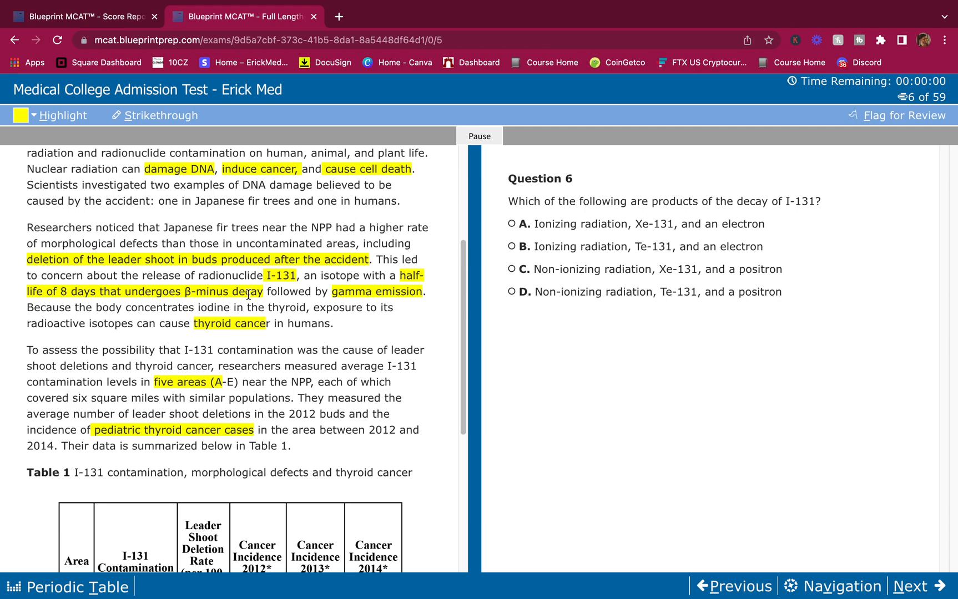
pyautogui.moveTo(556, 239)
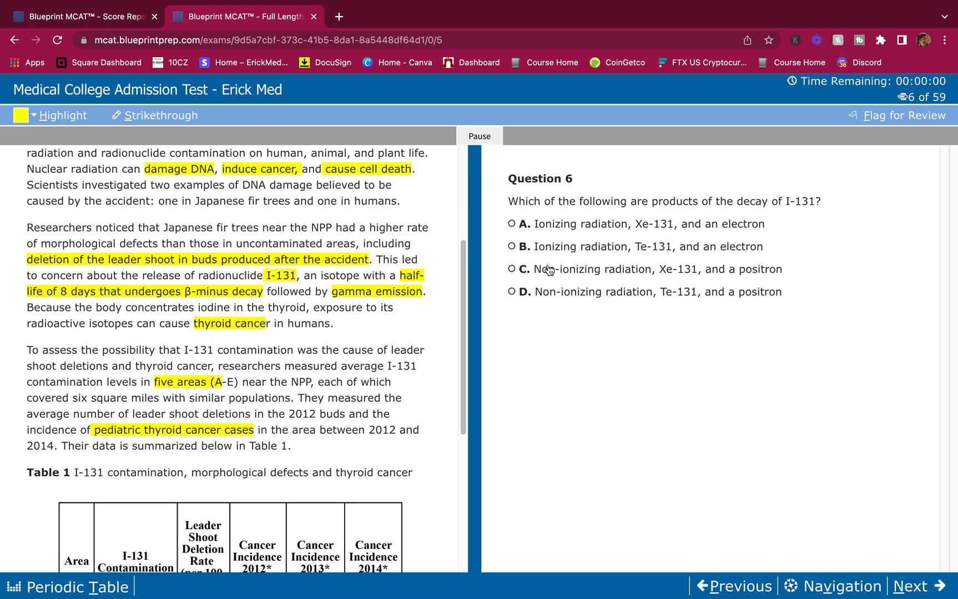
pyautogui.moveTo(324, 293)
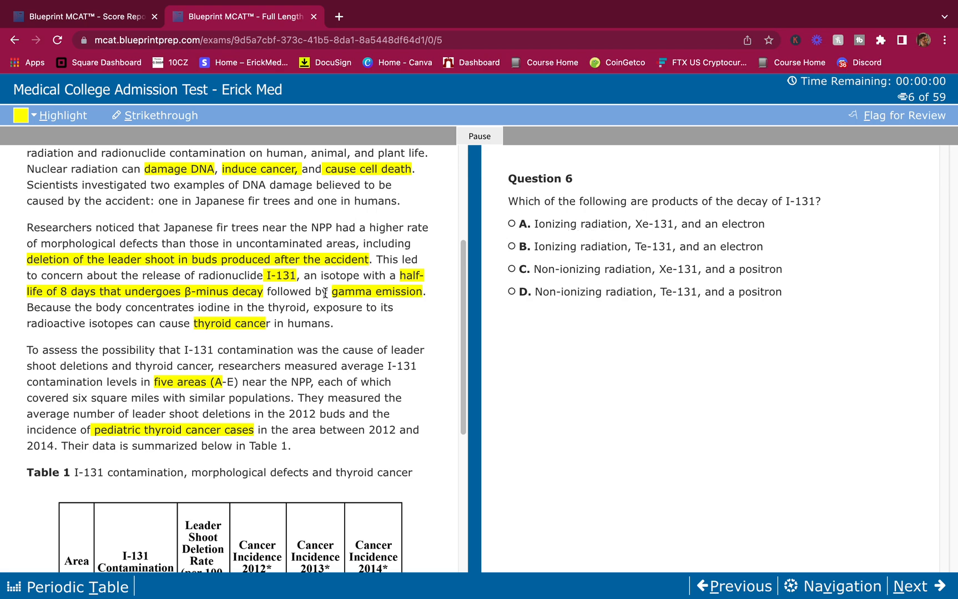
pyautogui.moveTo(326, 292); pyautogui.dragTo(425, 292)
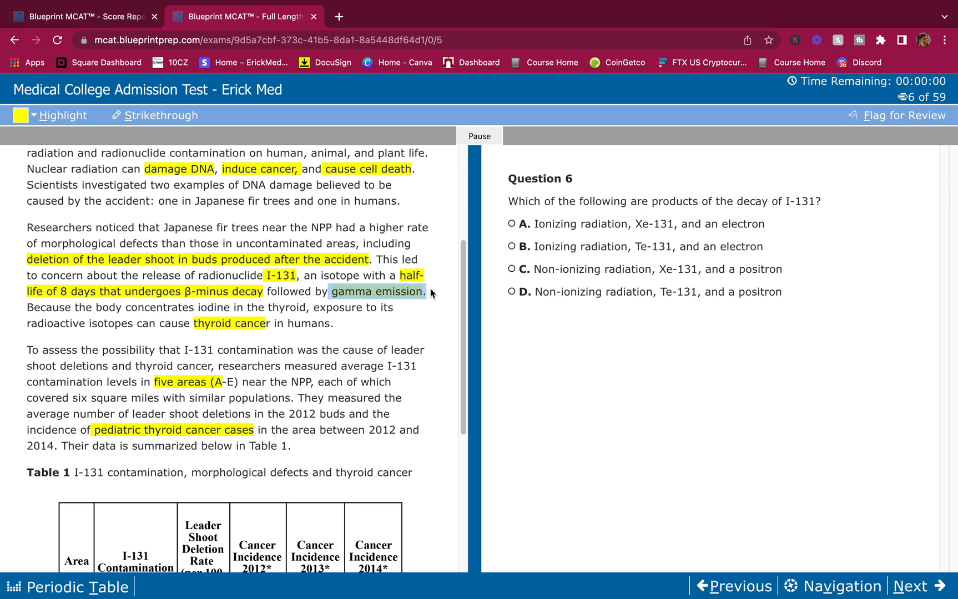
pyautogui.moveTo(617, 226)
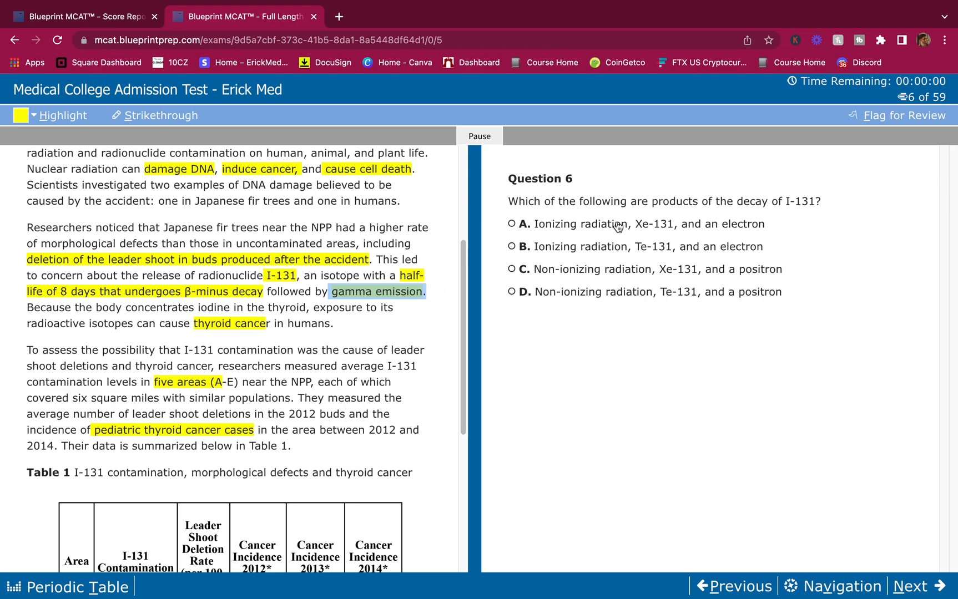
pyautogui.moveTo(471, 269)
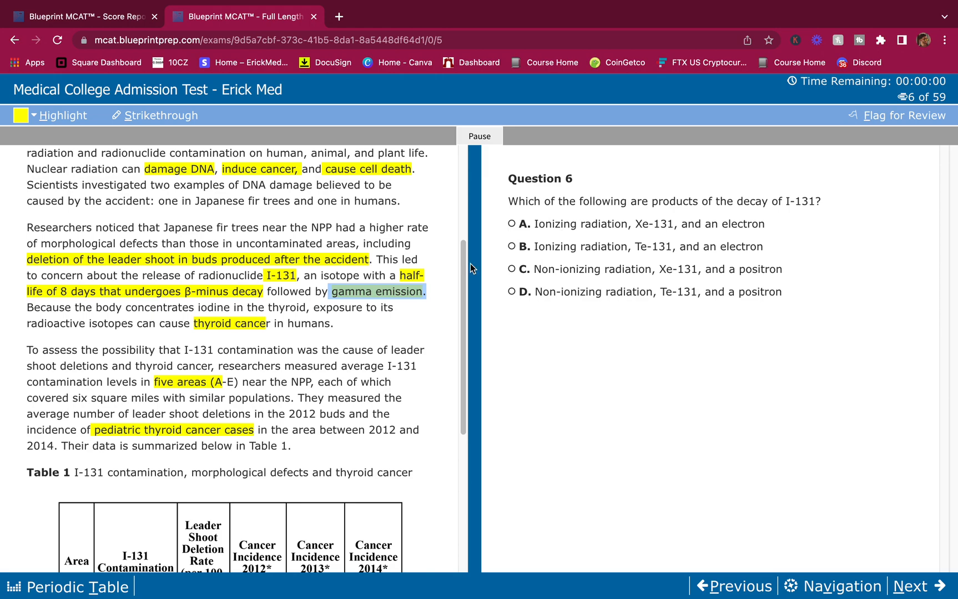
pyautogui.moveTo(881, 306)
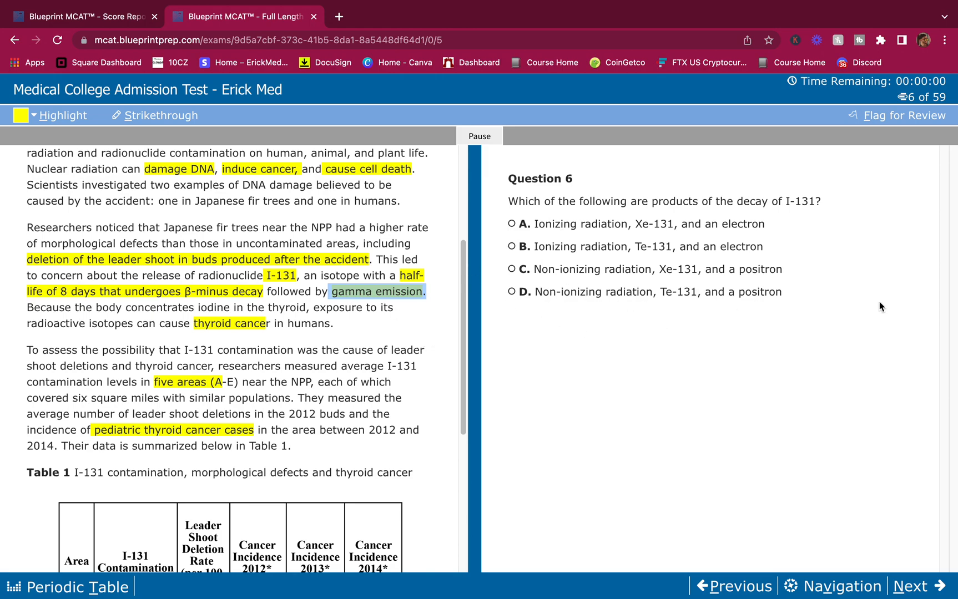
pyautogui.moveTo(609, 220)
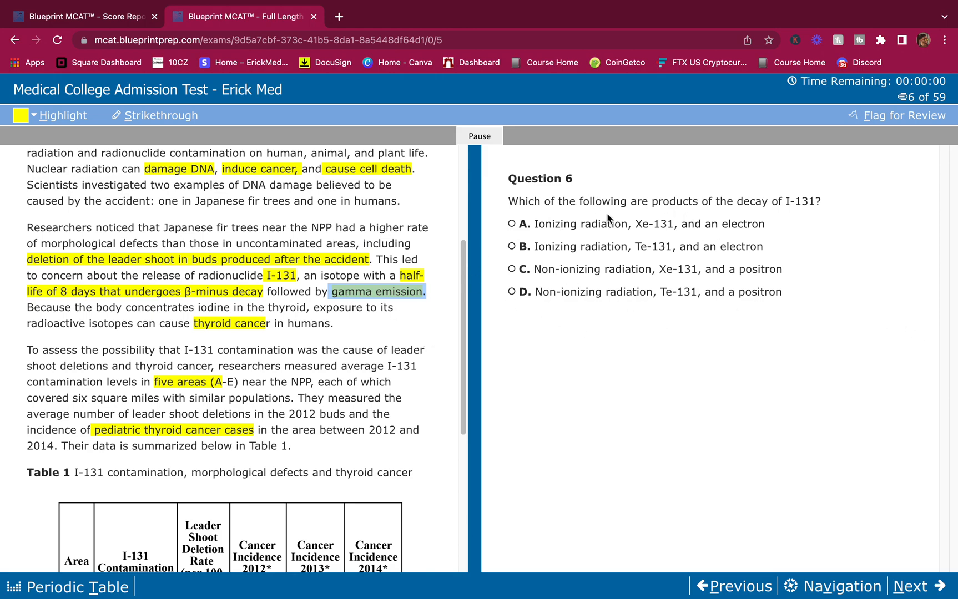
pyautogui.moveTo(628, 252)
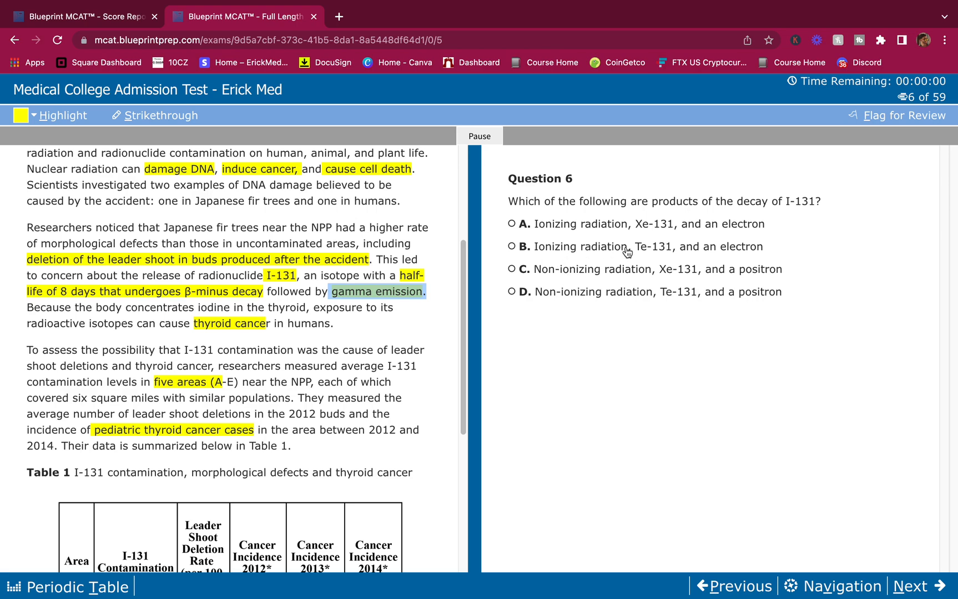
pyautogui.moveTo(529, 237)
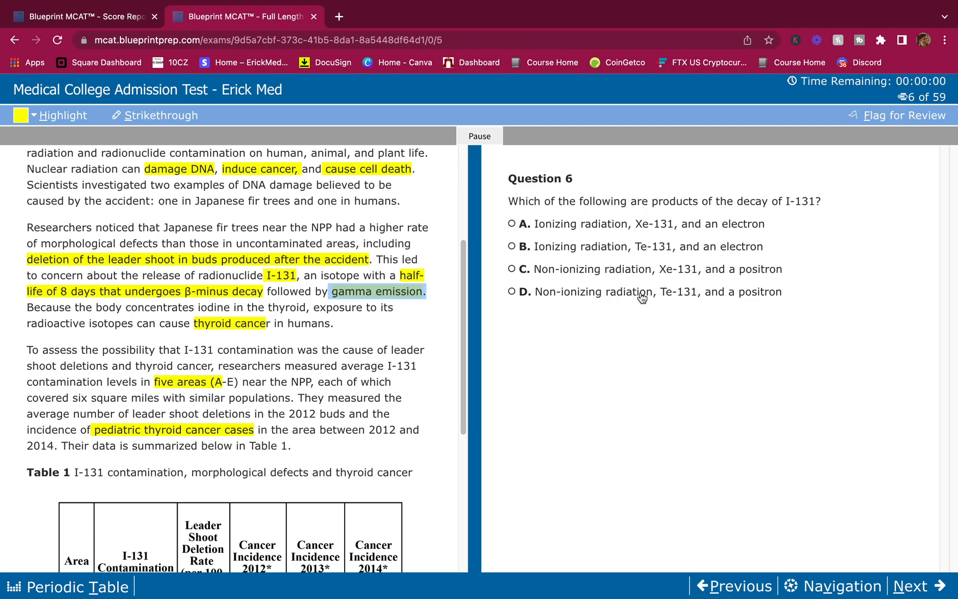
pyautogui.click(512, 223)
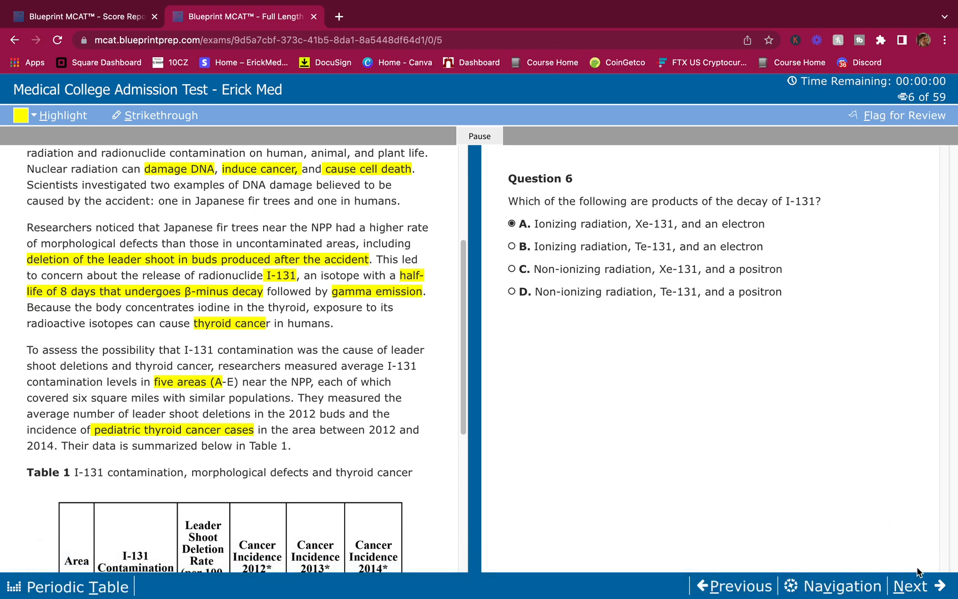
pyautogui.click(914, 586)
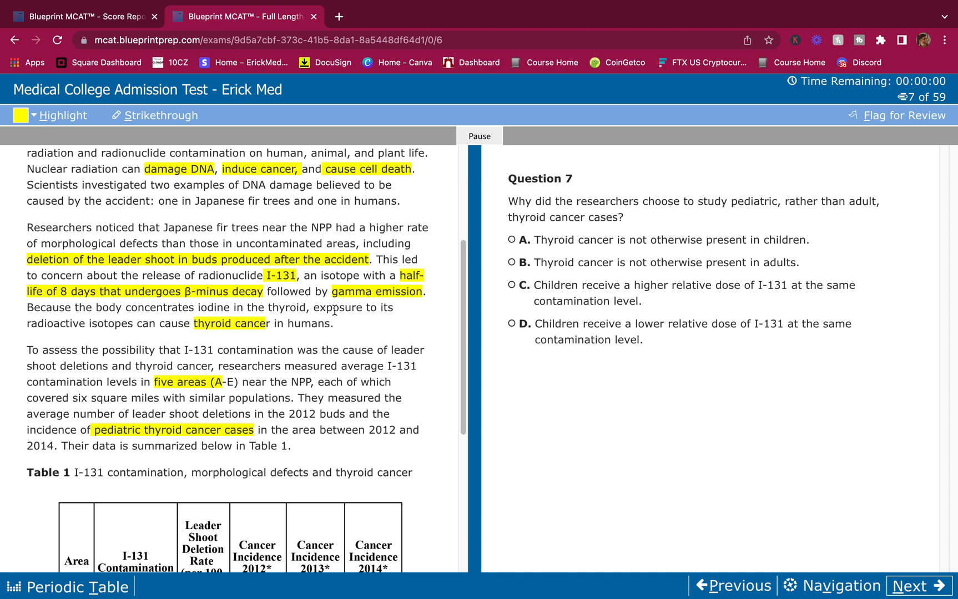
pyautogui.moveTo(583, 322)
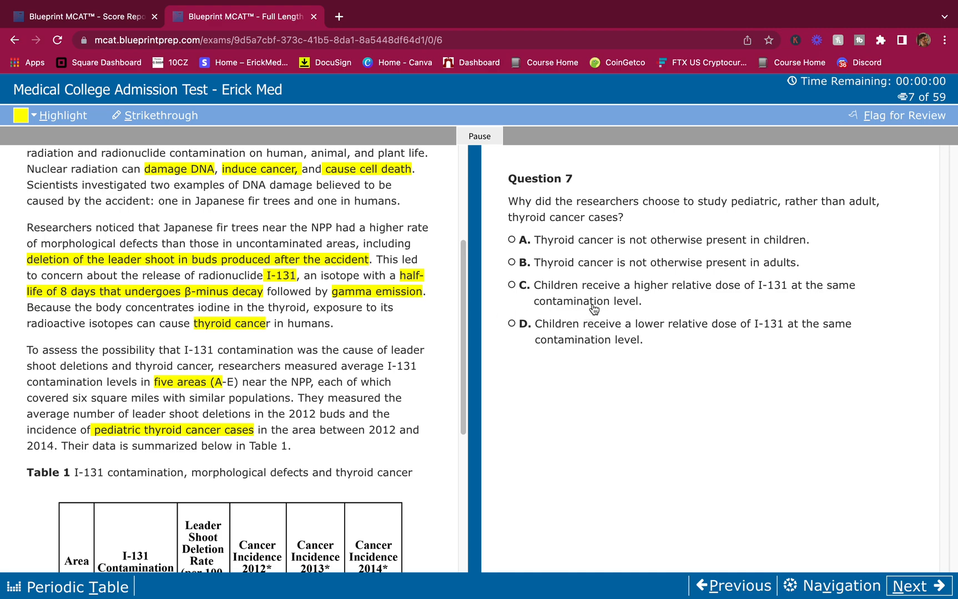
pyautogui.moveTo(607, 243)
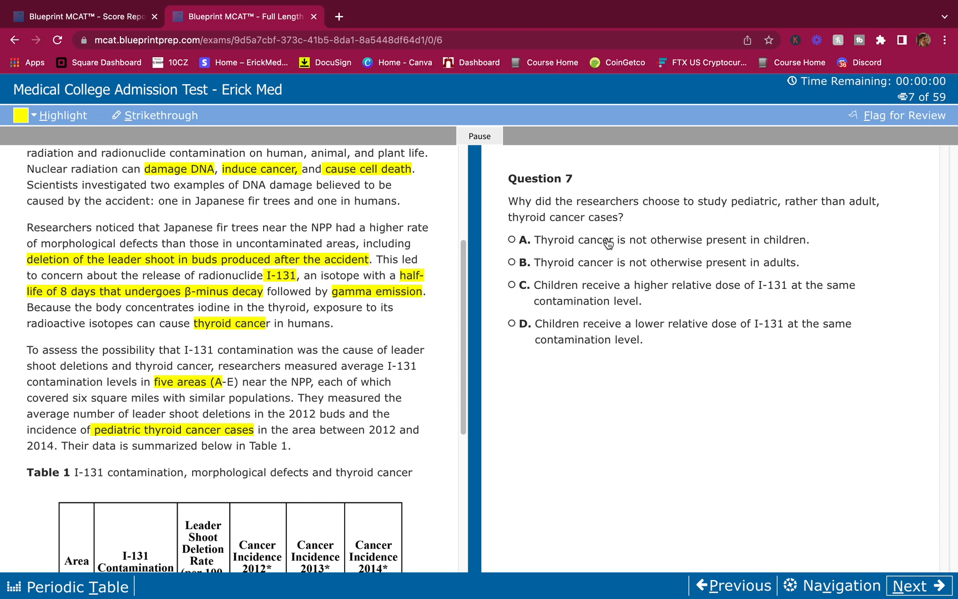
pyautogui.moveTo(801, 227)
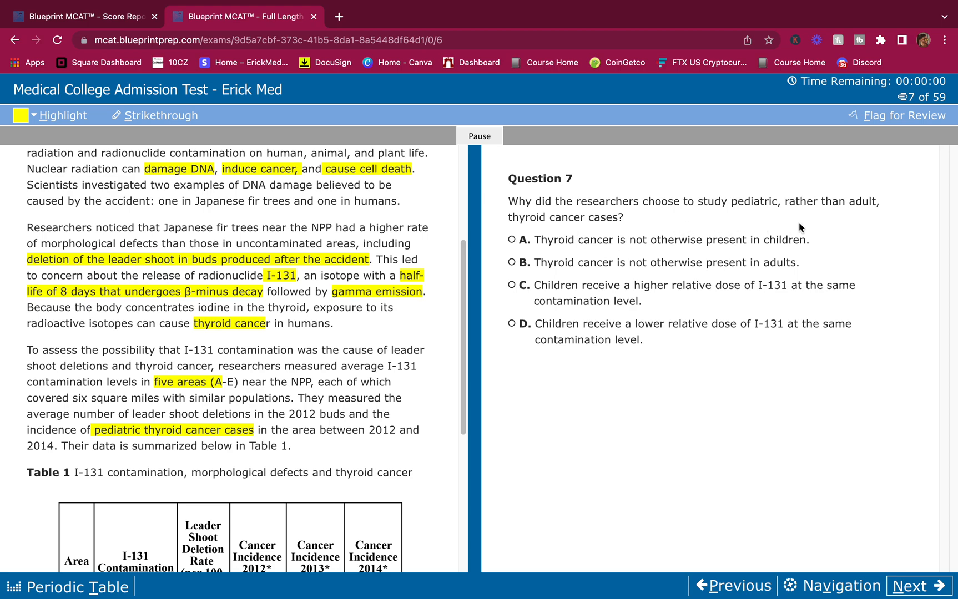
pyautogui.moveTo(602, 245)
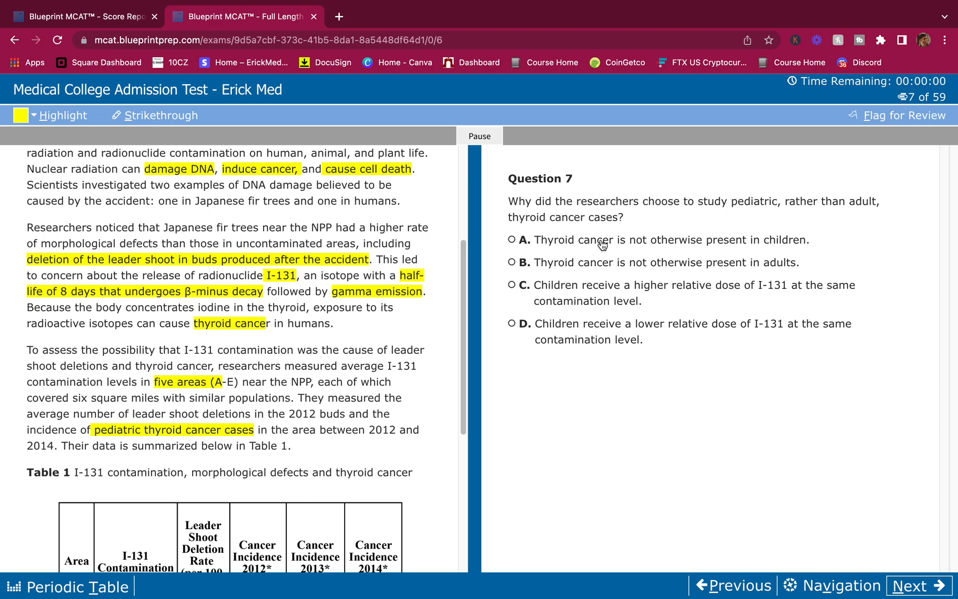
pyautogui.scroll(-3)
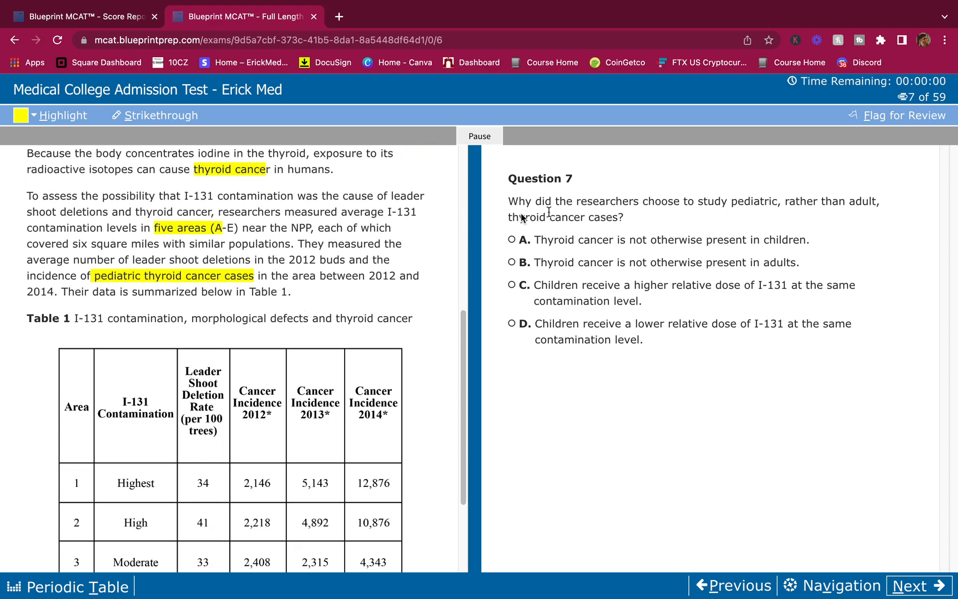
pyautogui.moveTo(508, 202); pyautogui.dragTo(623, 217)
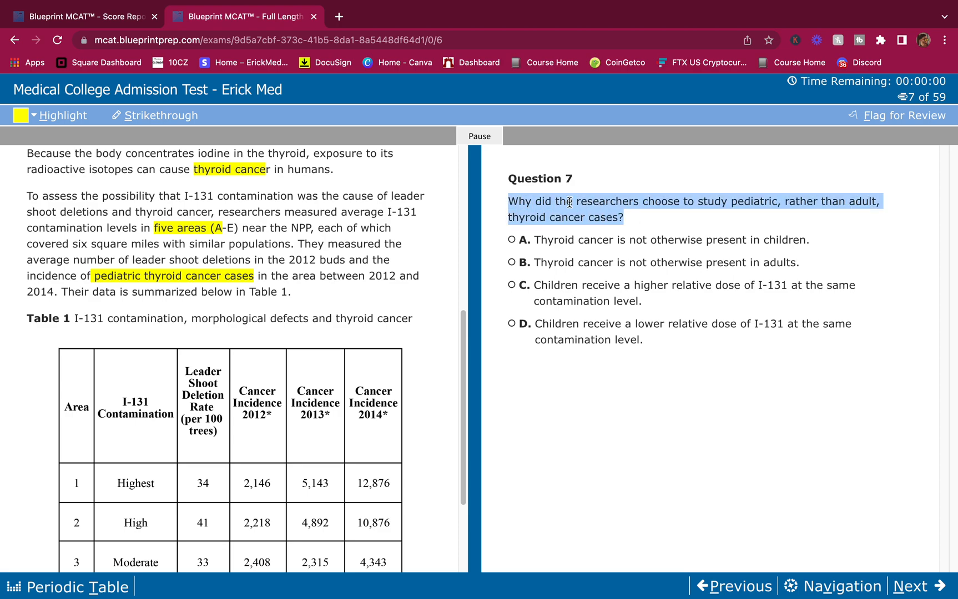
pyautogui.click(688, 221)
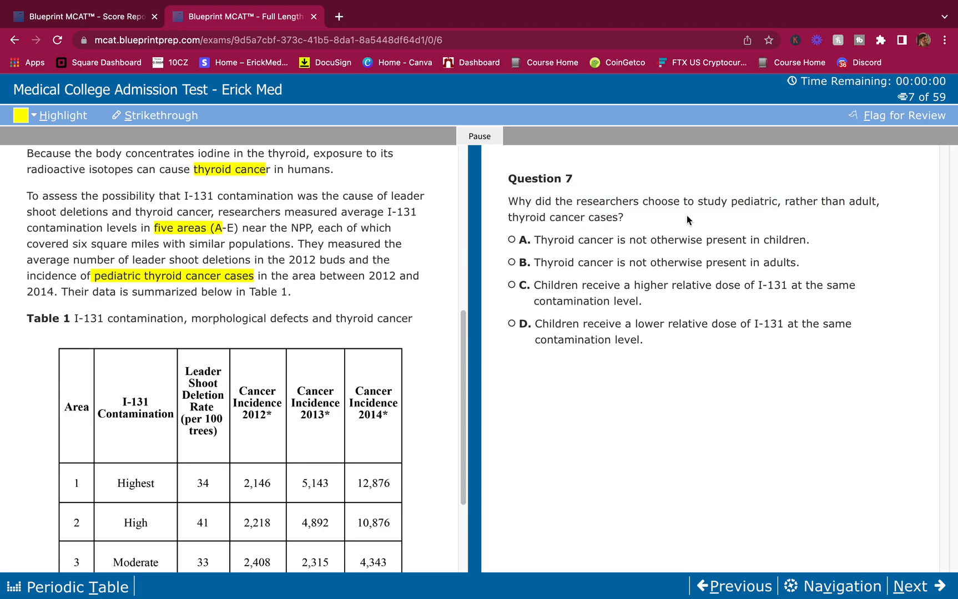
pyautogui.moveTo(651, 260)
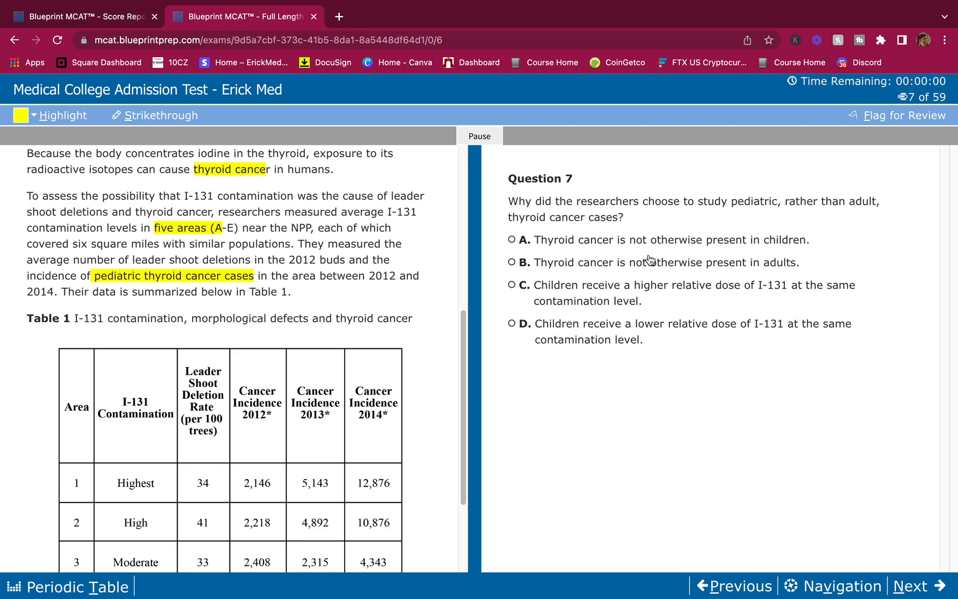
pyautogui.moveTo(821, 247)
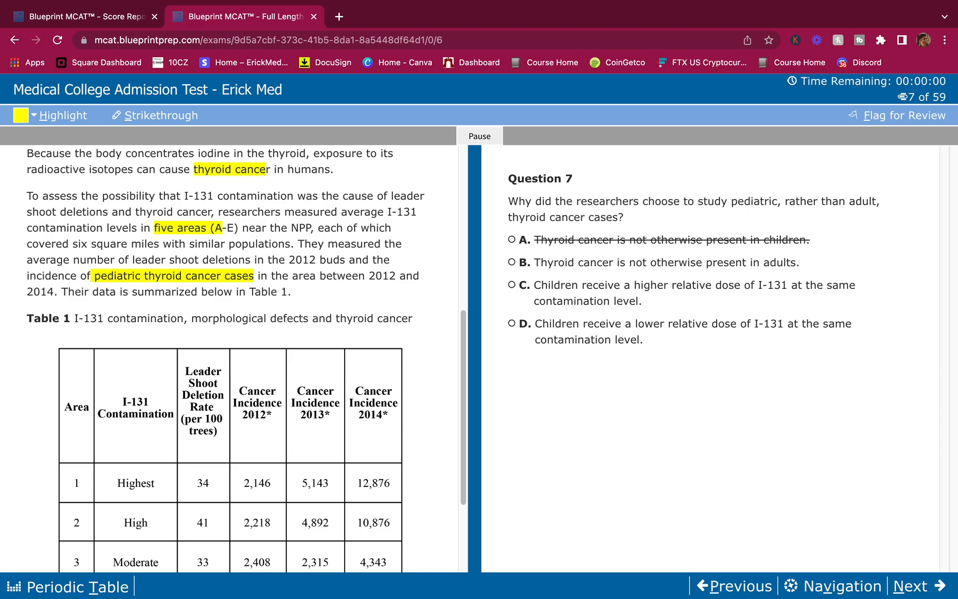
pyautogui.moveTo(570, 245)
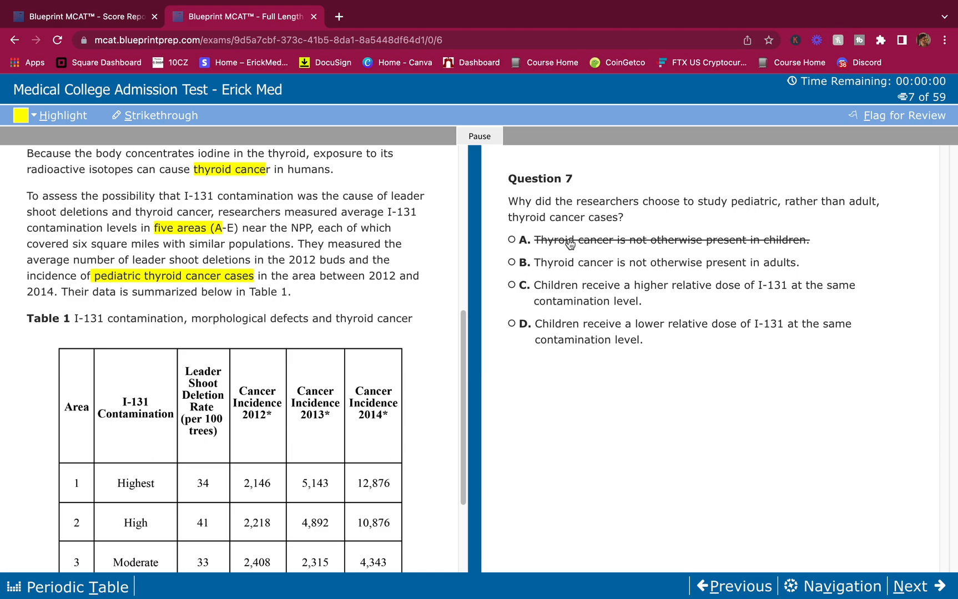
pyautogui.moveTo(603, 283)
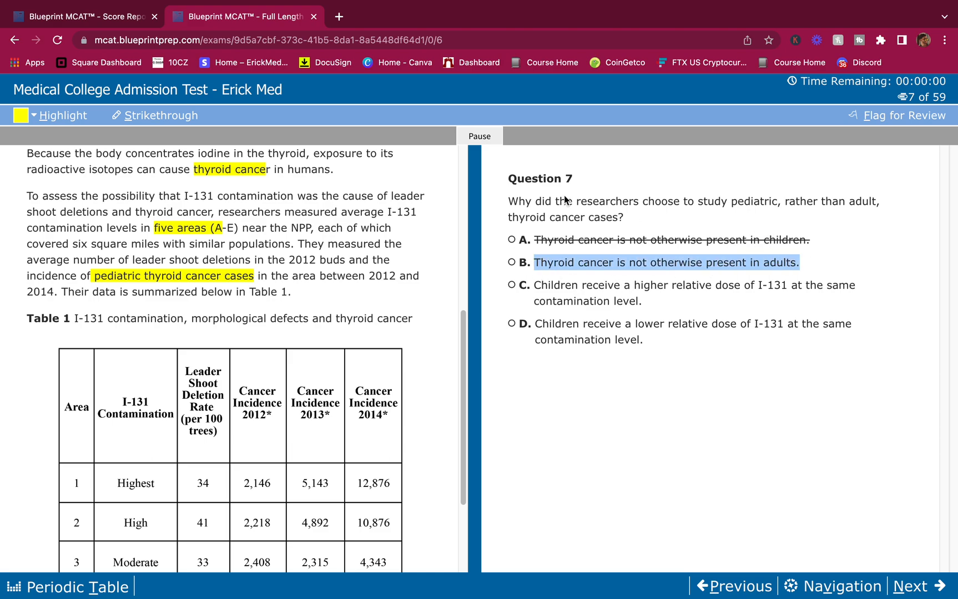
# Strike through answer choice B of Question 7 as eliminated
pyautogui.click(667, 263)
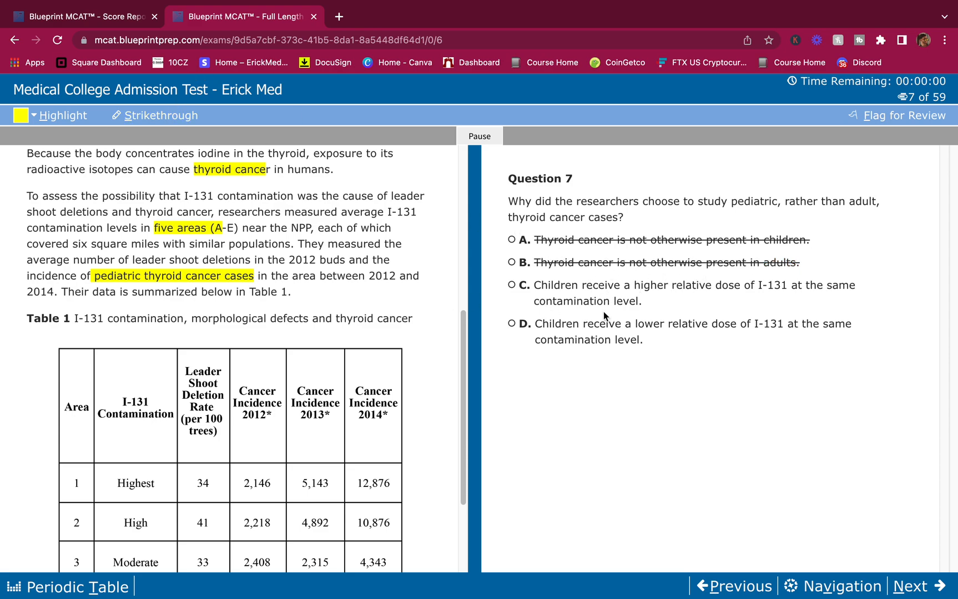
pyautogui.moveTo(722, 293)
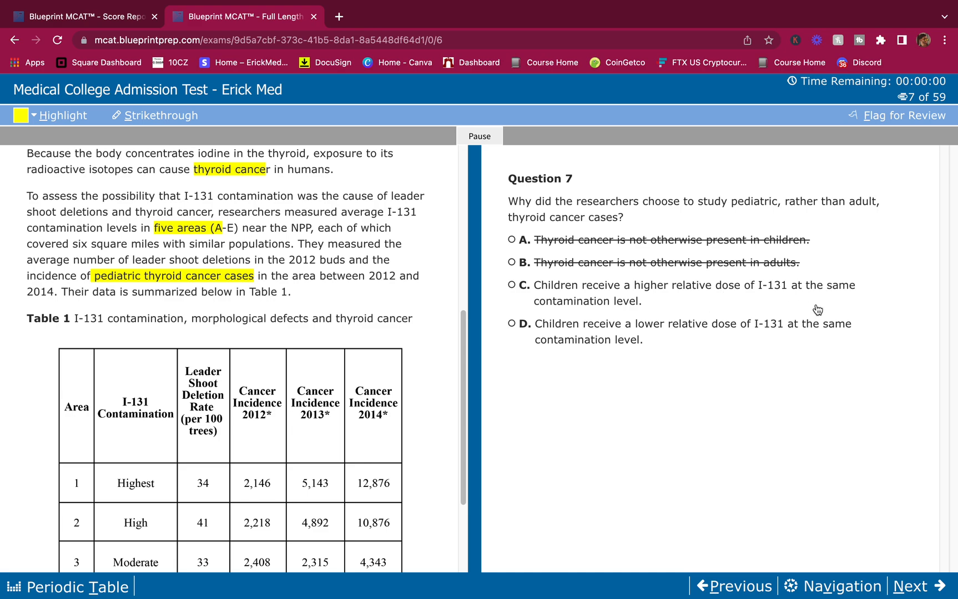
pyautogui.moveTo(700, 341)
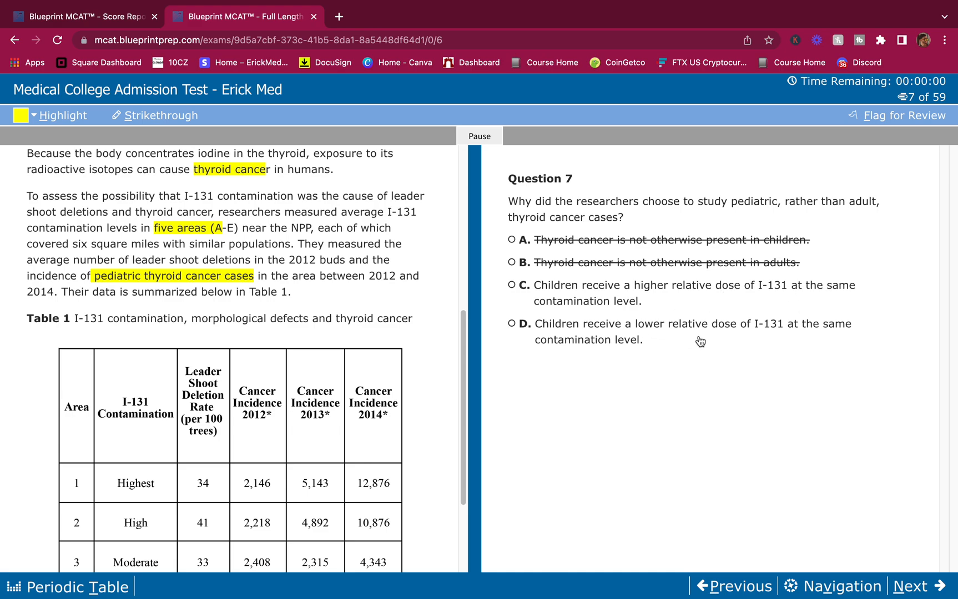
pyautogui.moveTo(762, 341)
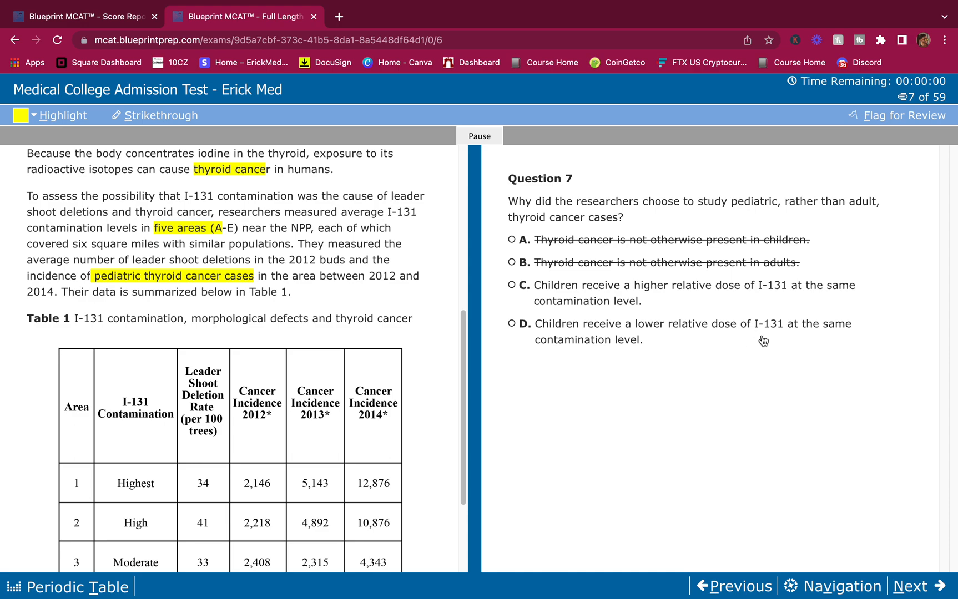
pyautogui.moveTo(553, 264)
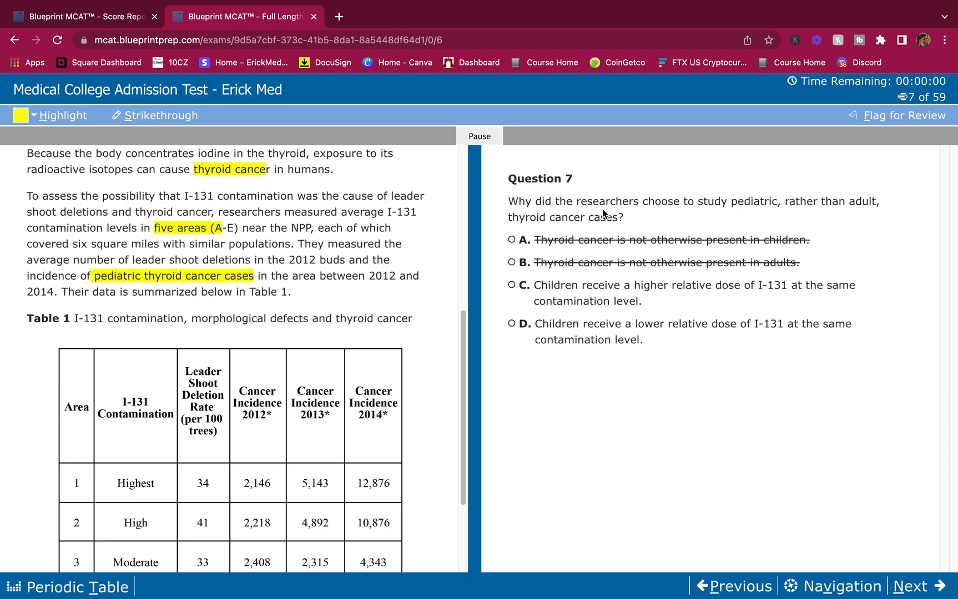
pyautogui.moveTo(629, 232)
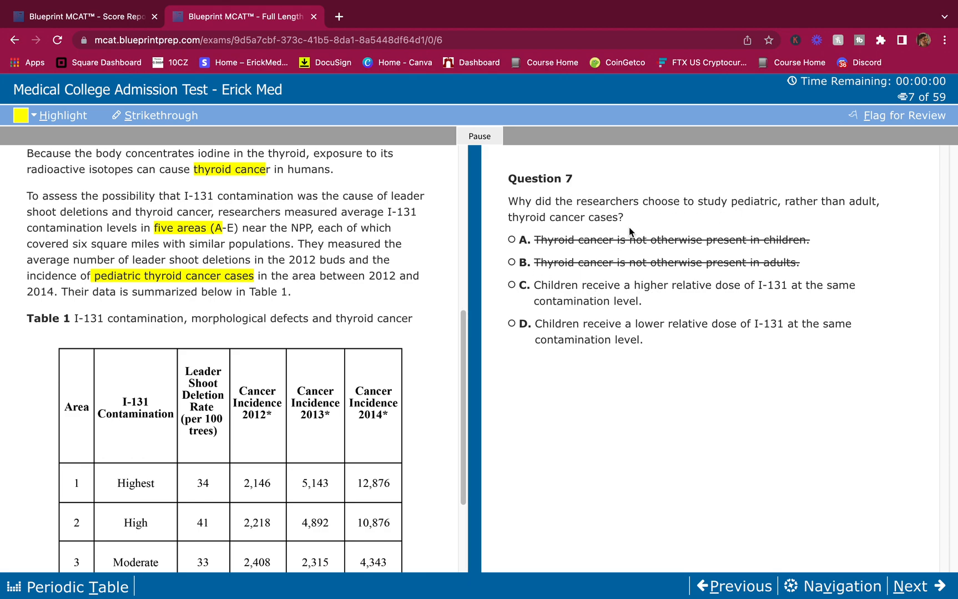
pyautogui.moveTo(651, 296)
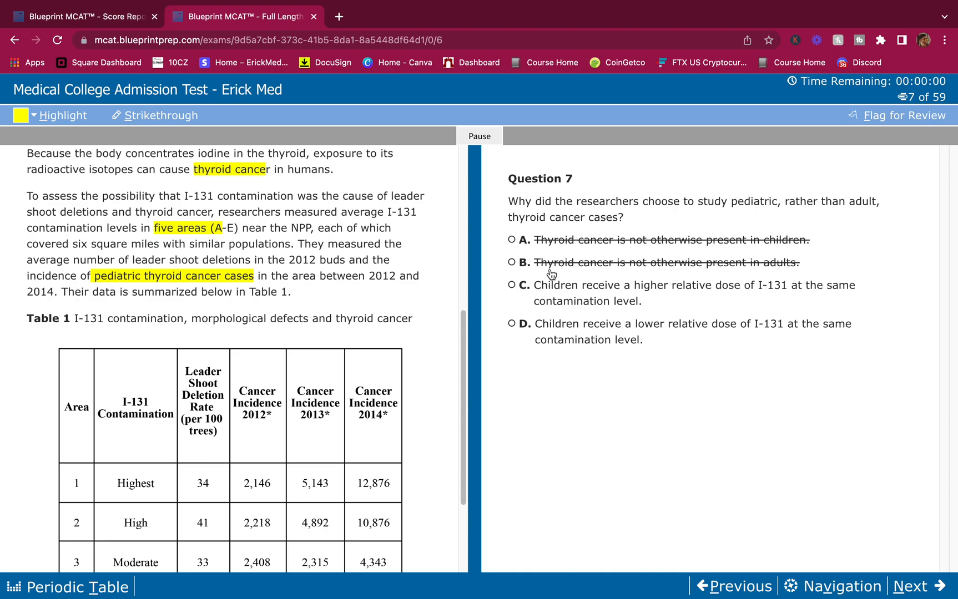
pyautogui.moveTo(580, 326)
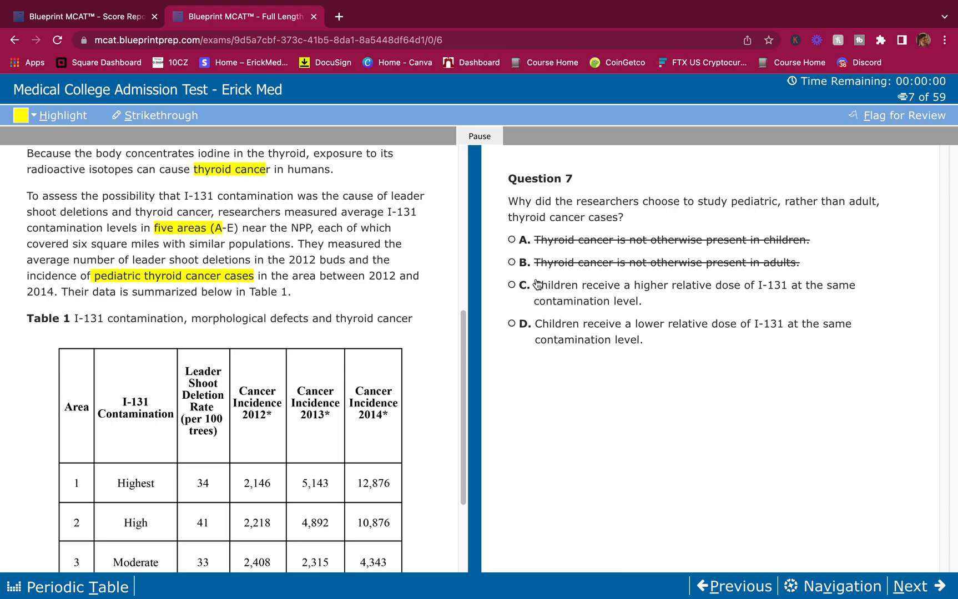
# Answer Question 7 with choice C and advance to Question 8
pyautogui.click(512, 285)
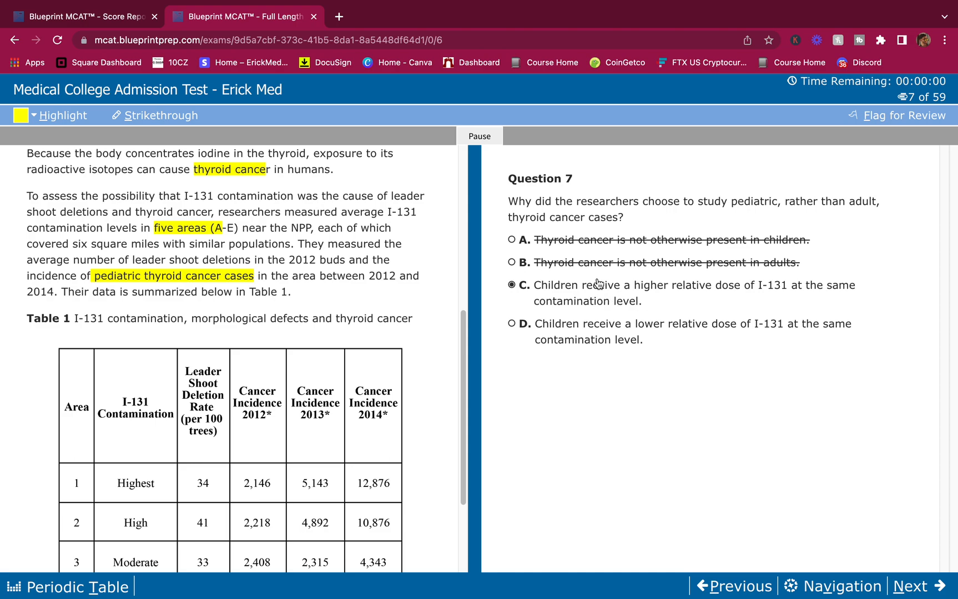
pyautogui.moveTo(501, 250)
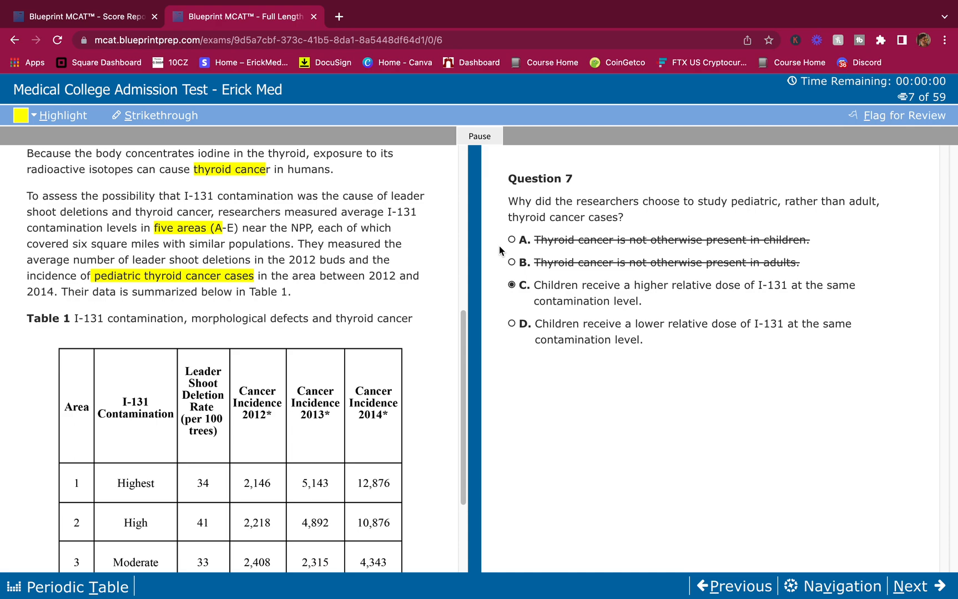
pyautogui.moveTo(659, 306)
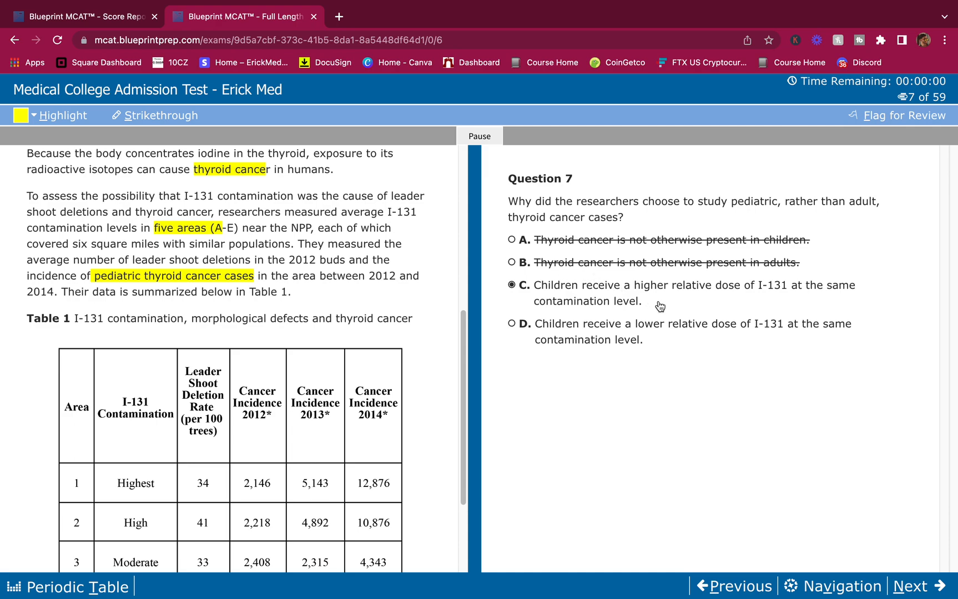
pyautogui.moveTo(639, 365)
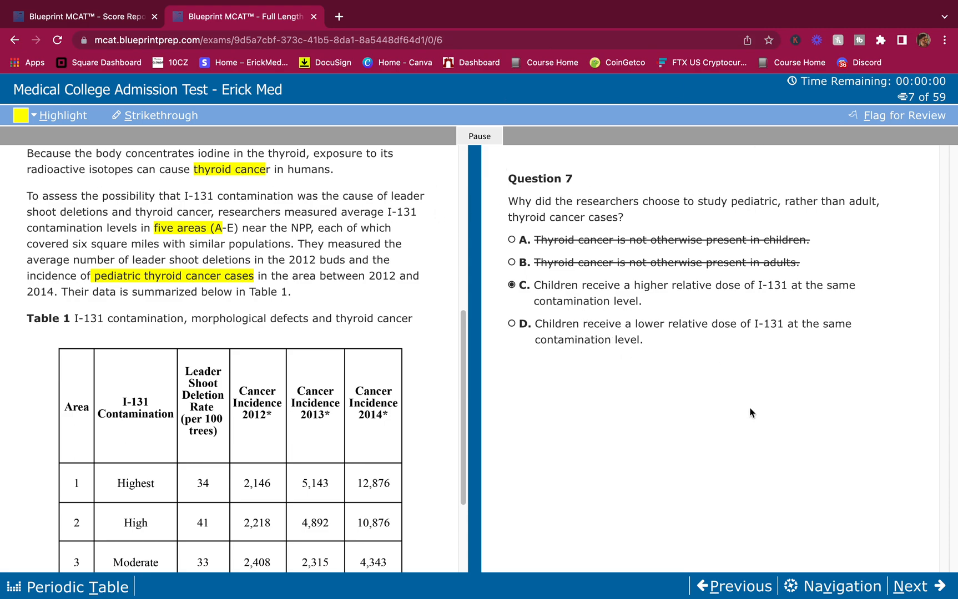
pyautogui.moveTo(617, 253)
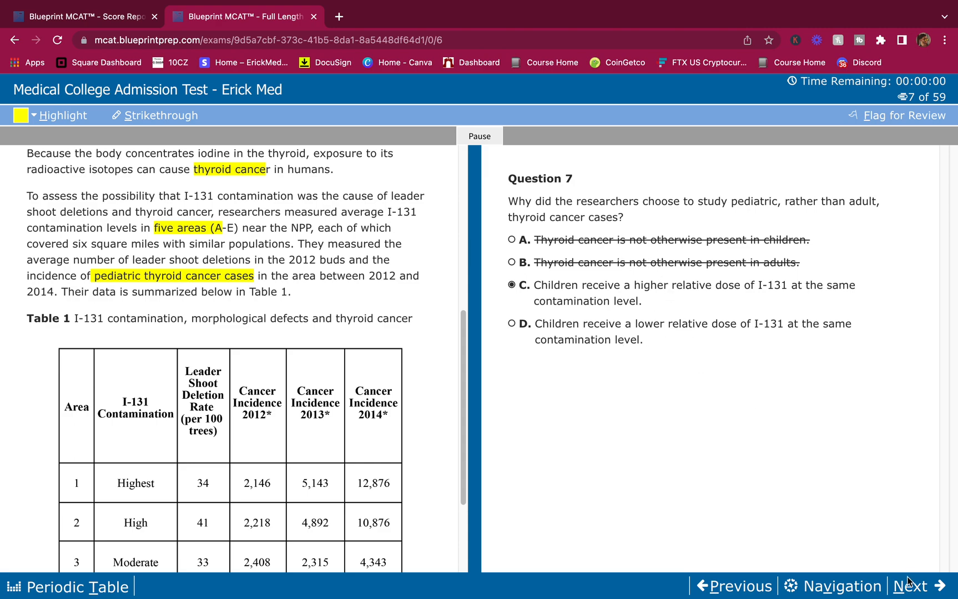
pyautogui.click(913, 586)
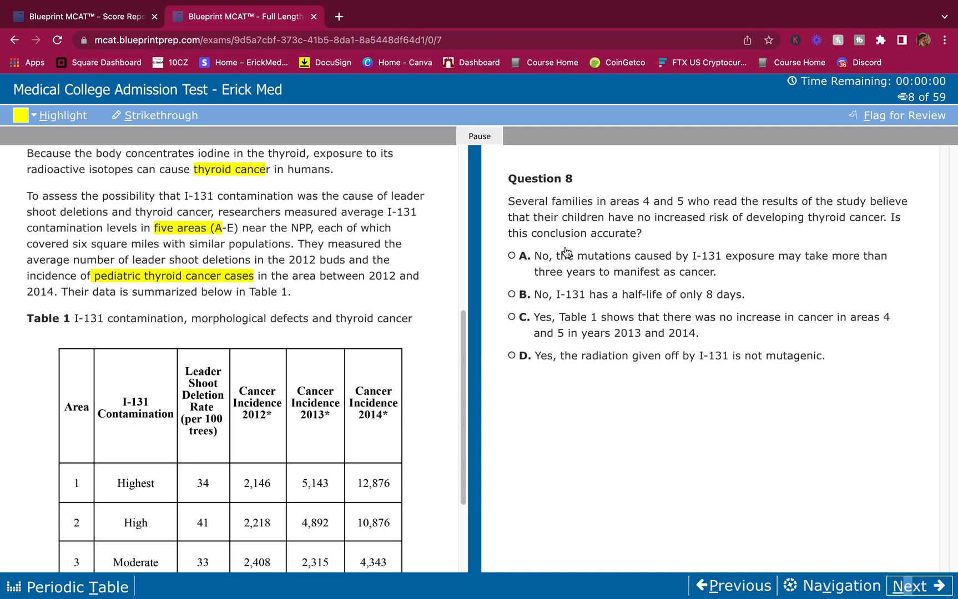
# Review Table 1 and answer Question 8 with choice A
pyautogui.scroll(-3)
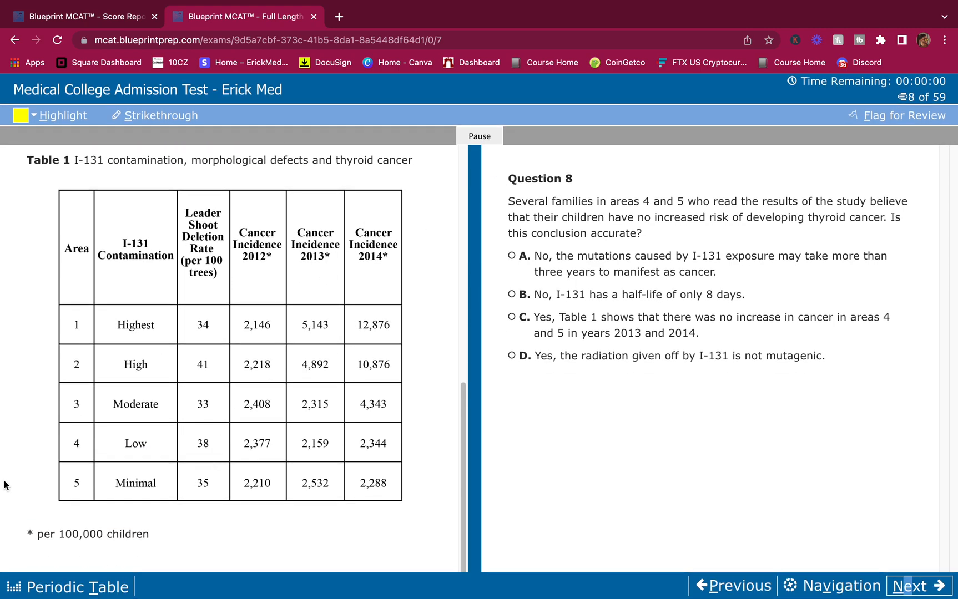
pyautogui.moveTo(181, 448)
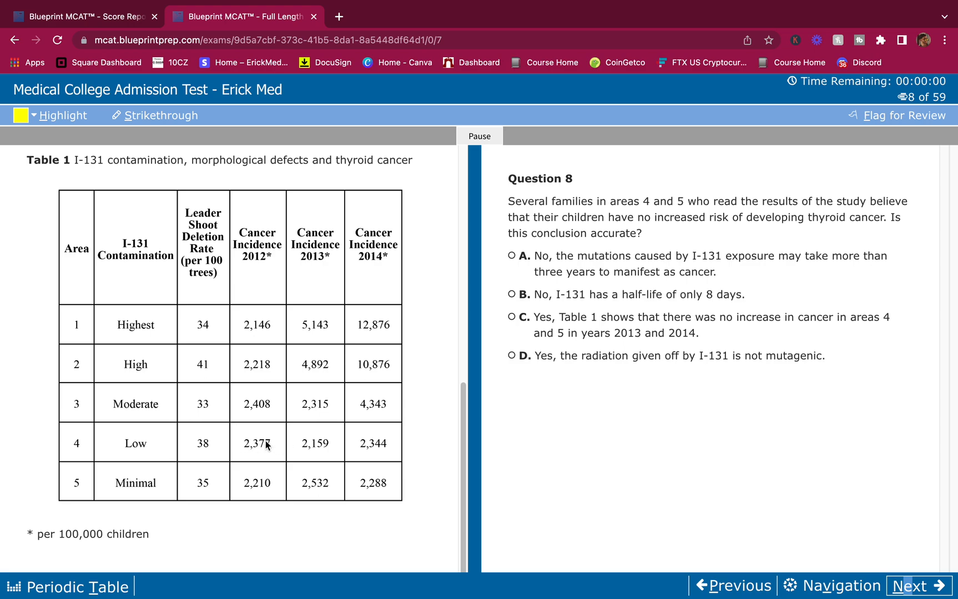
pyautogui.moveTo(298, 447)
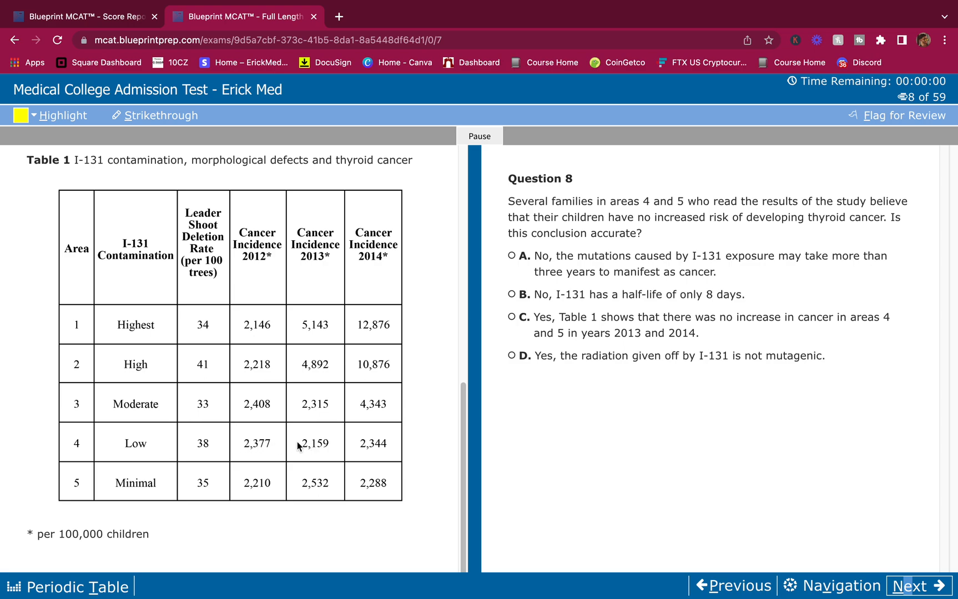
pyautogui.moveTo(213, 320)
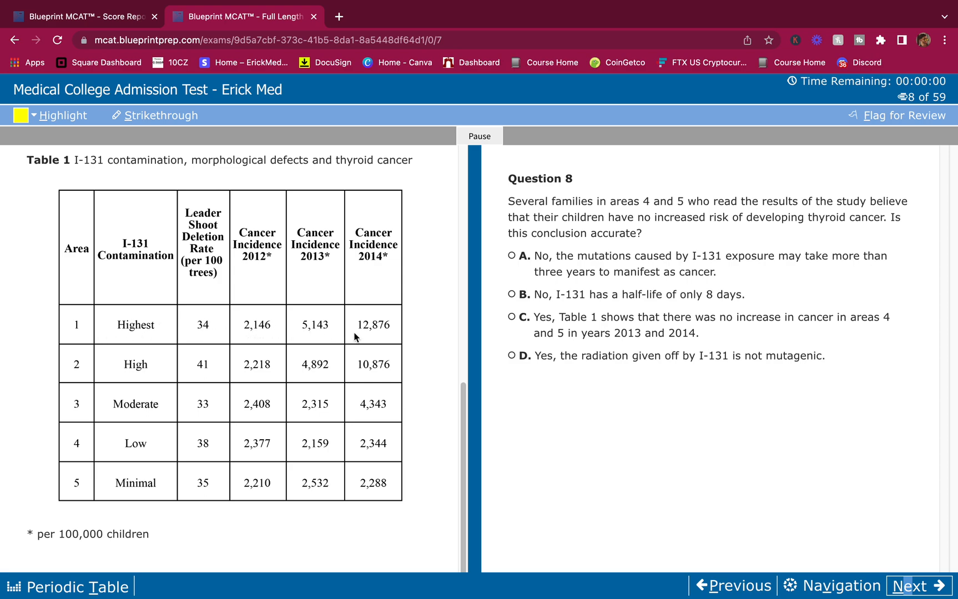
pyautogui.moveTo(254, 371)
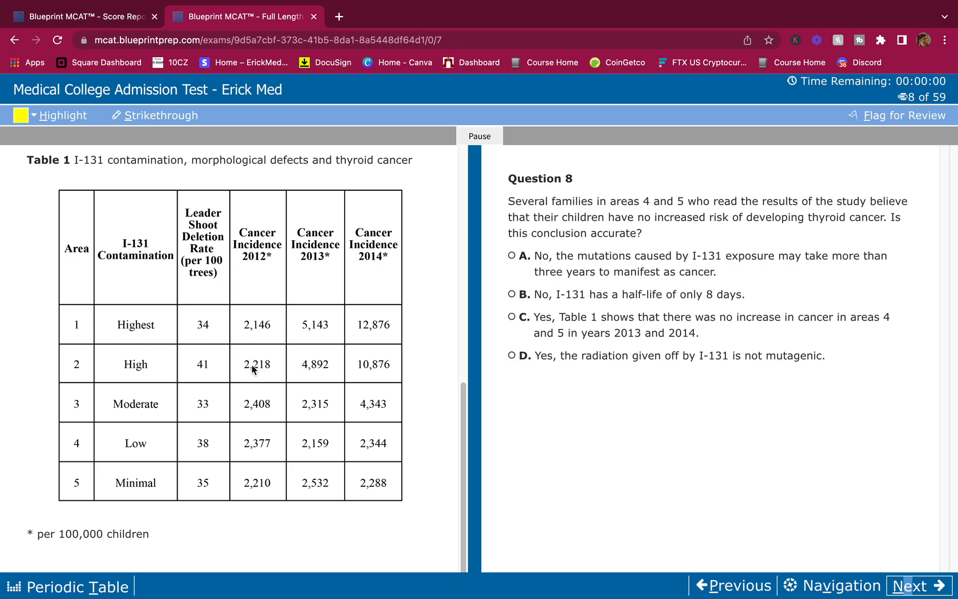
pyautogui.moveTo(308, 373)
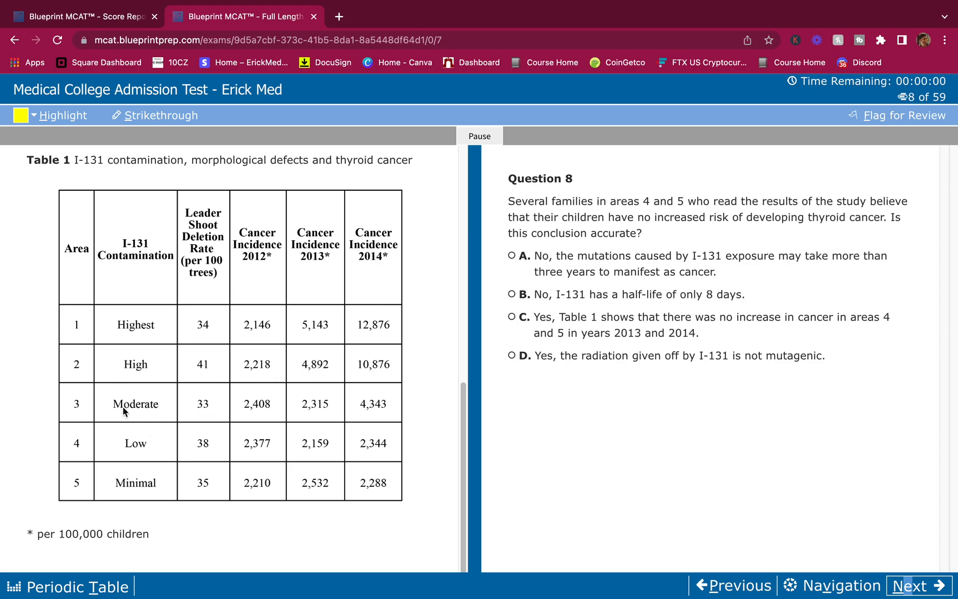
pyautogui.moveTo(165, 451)
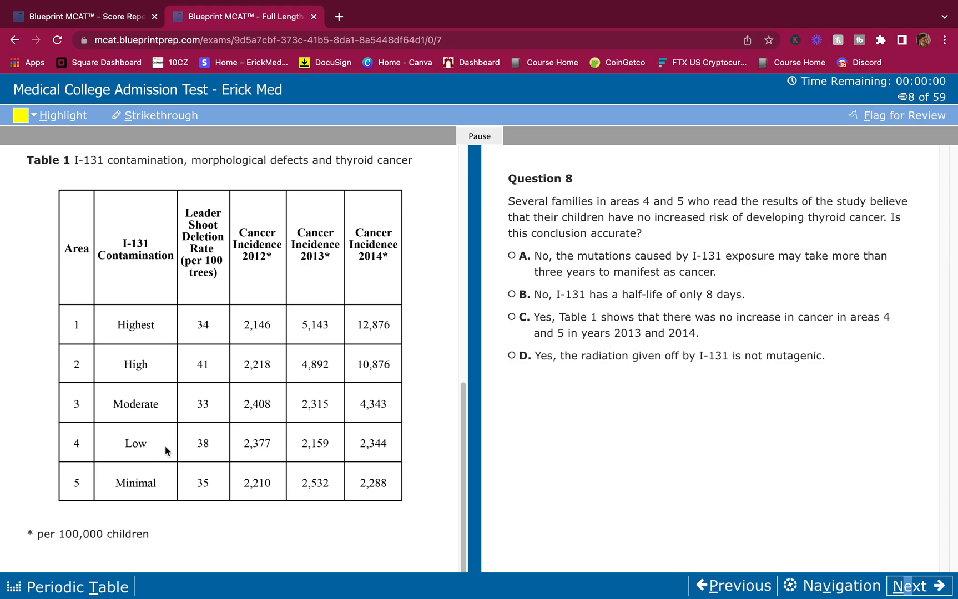
pyautogui.moveTo(317, 455)
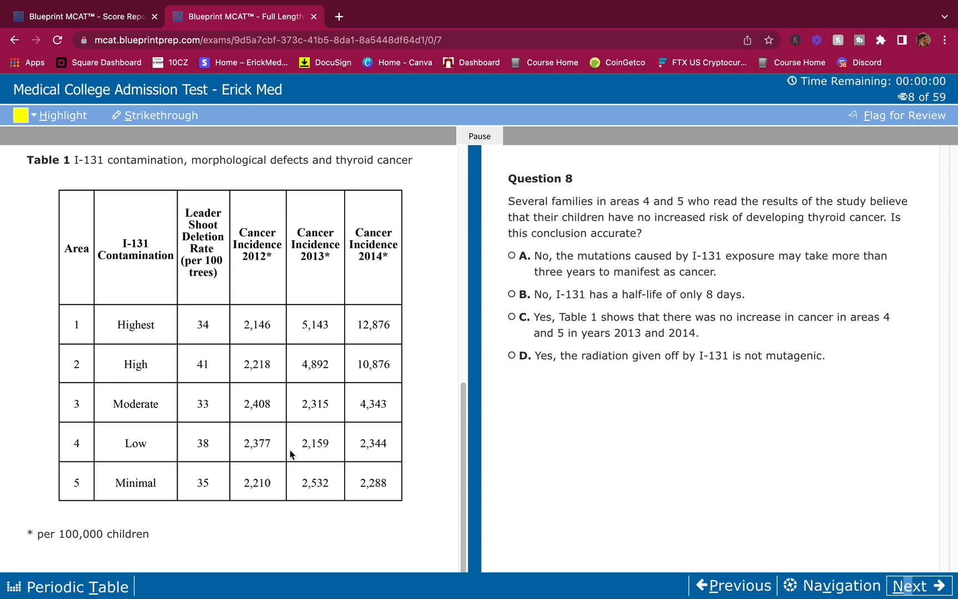
pyautogui.moveTo(270, 489)
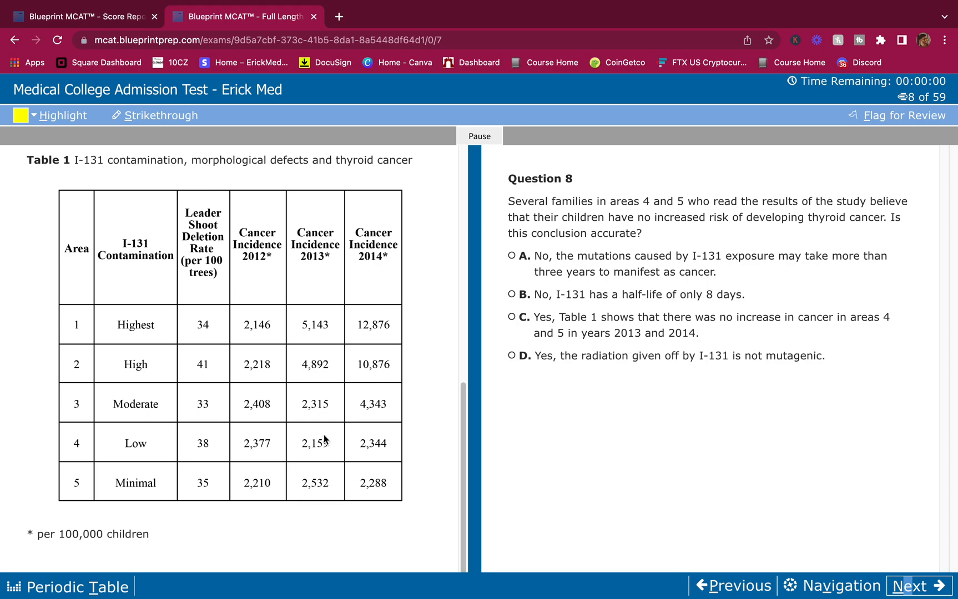
pyautogui.moveTo(307, 489)
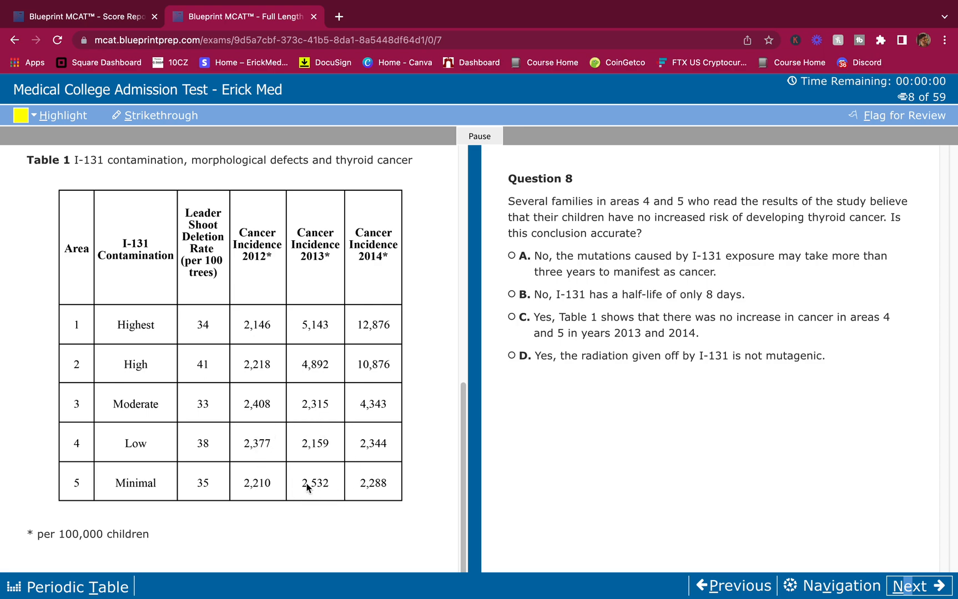
pyautogui.moveTo(263, 463)
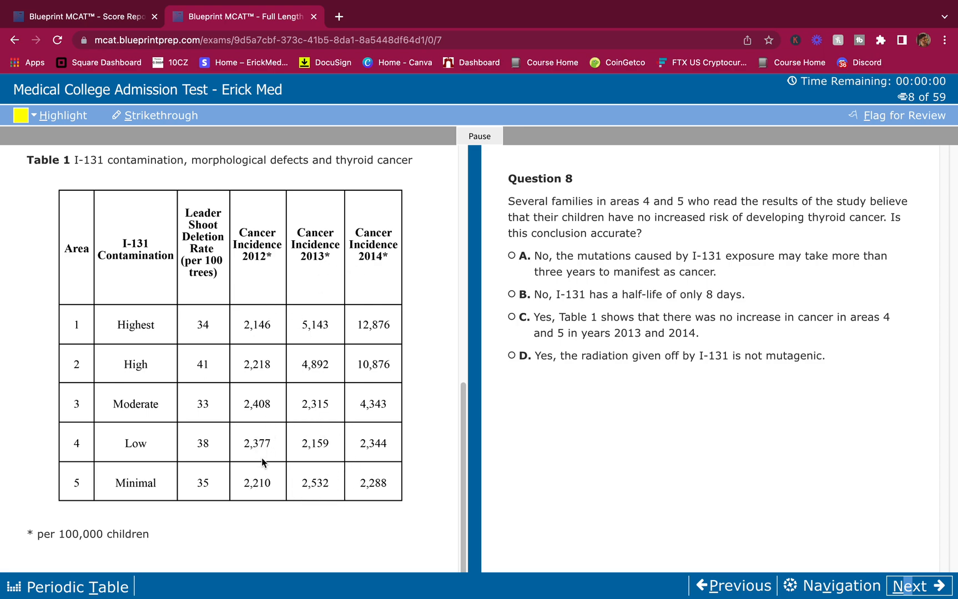
pyautogui.moveTo(597, 272)
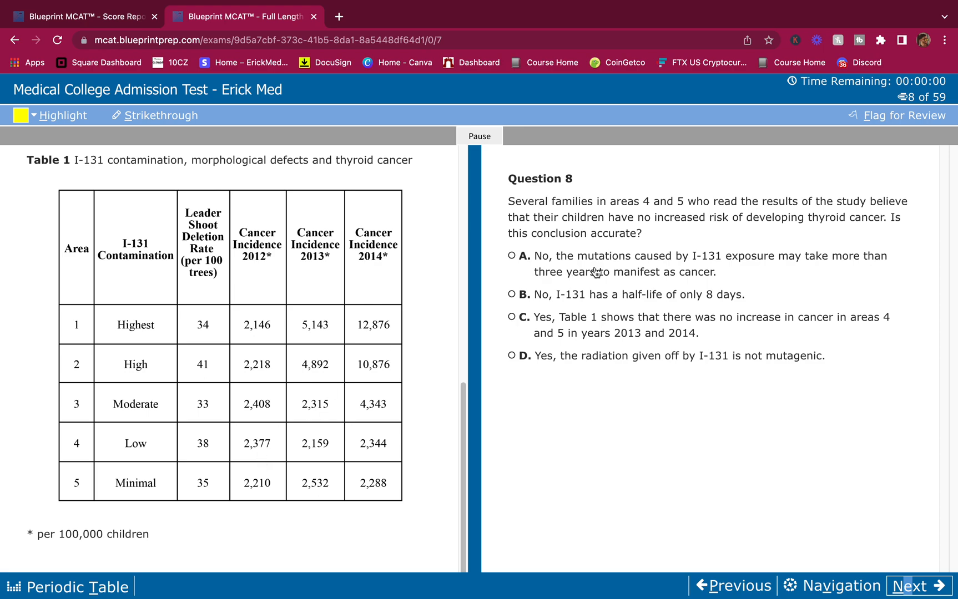
pyautogui.moveTo(766, 267)
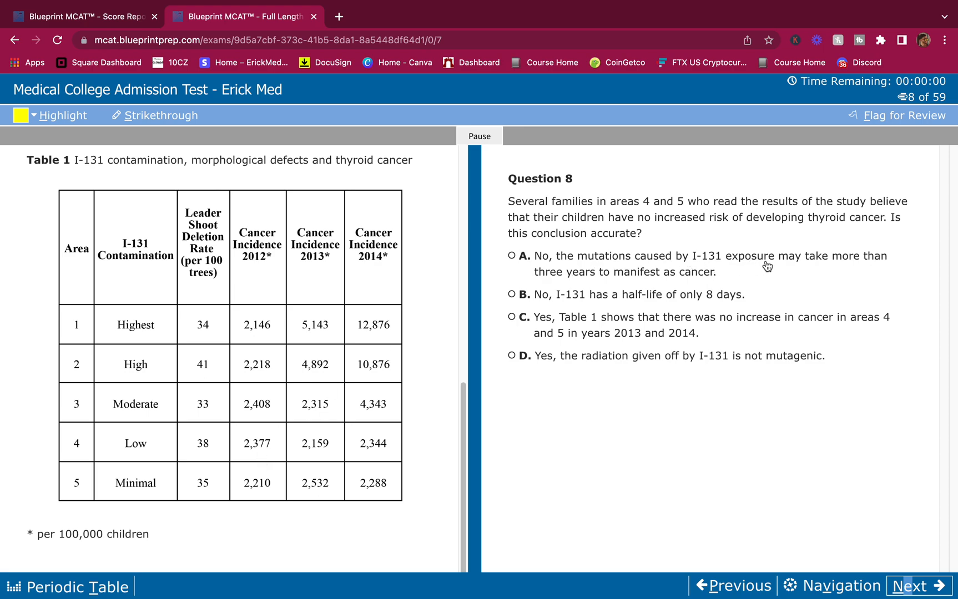
pyautogui.moveTo(609, 273)
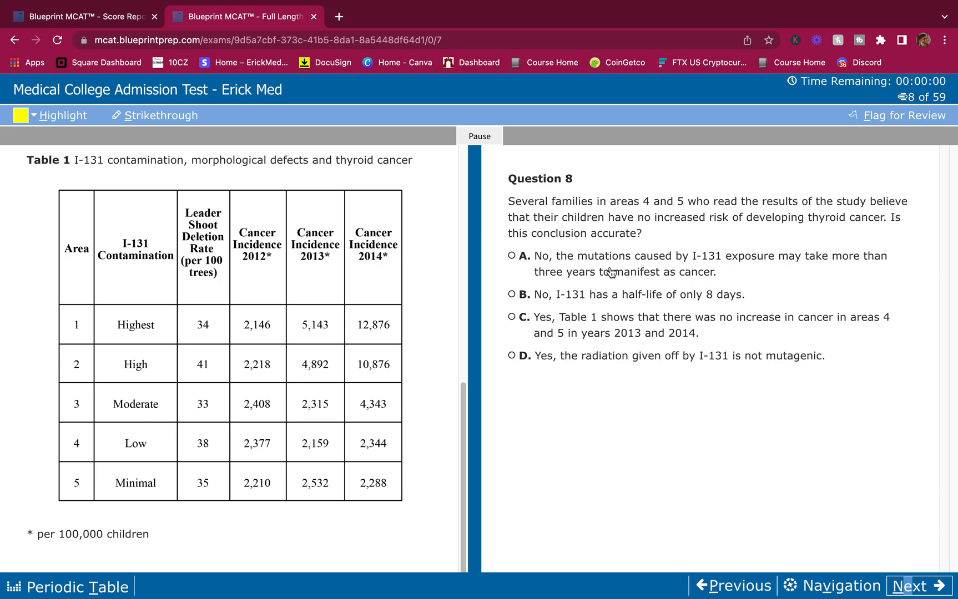
pyautogui.click(513, 255)
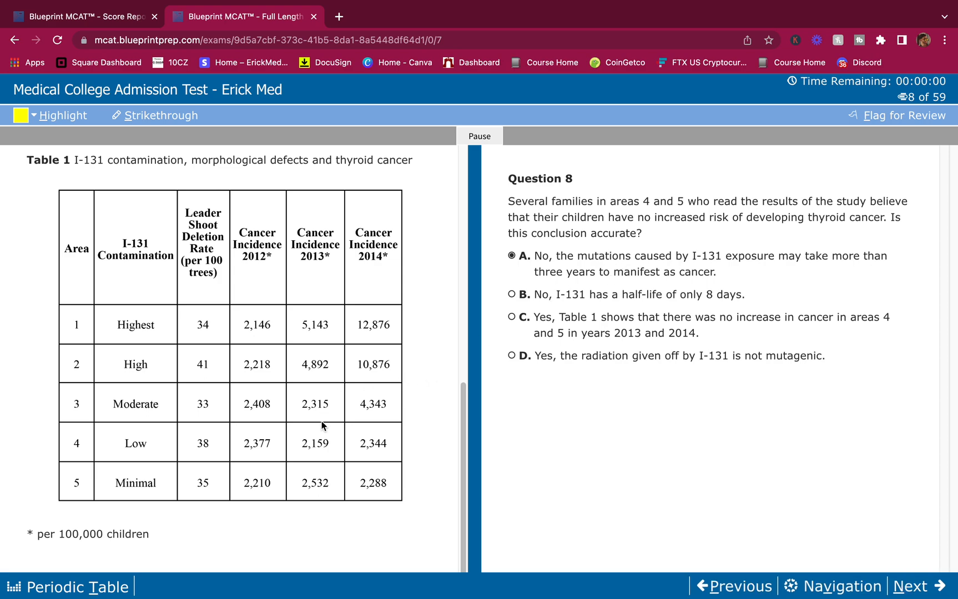
pyautogui.moveTo(420, 460)
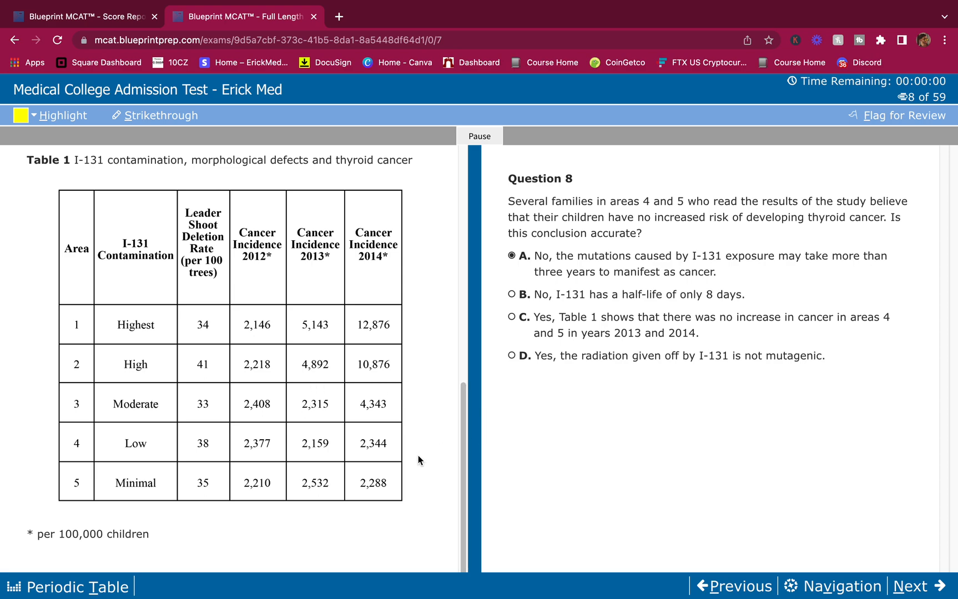
pyautogui.moveTo(146, 336)
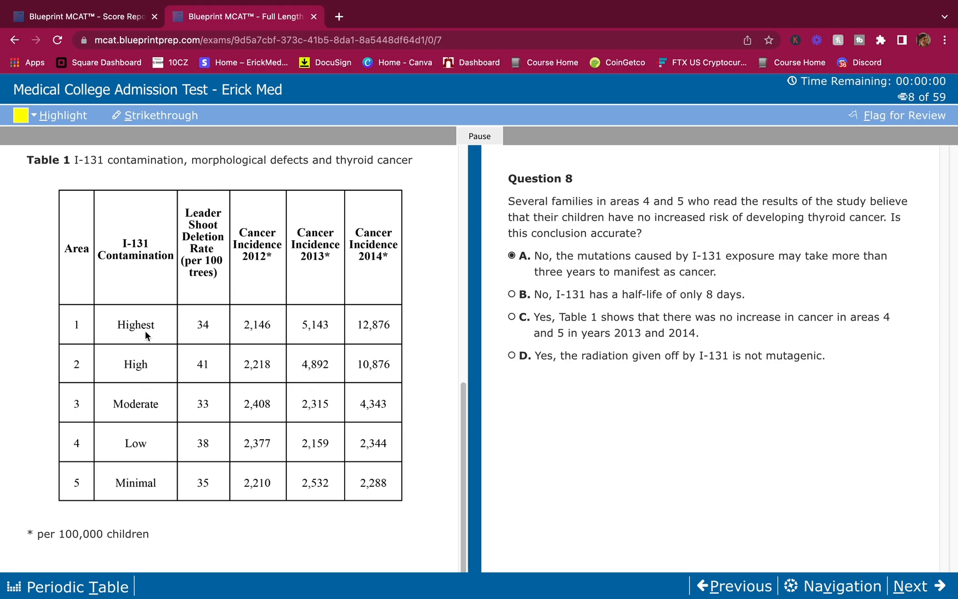
pyautogui.moveTo(426, 431)
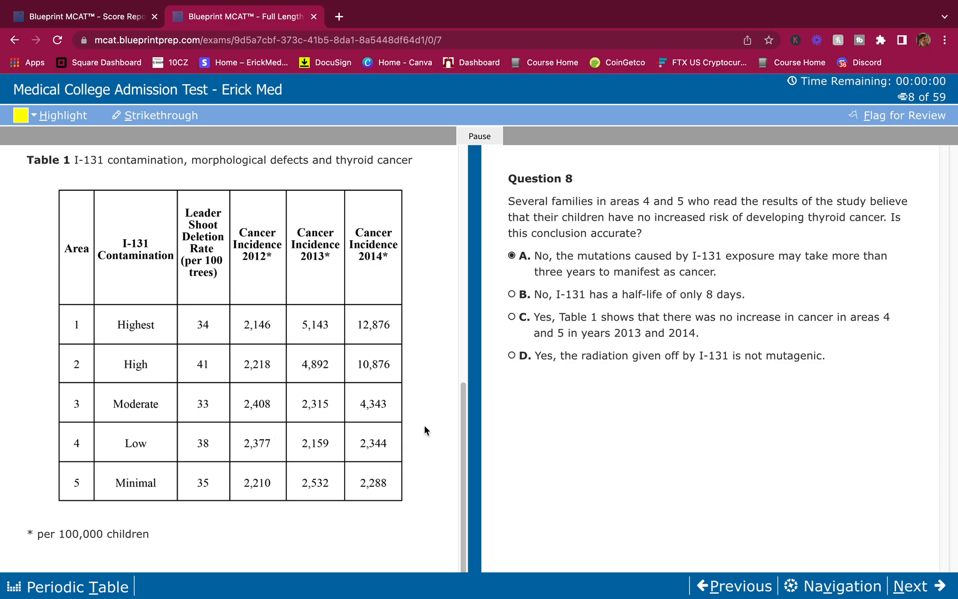
pyautogui.moveTo(363, 596)
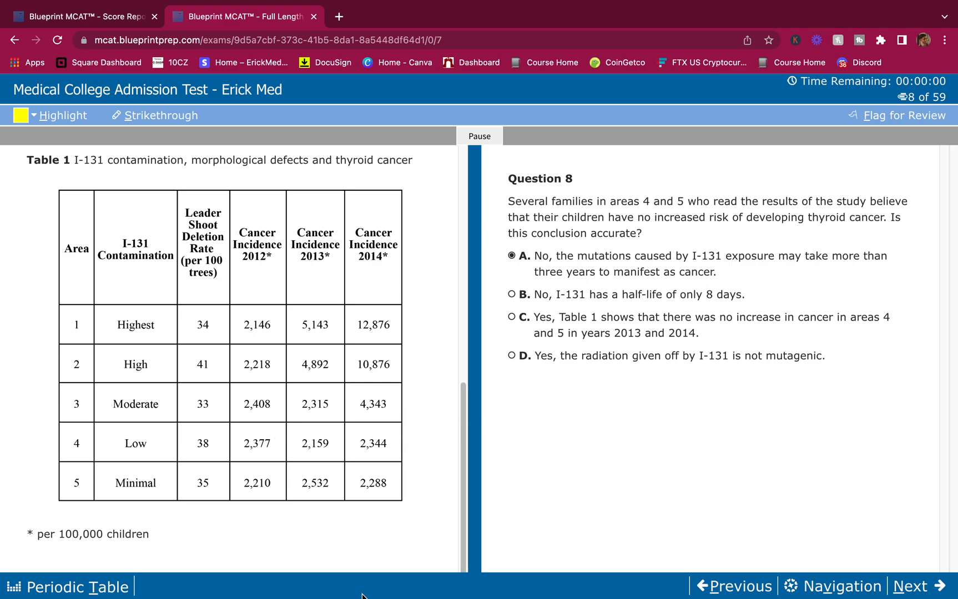
pyautogui.moveTo(560, 281)
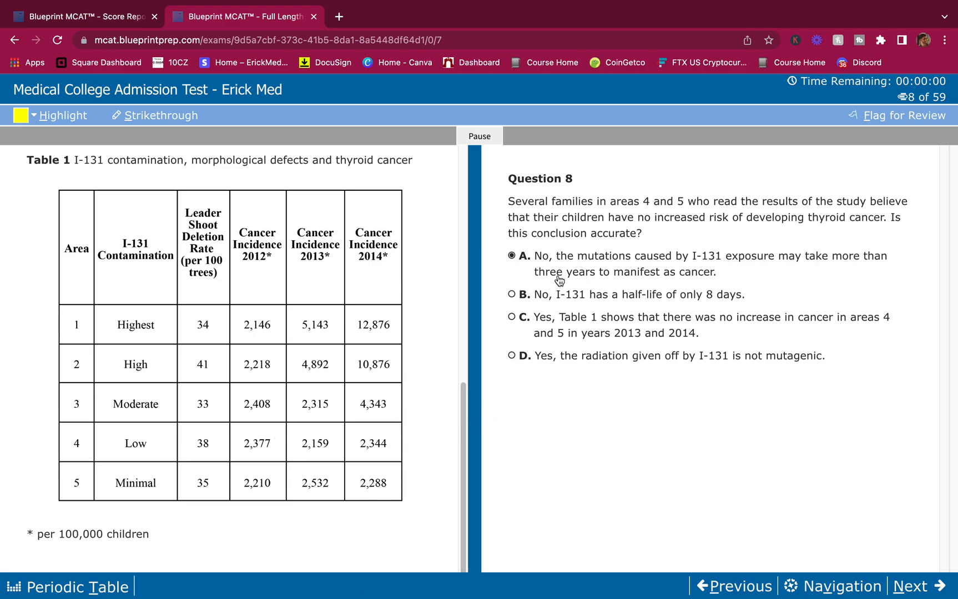
pyautogui.moveTo(535, 270)
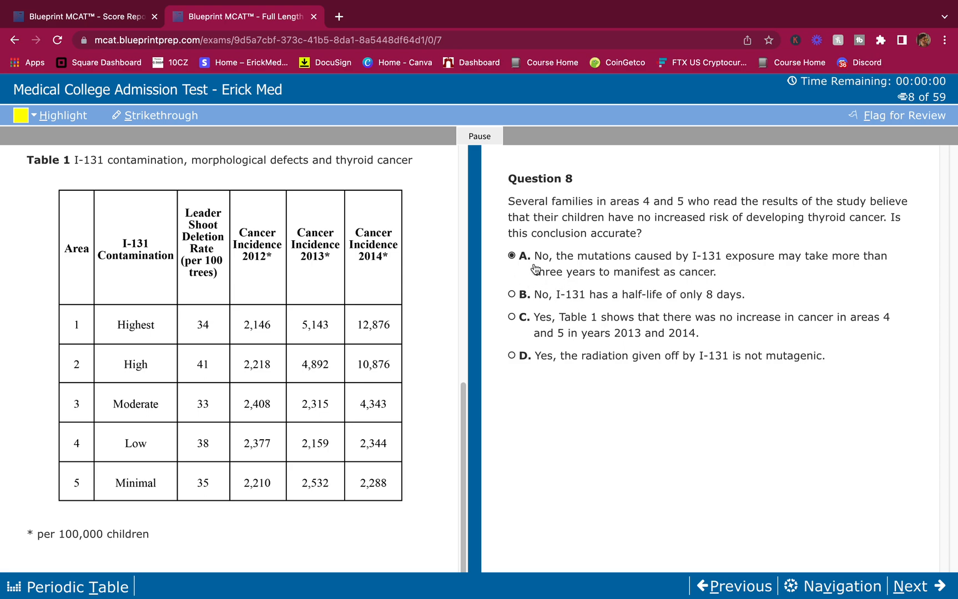
pyautogui.moveTo(557, 269)
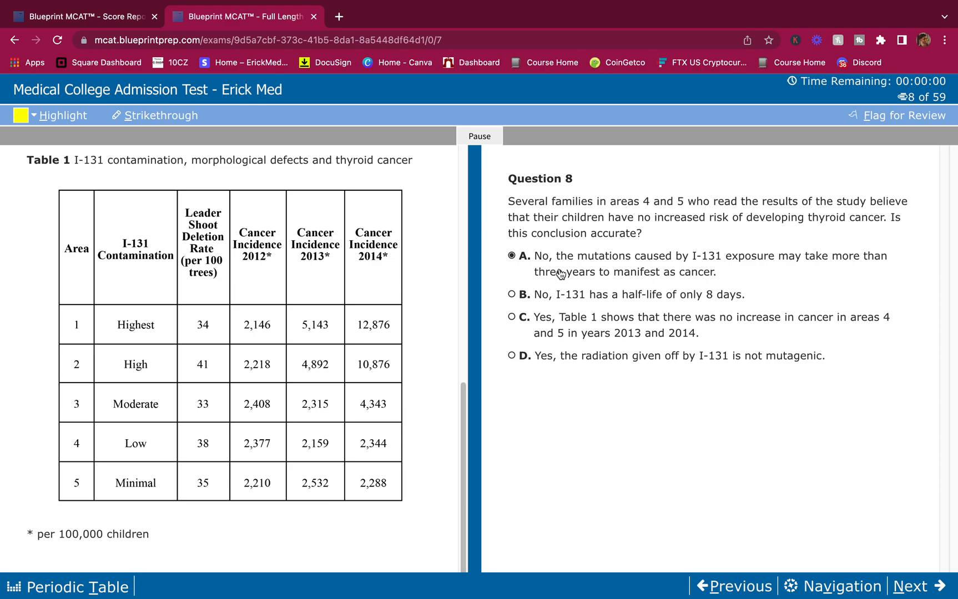
pyautogui.moveTo(555, 304)
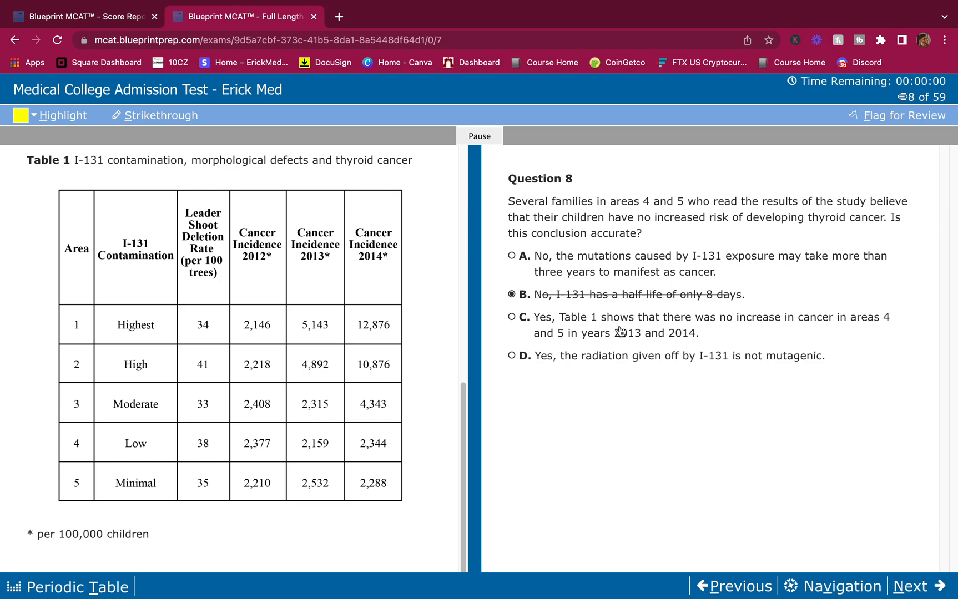
pyautogui.moveTo(602, 386)
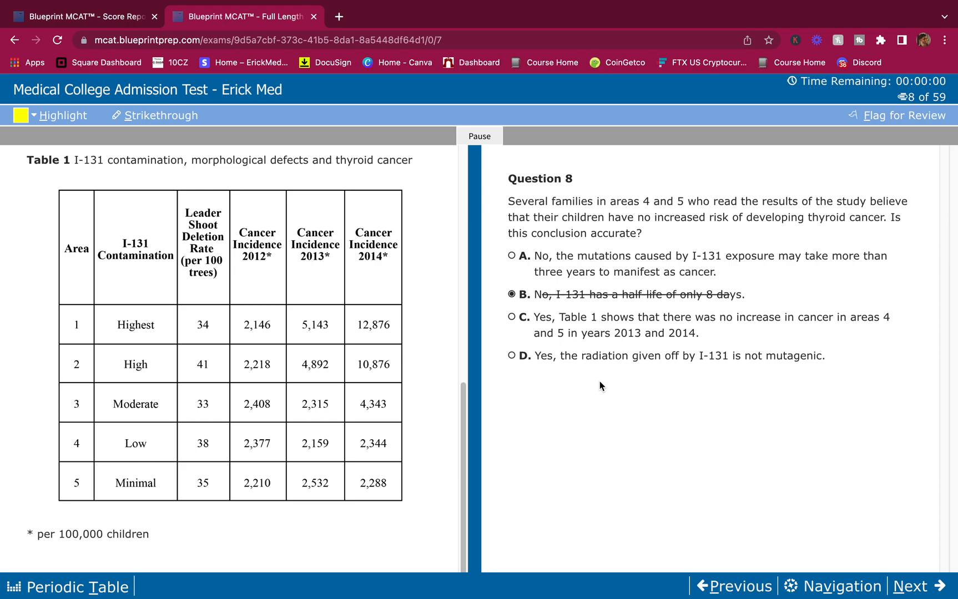
pyautogui.moveTo(602, 347)
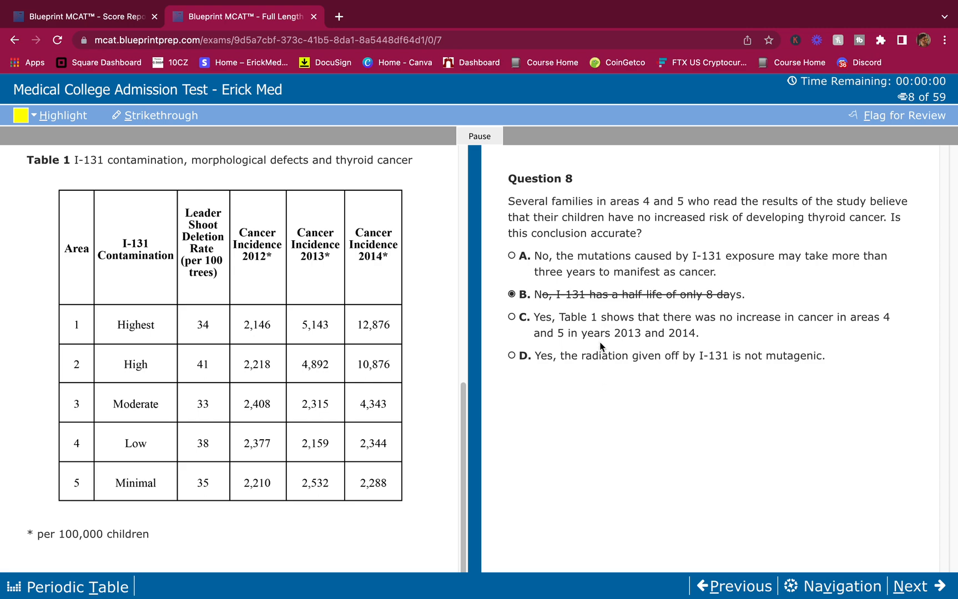
pyautogui.moveTo(374, 470)
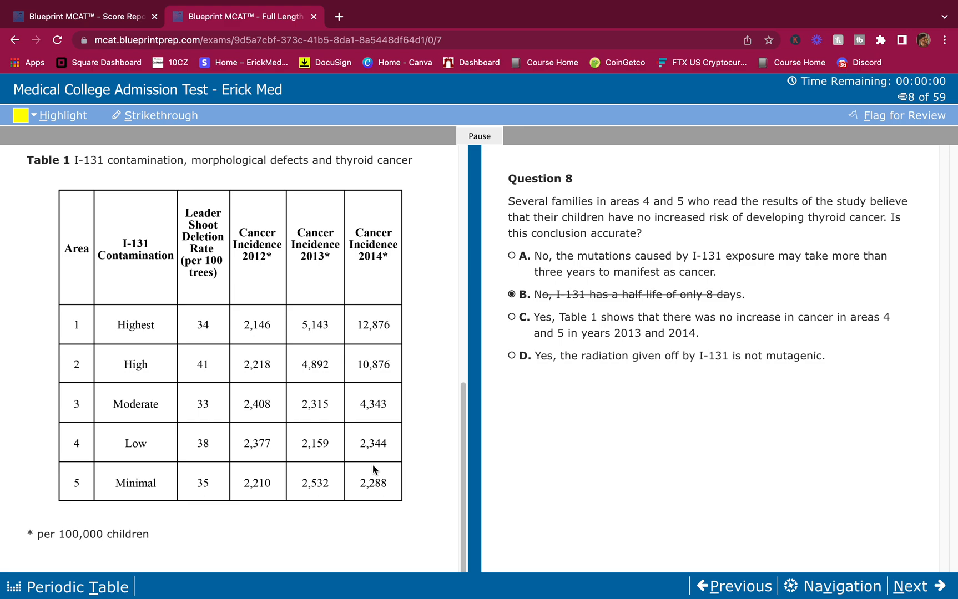
pyautogui.moveTo(337, 459)
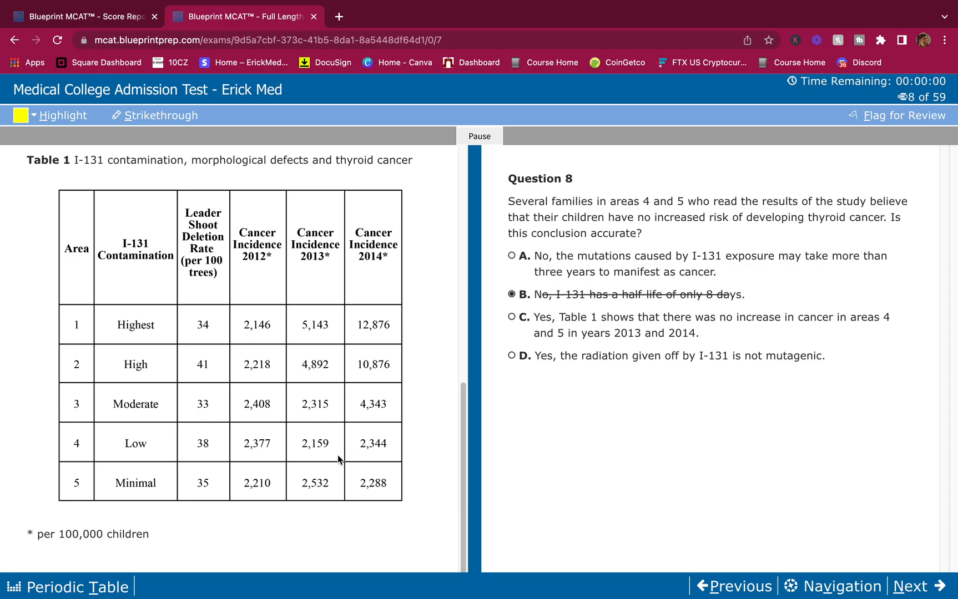
pyautogui.moveTo(326, 488)
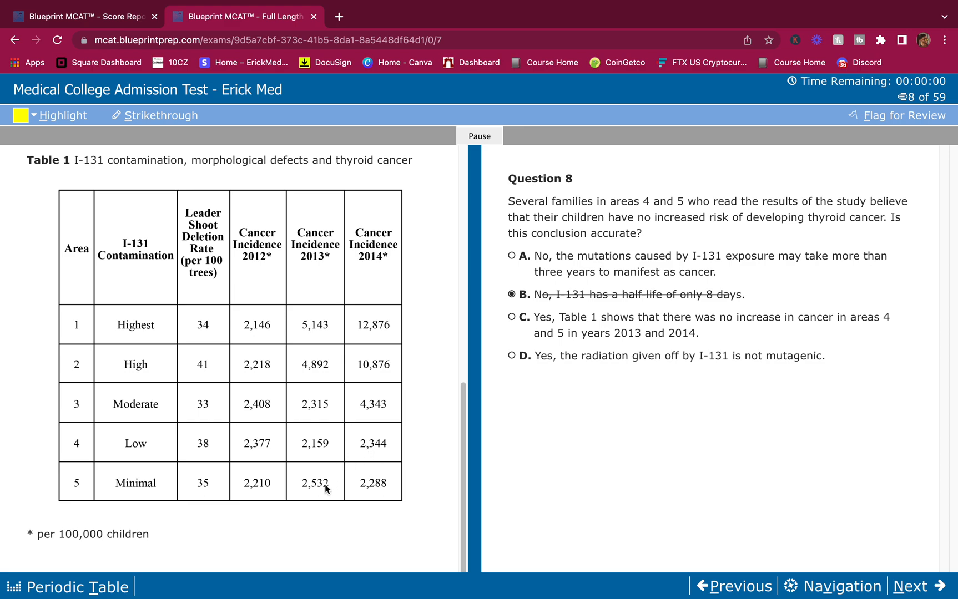
pyautogui.moveTo(434, 447)
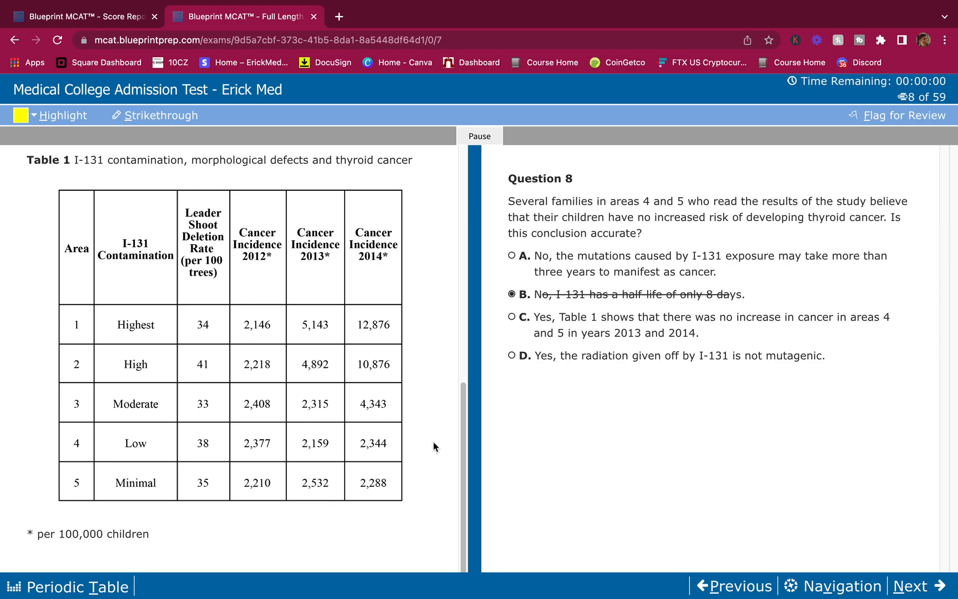
pyautogui.moveTo(252, 485)
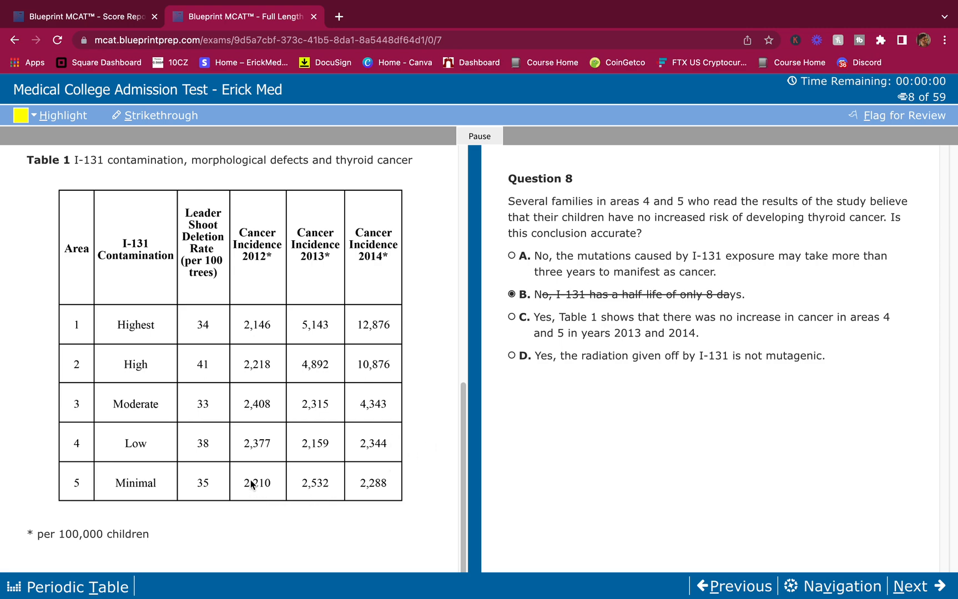
pyautogui.moveTo(290, 492)
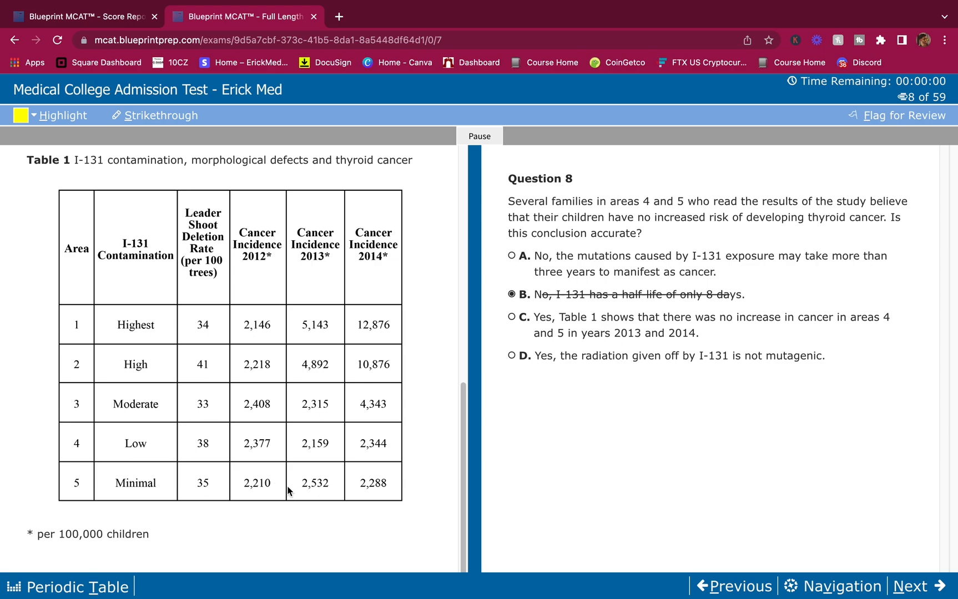
pyautogui.moveTo(263, 491)
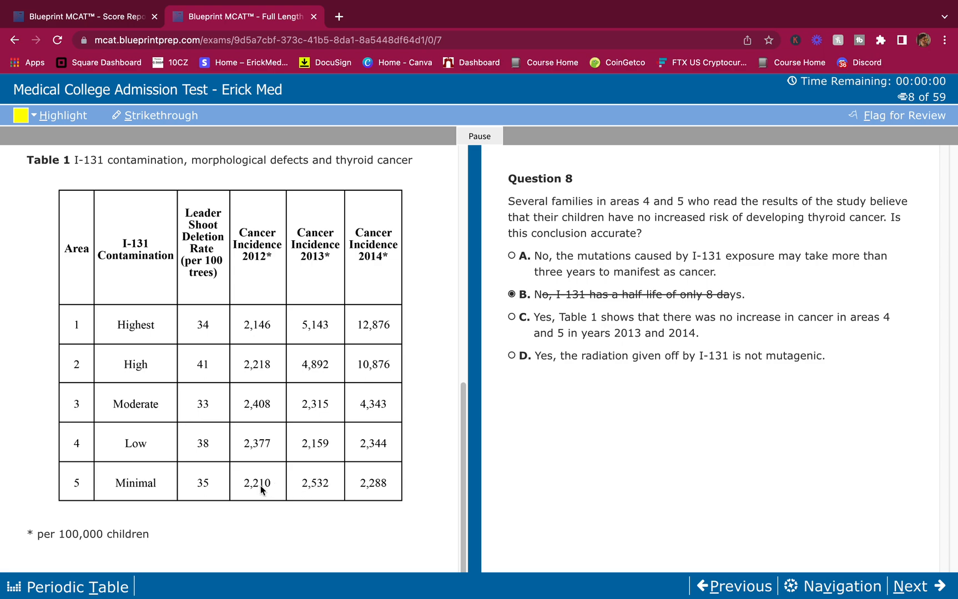
pyautogui.moveTo(290, 487)
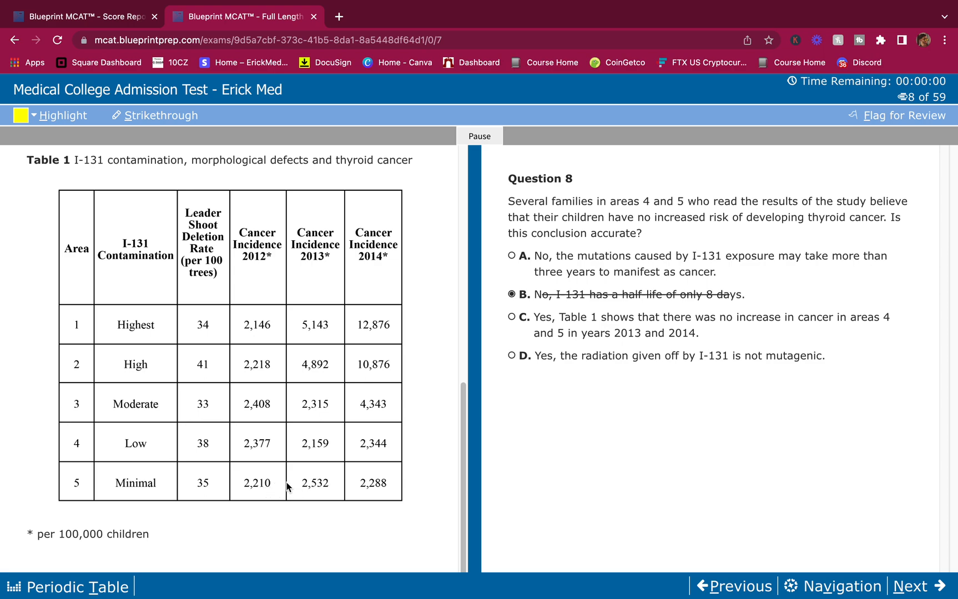
pyautogui.moveTo(380, 491)
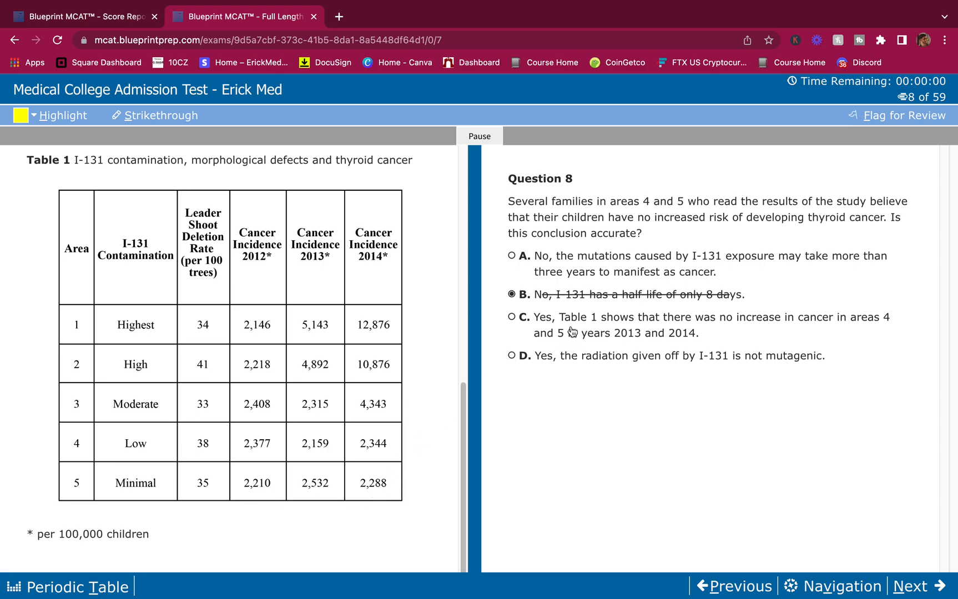
pyautogui.moveTo(568, 327)
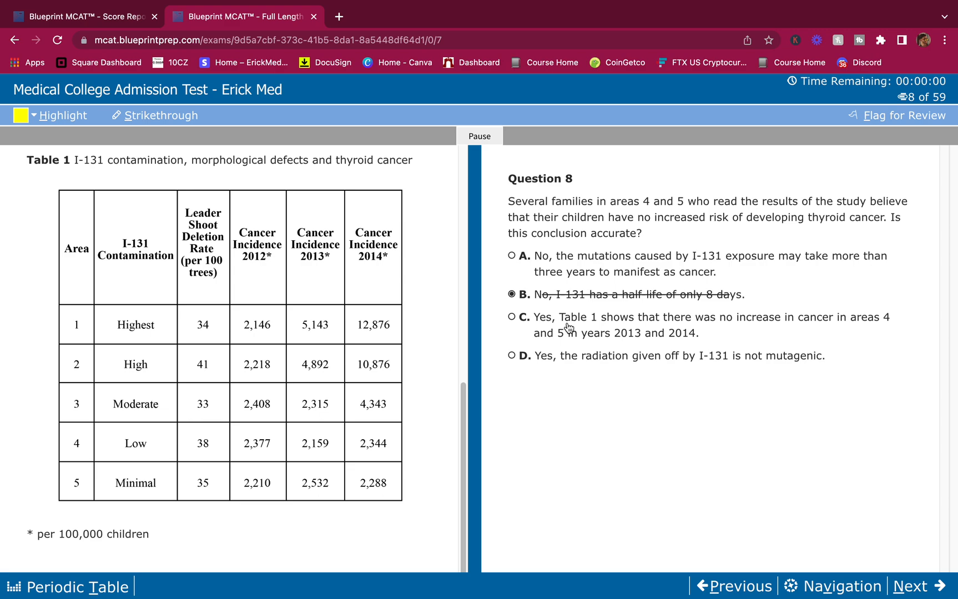
pyautogui.moveTo(577, 251)
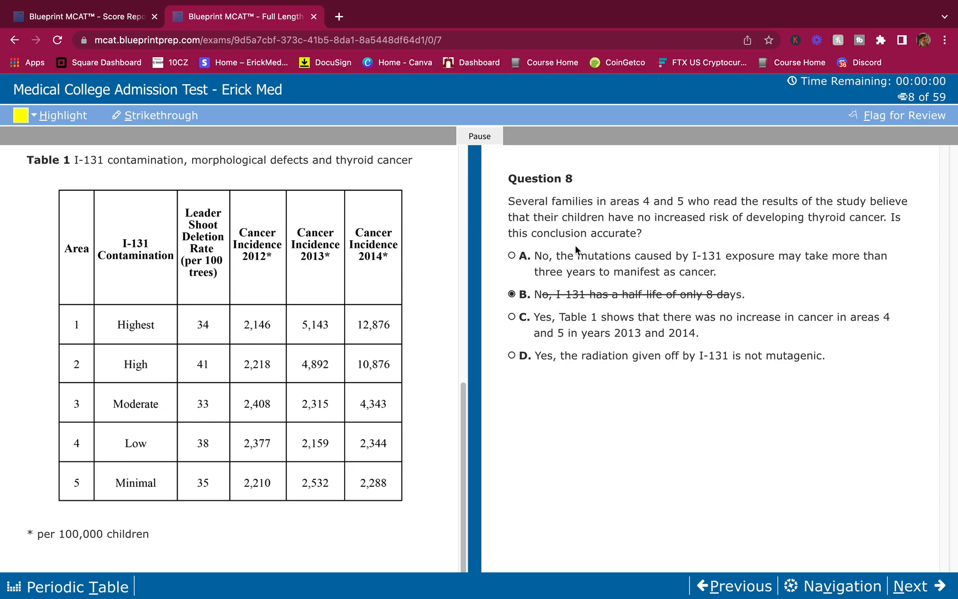
pyautogui.moveTo(540, 318)
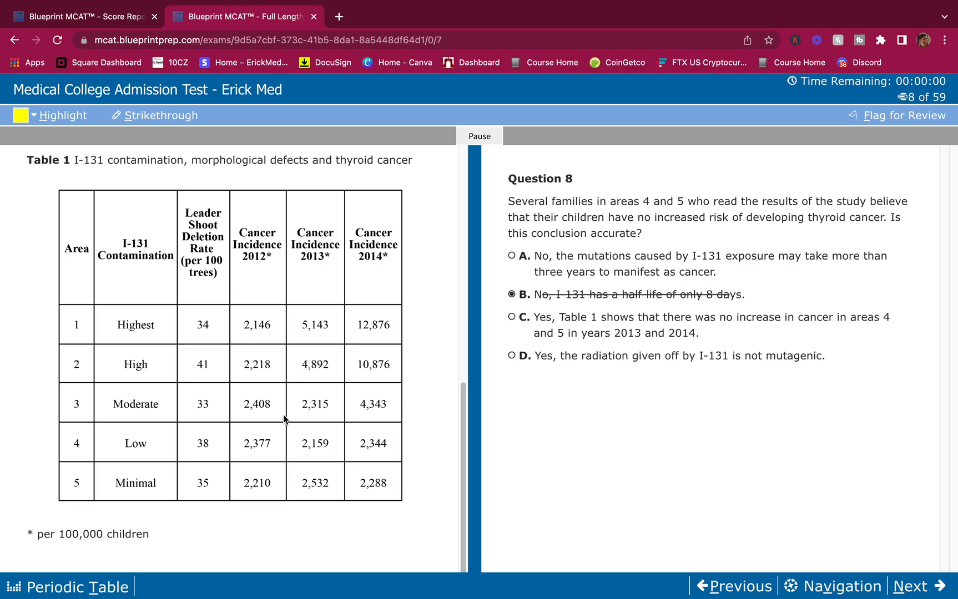
pyautogui.moveTo(557, 330)
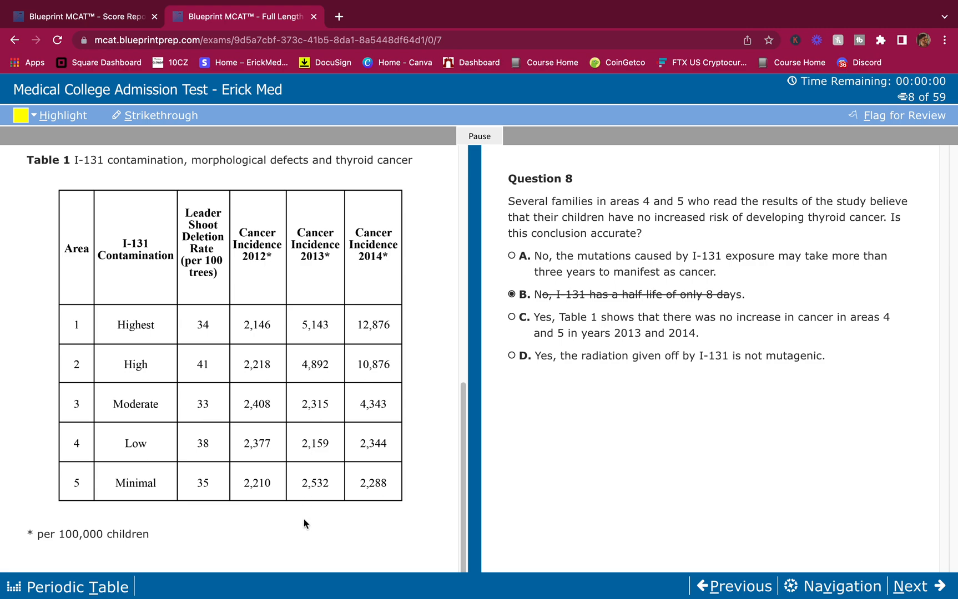
pyautogui.moveTo(577, 259)
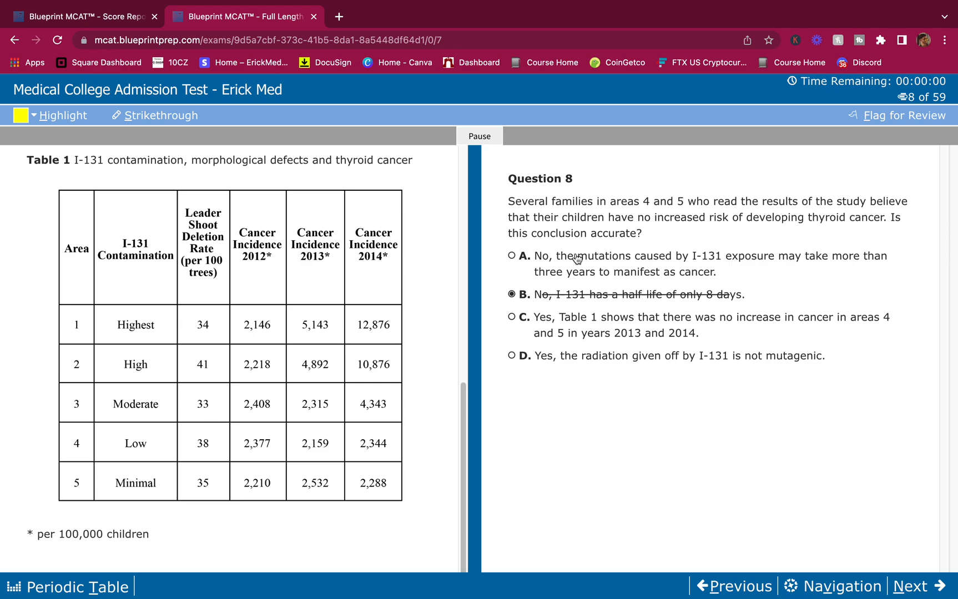
# Reselect choice A as the answer to Question 8
pyautogui.click(513, 255)
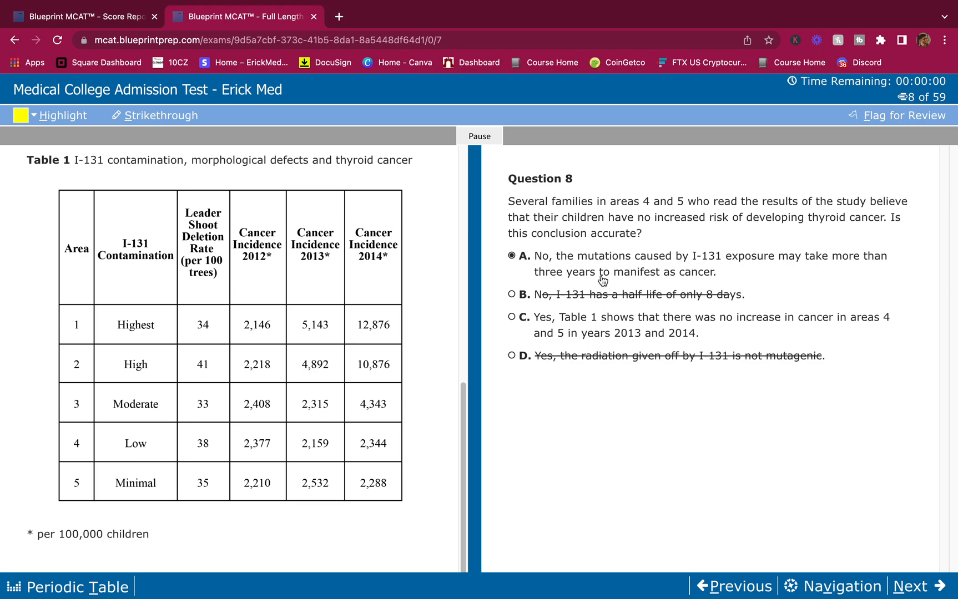
pyautogui.moveTo(606, 326)
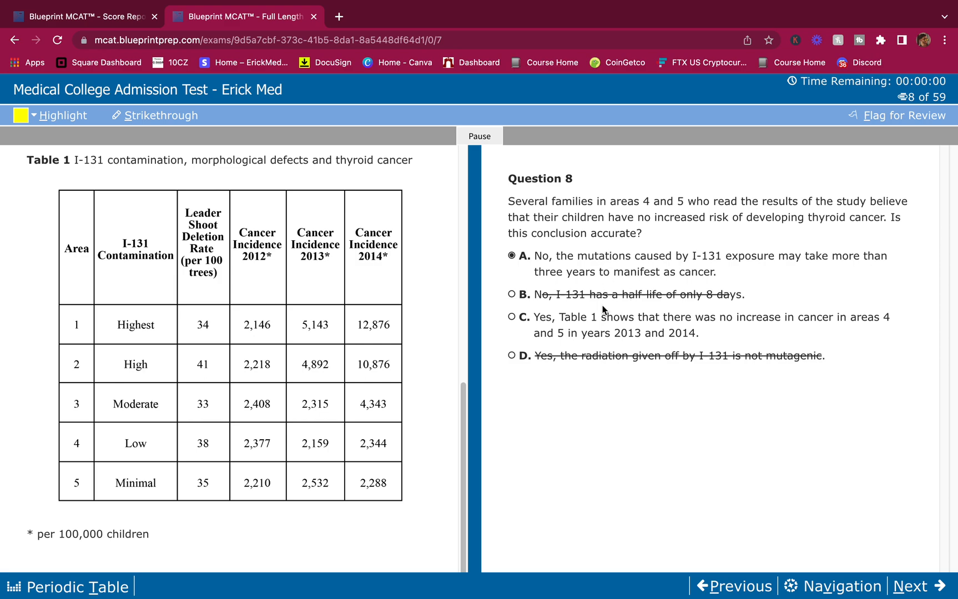
pyautogui.moveTo(591, 324)
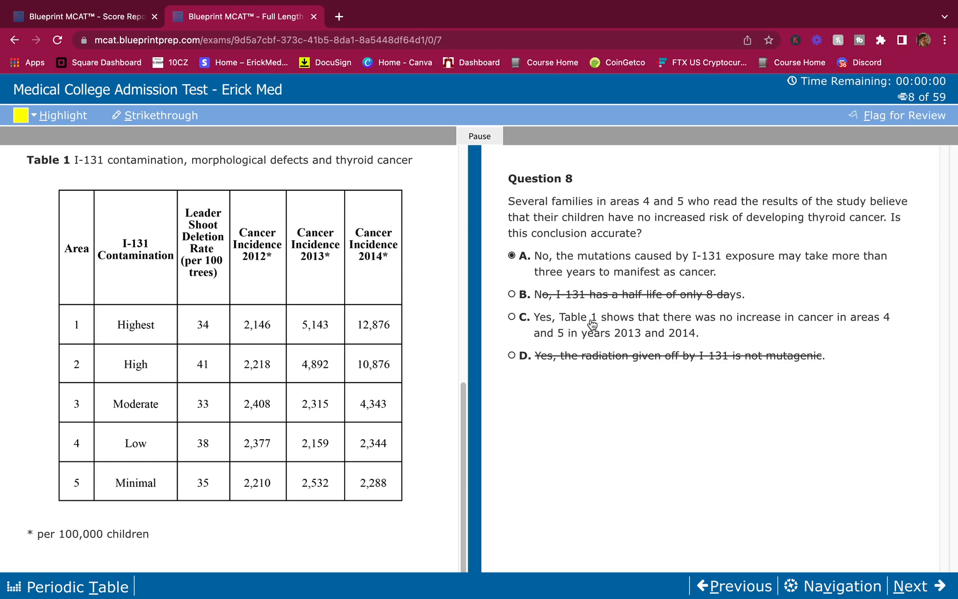
pyautogui.moveTo(582, 365)
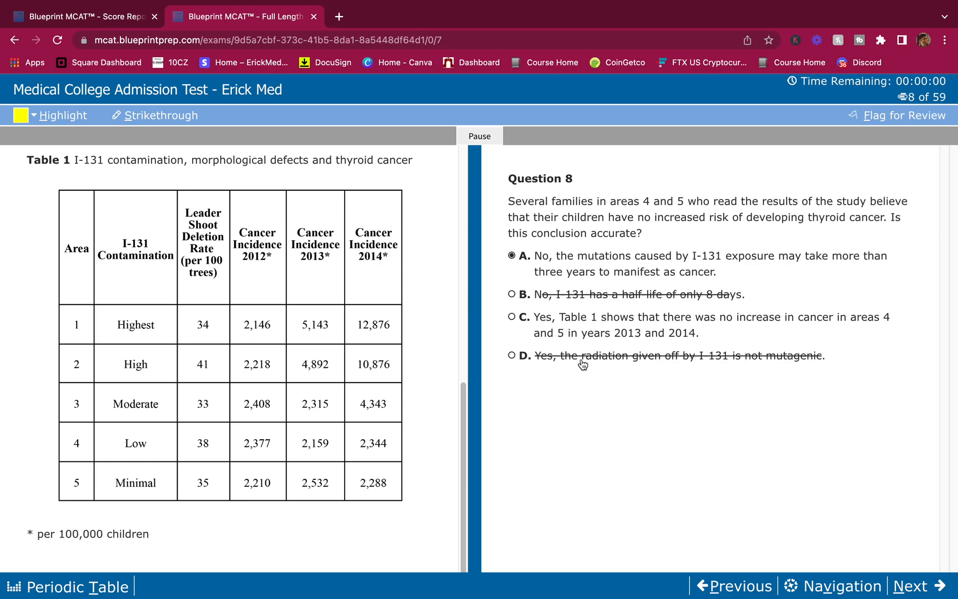
pyautogui.moveTo(834, 393)
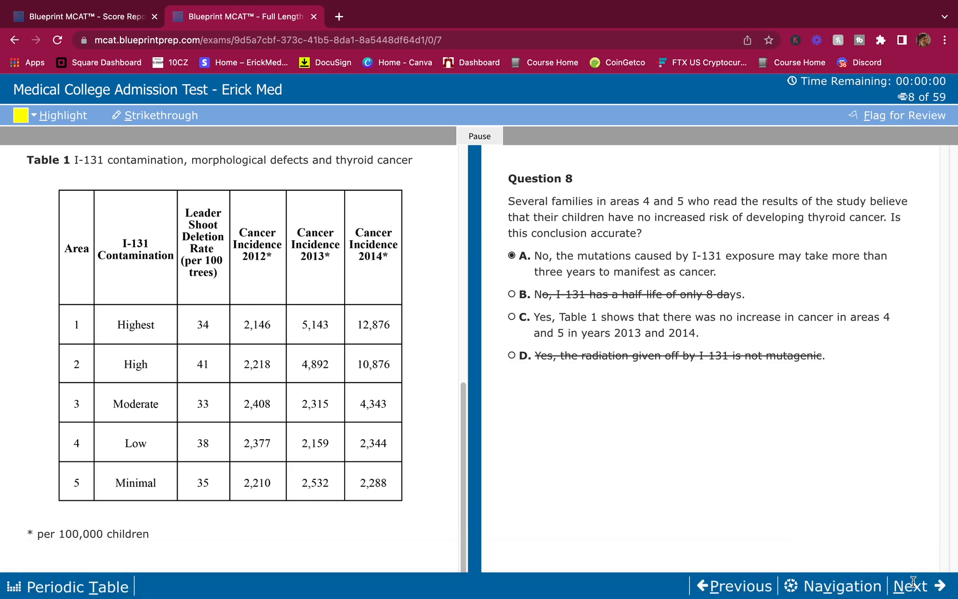
# Advance from Question 8 to Question 9 on small-to-moderate I-131 doses and thyroid cancer
pyautogui.click(913, 586)
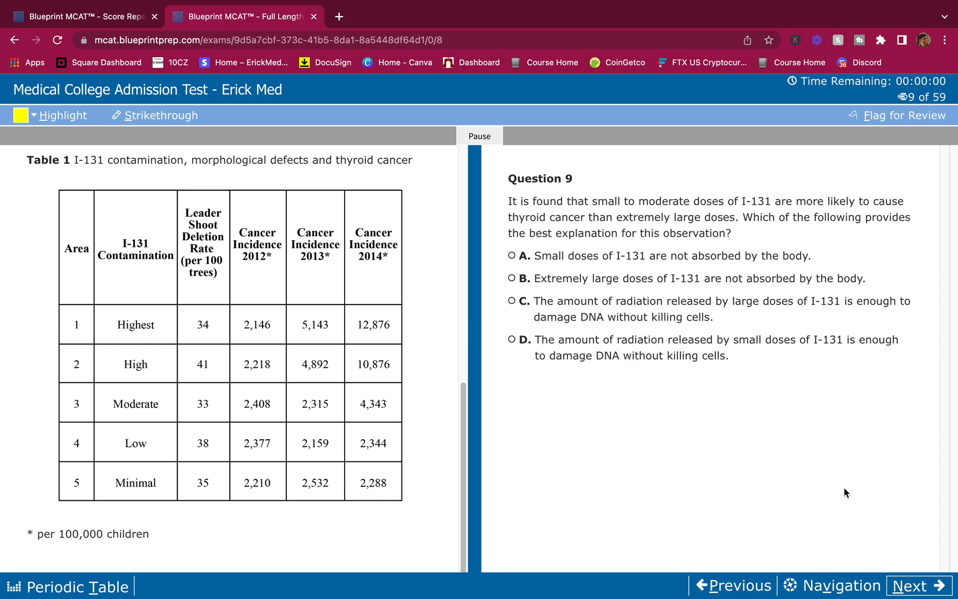
pyautogui.moveTo(580, 276)
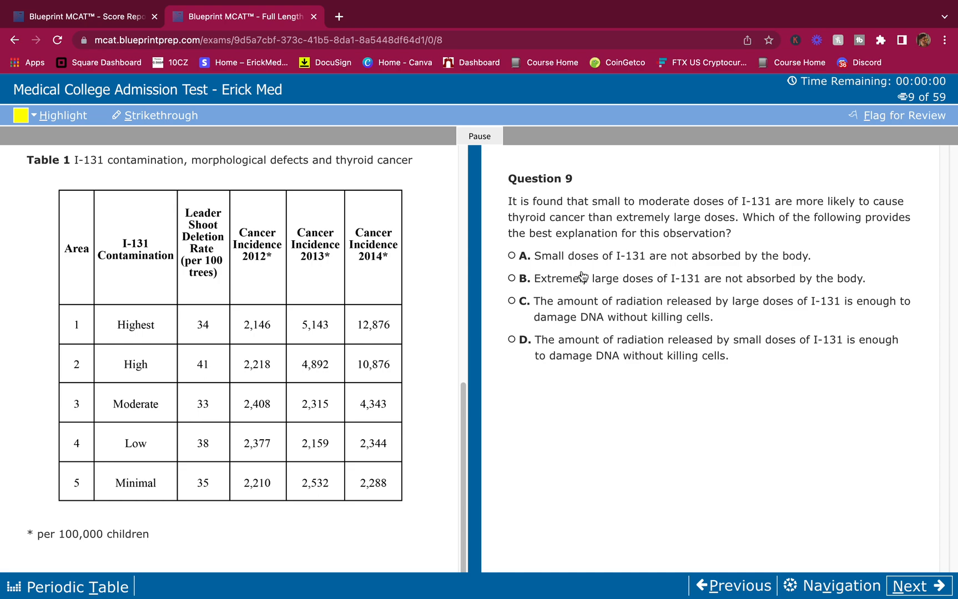
pyautogui.moveTo(749, 270)
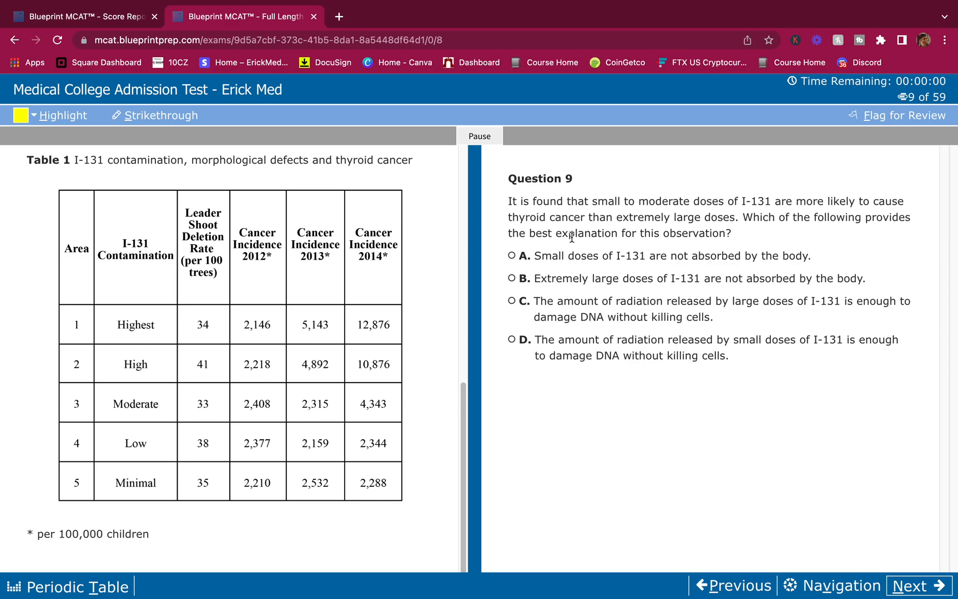
pyautogui.moveTo(594, 259)
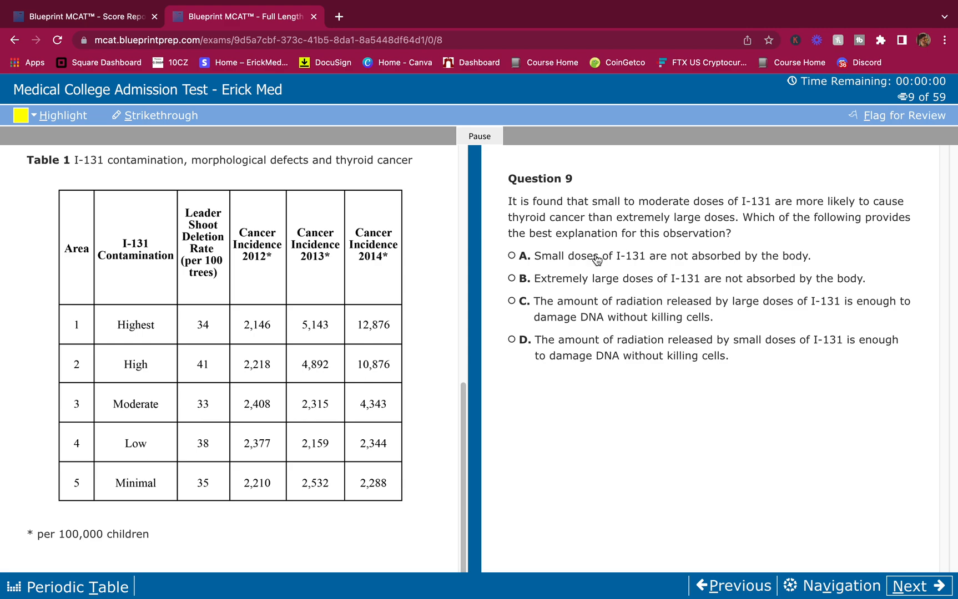
# Strike through choice A, the claim that small doses are not absorbed
pyautogui.moveTo(531, 255); pyautogui.dragTo(805, 279)
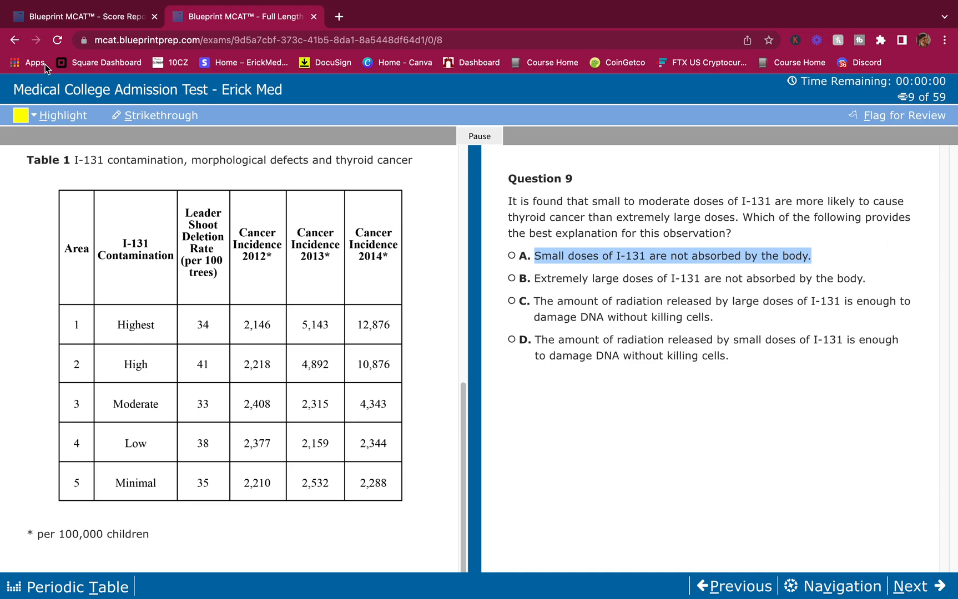
pyautogui.click(161, 116)
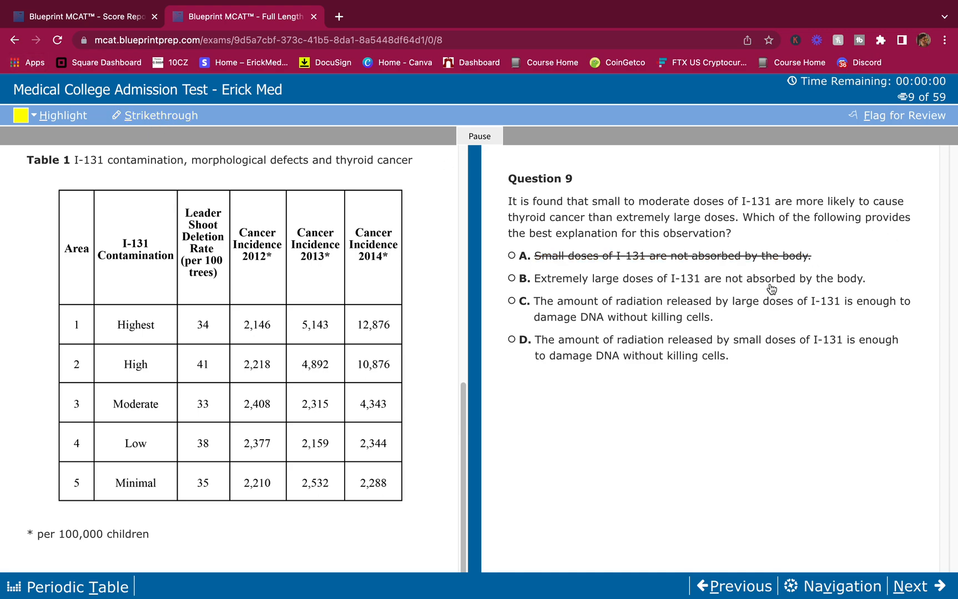
pyautogui.moveTo(726, 314)
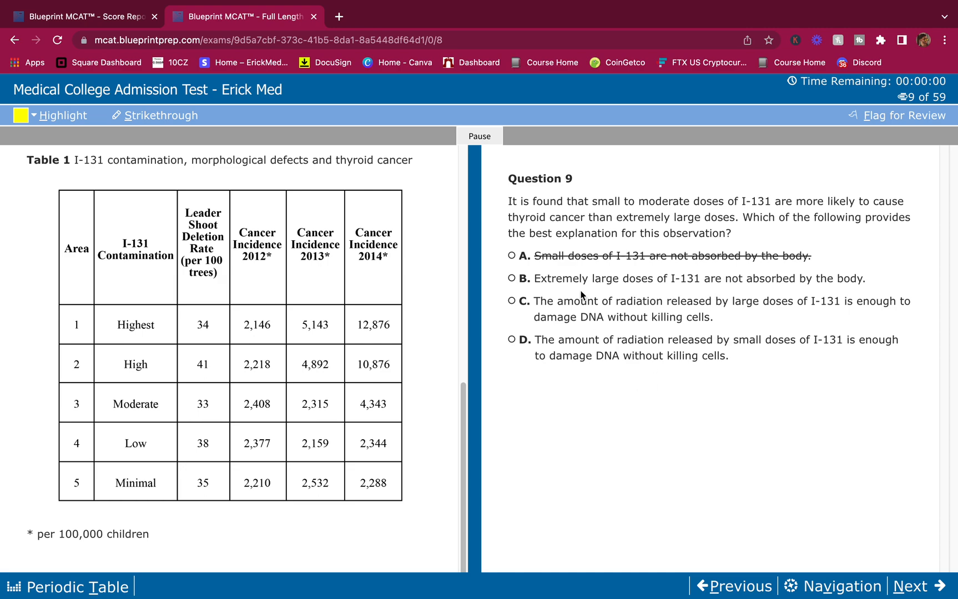
pyautogui.moveTo(612, 267)
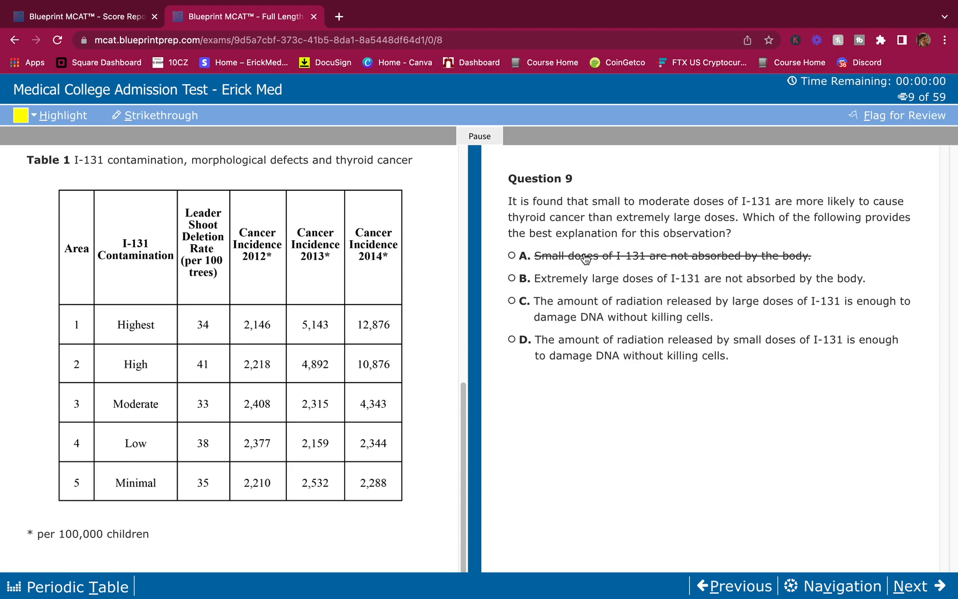
pyautogui.moveTo(583, 288)
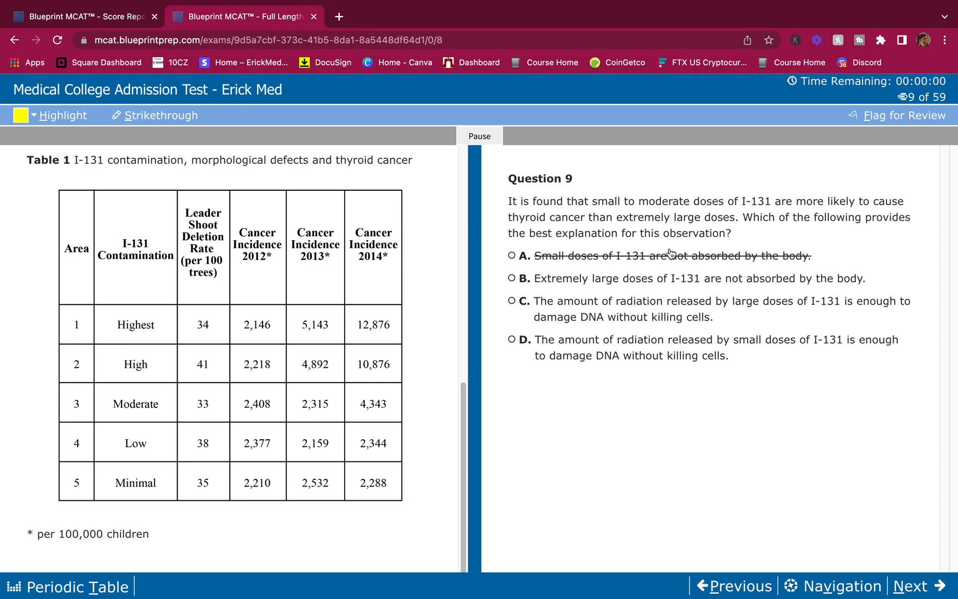
pyautogui.moveTo(553, 278)
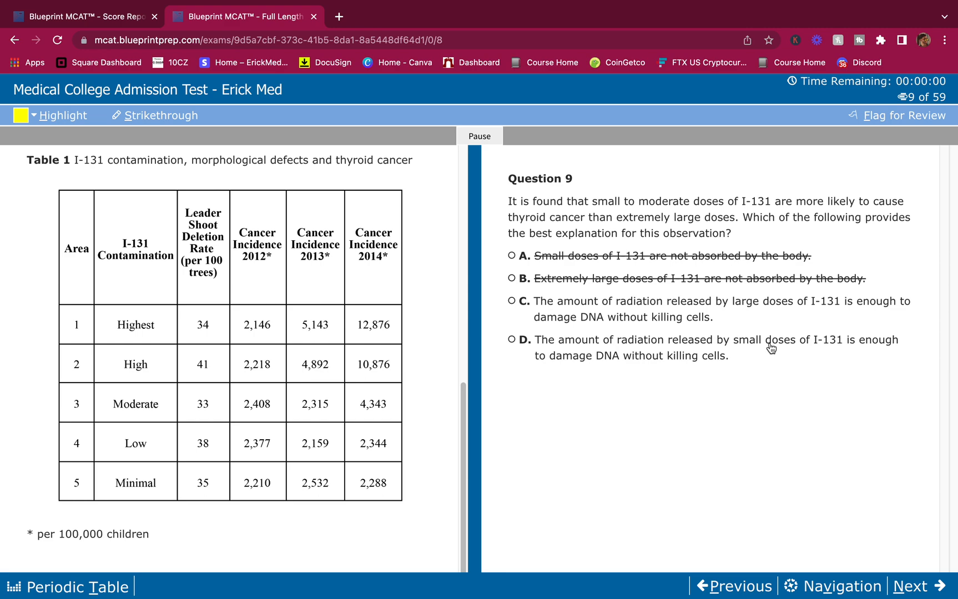
pyautogui.moveTo(622, 308)
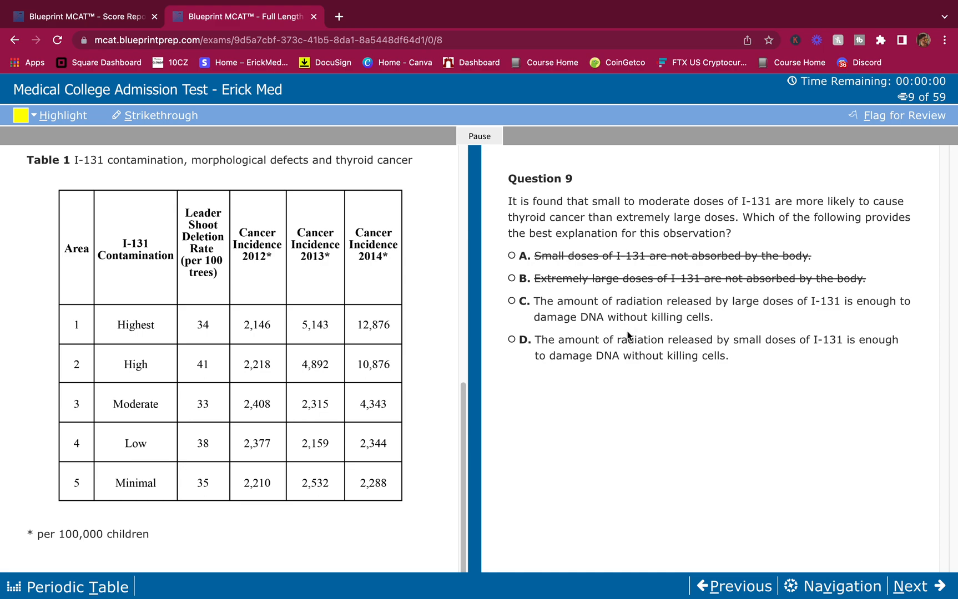
pyautogui.moveTo(838, 352)
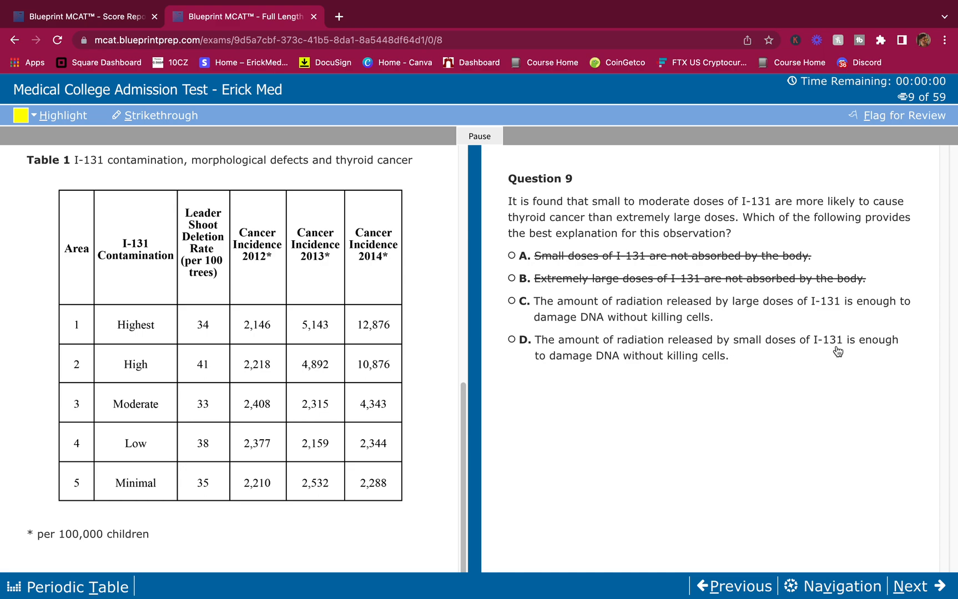
pyautogui.moveTo(744, 371)
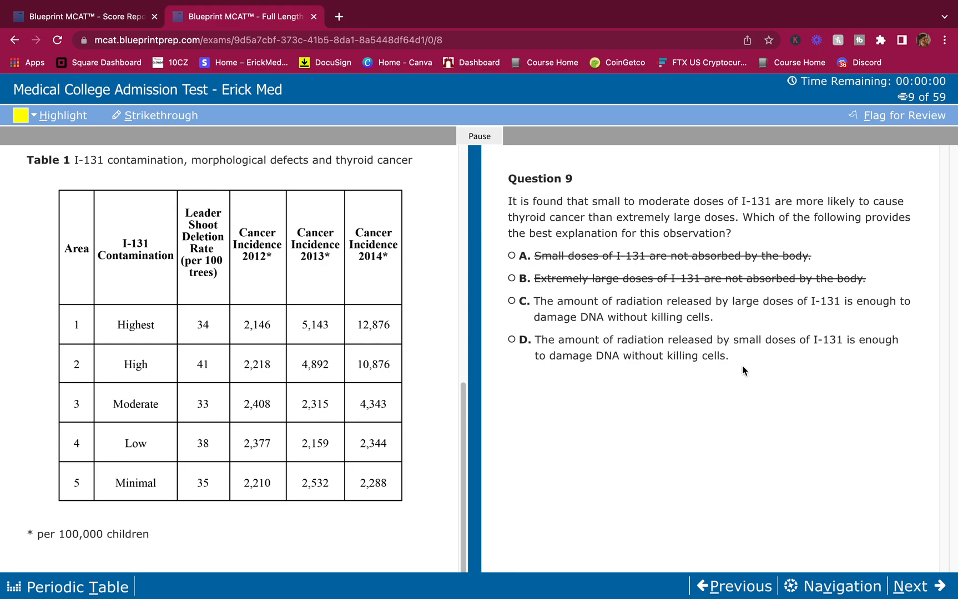
pyautogui.moveTo(538, 311)
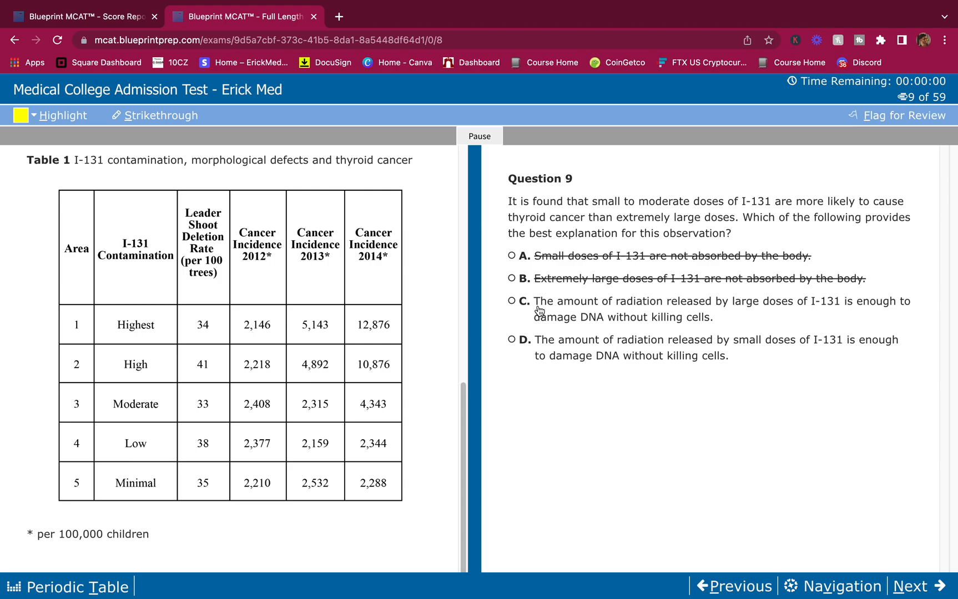
pyautogui.moveTo(637, 309)
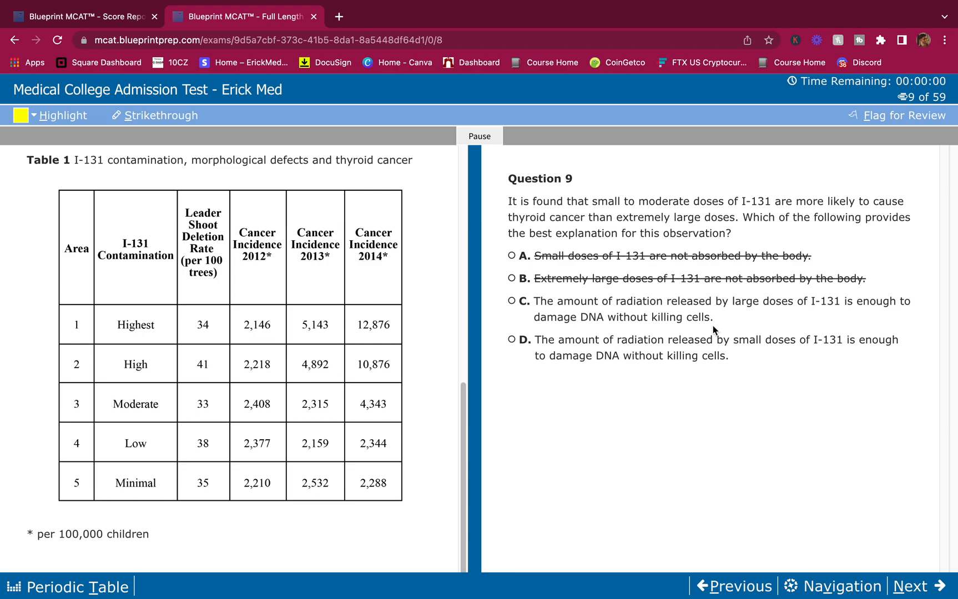
pyautogui.moveTo(684, 314)
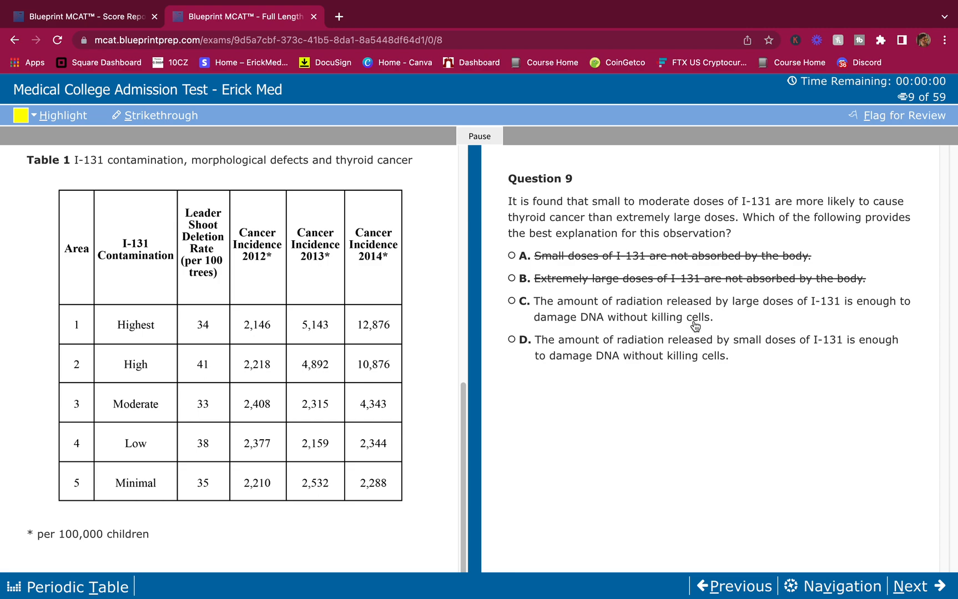
pyautogui.moveTo(700, 323)
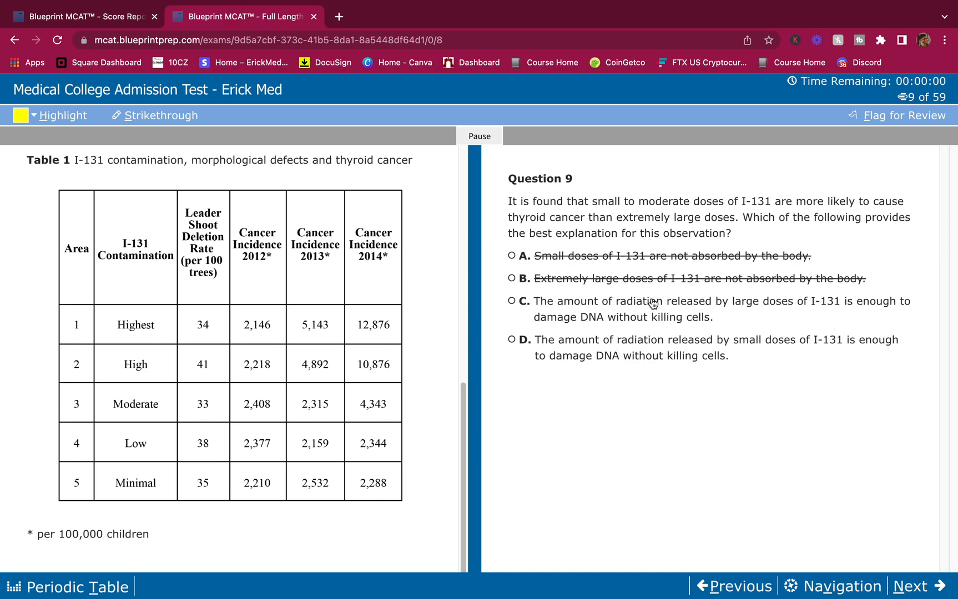
pyautogui.moveTo(765, 300)
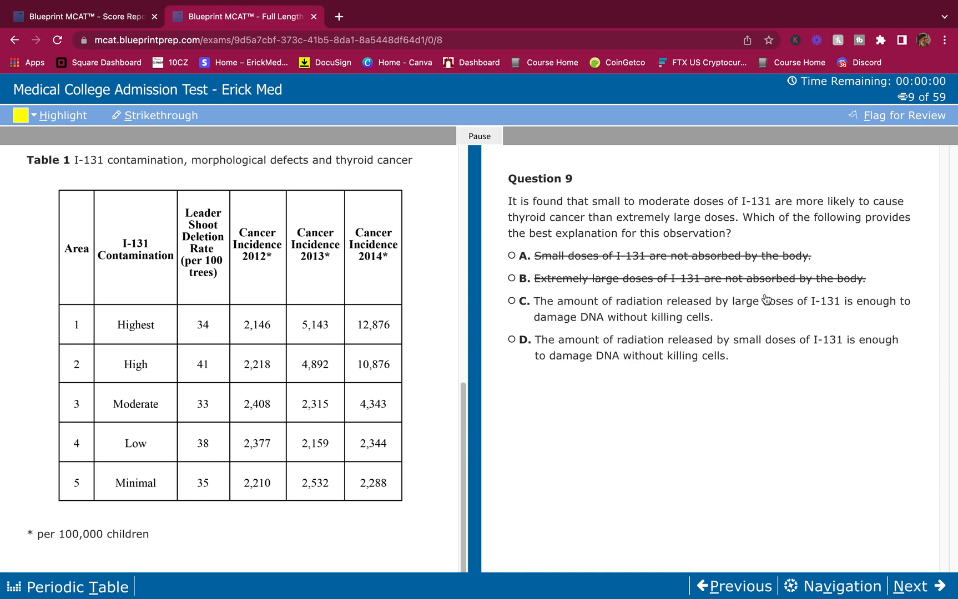
pyautogui.moveTo(816, 311)
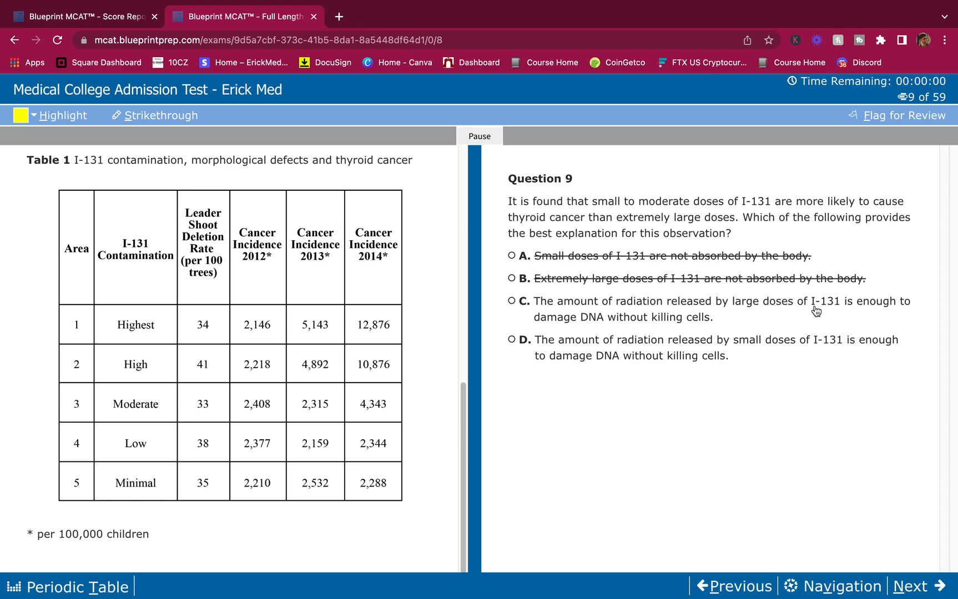
pyautogui.moveTo(689, 330)
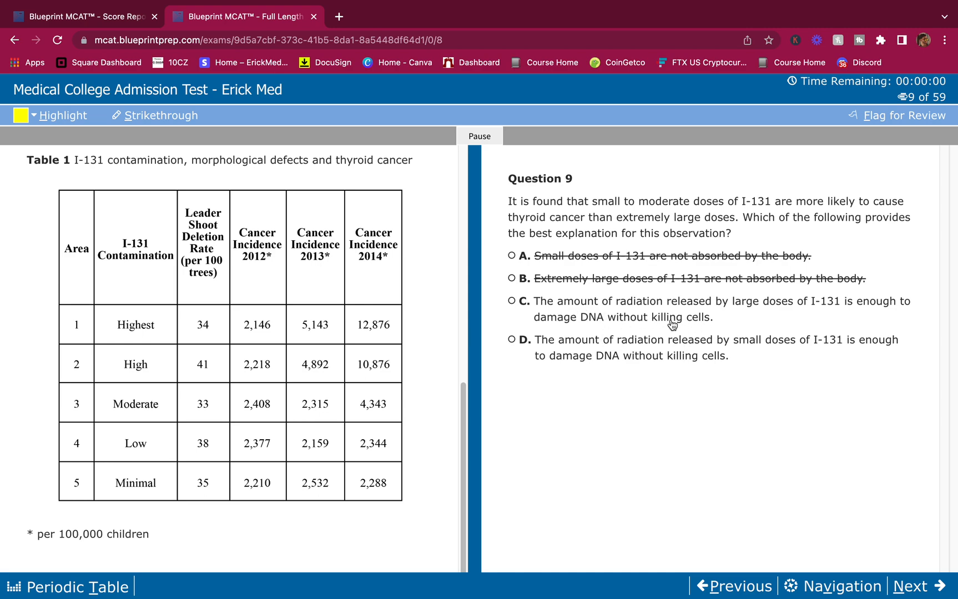
pyautogui.moveTo(688, 329)
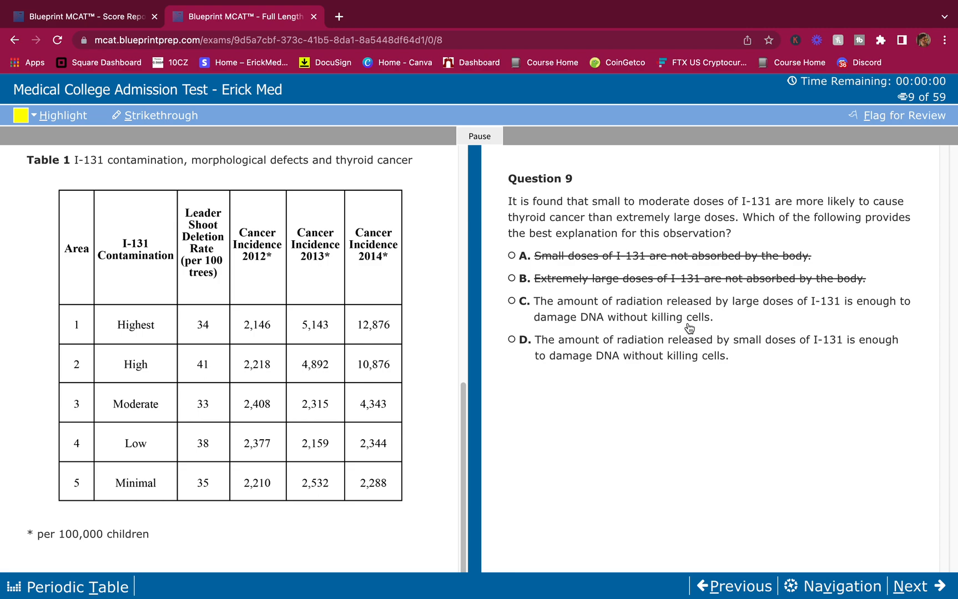
pyautogui.moveTo(703, 330)
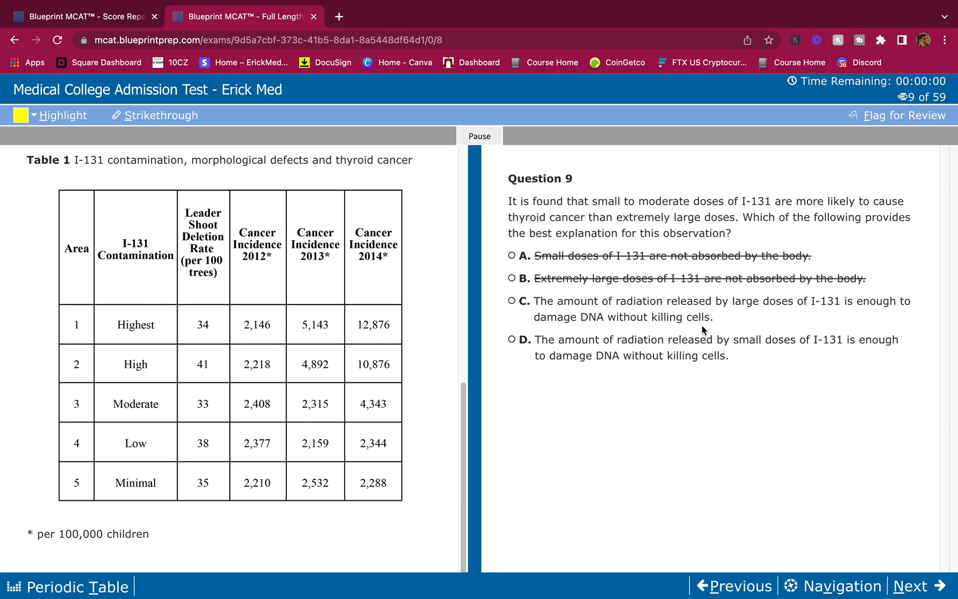
pyautogui.moveTo(704, 324)
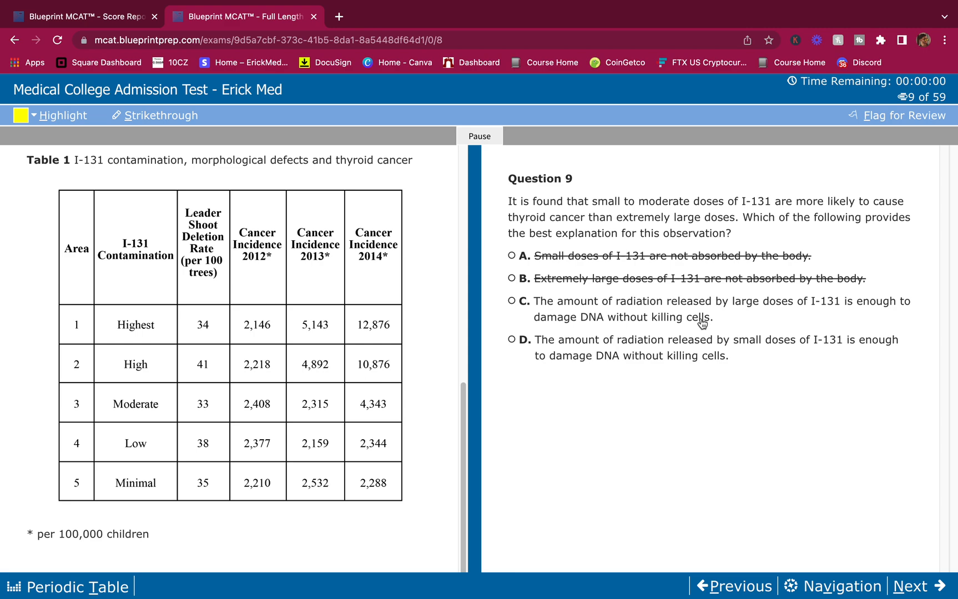
pyautogui.moveTo(771, 352)
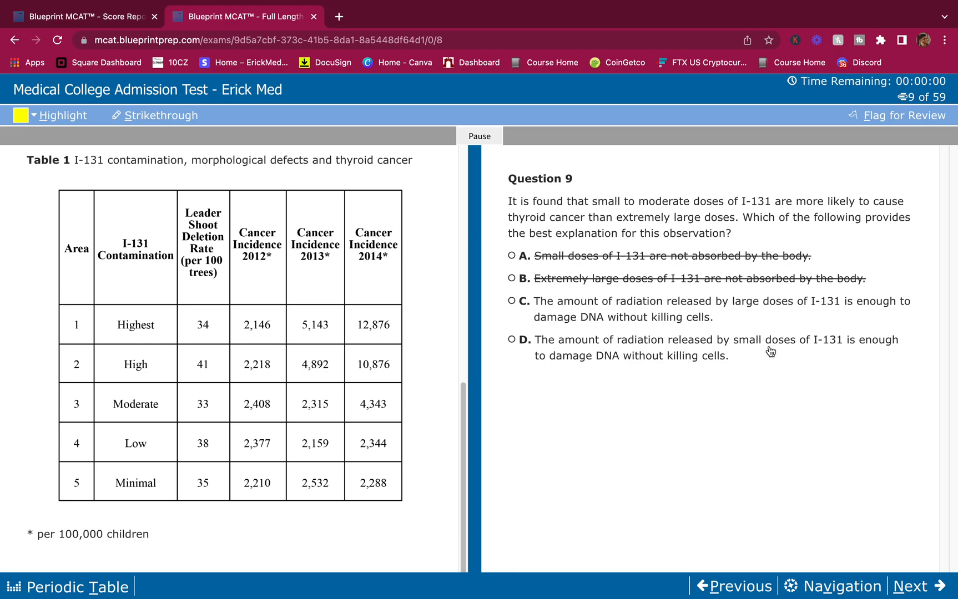
pyautogui.moveTo(703, 352)
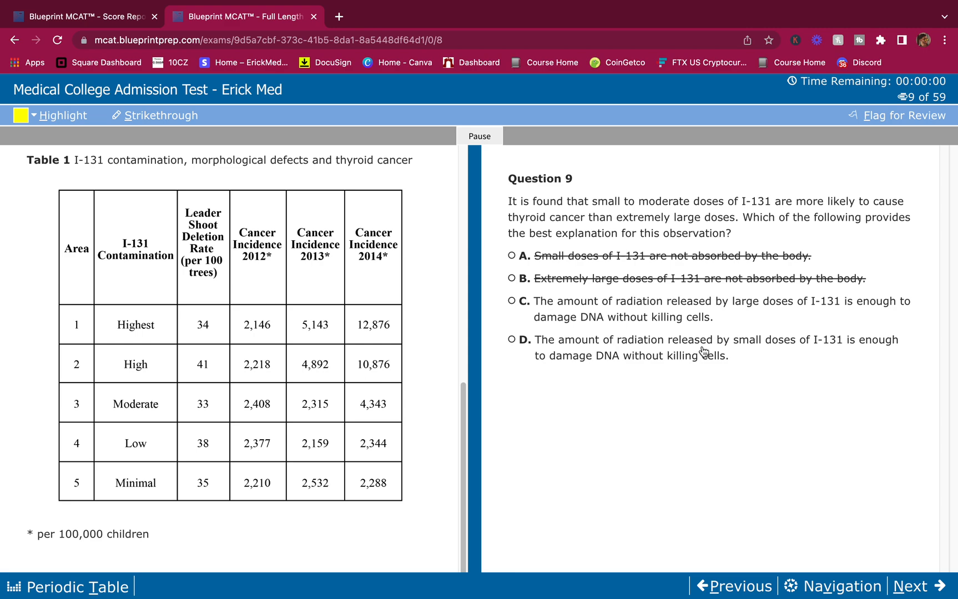
pyautogui.moveTo(689, 323)
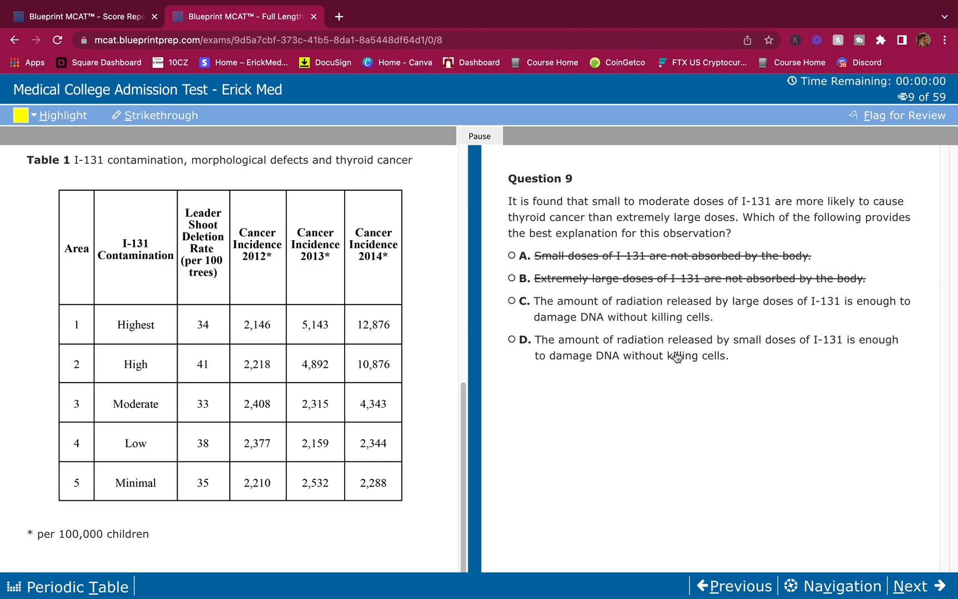
# Select option D, small doses damage DNA without killing cells, as the Question 9 answer
pyautogui.click(513, 339)
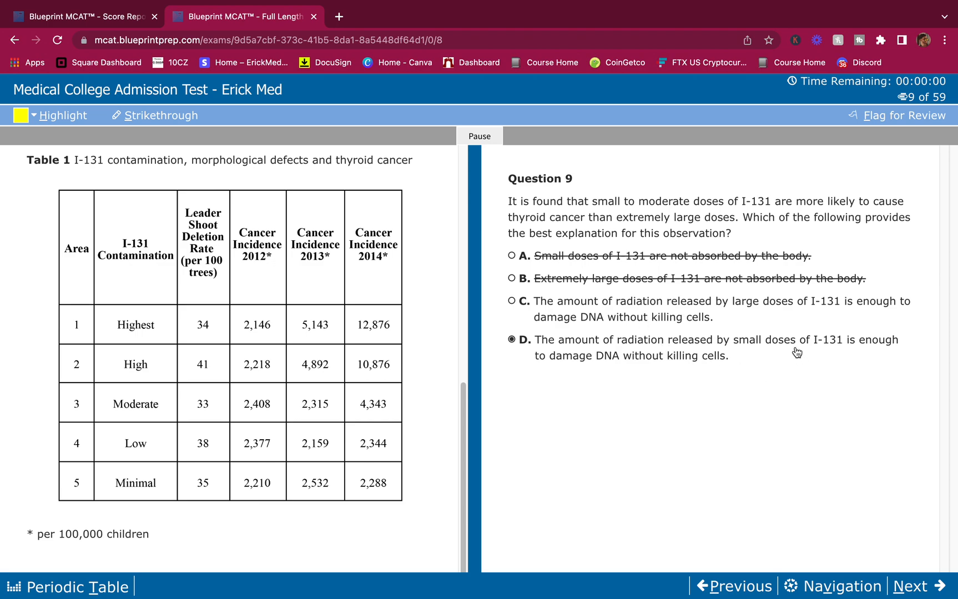
pyautogui.moveTo(784, 312)
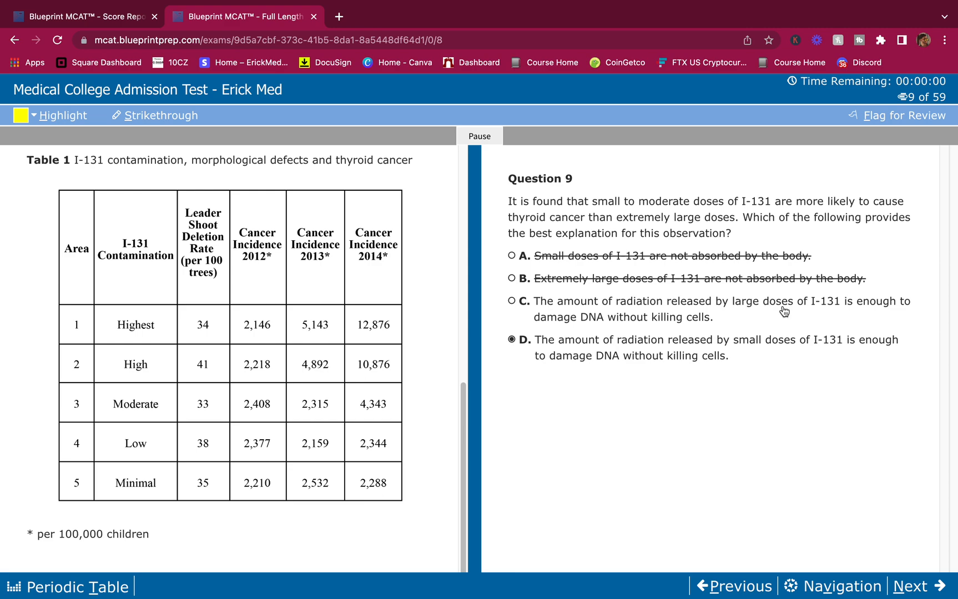
pyautogui.moveTo(819, 324)
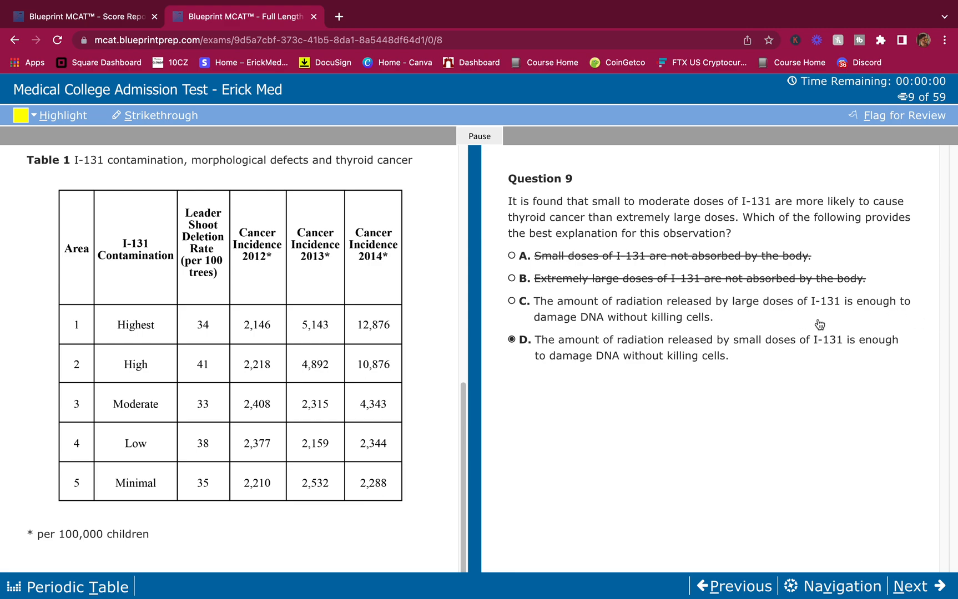
pyautogui.moveTo(760, 316)
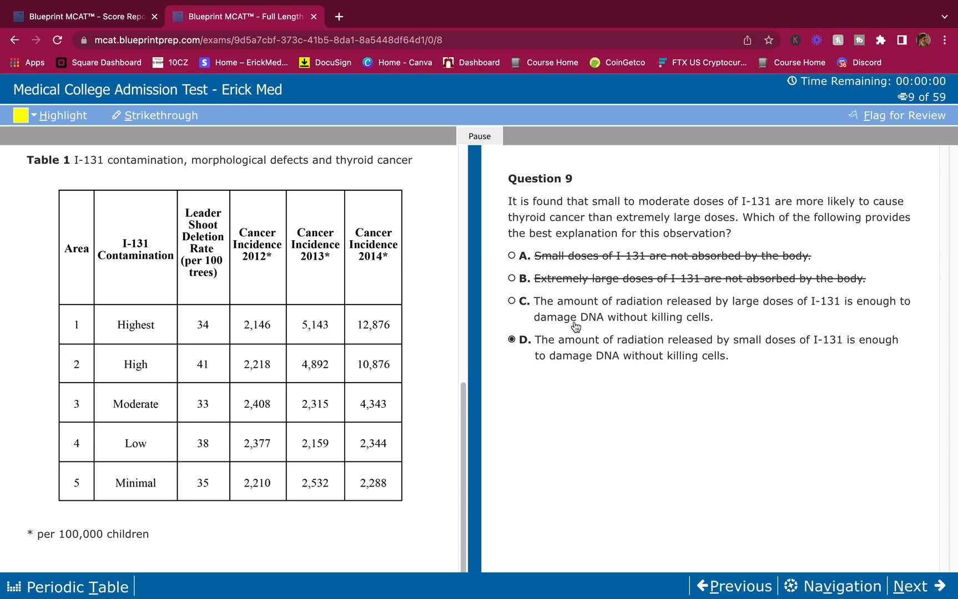
pyautogui.moveTo(794, 332)
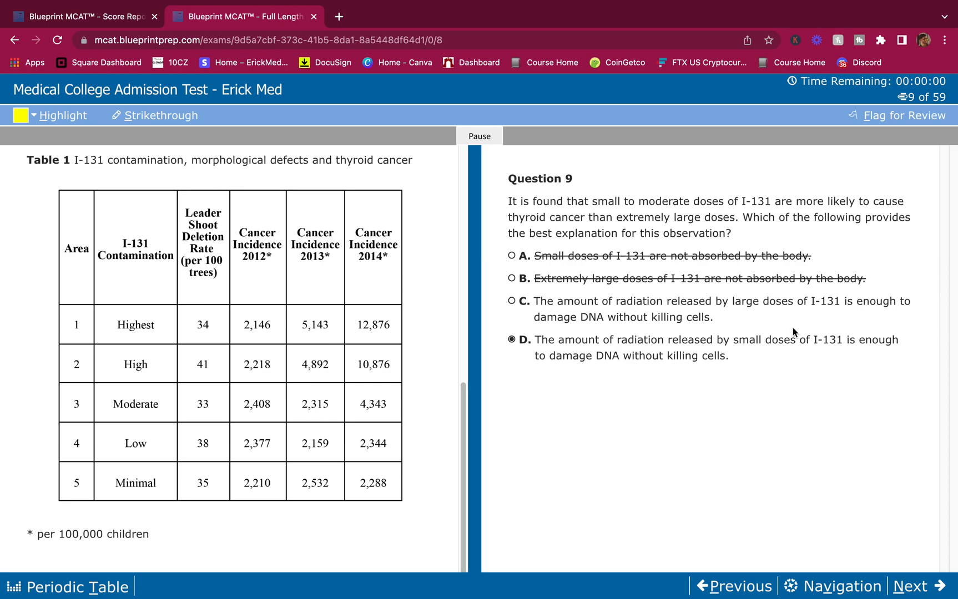
pyautogui.moveTo(694, 353)
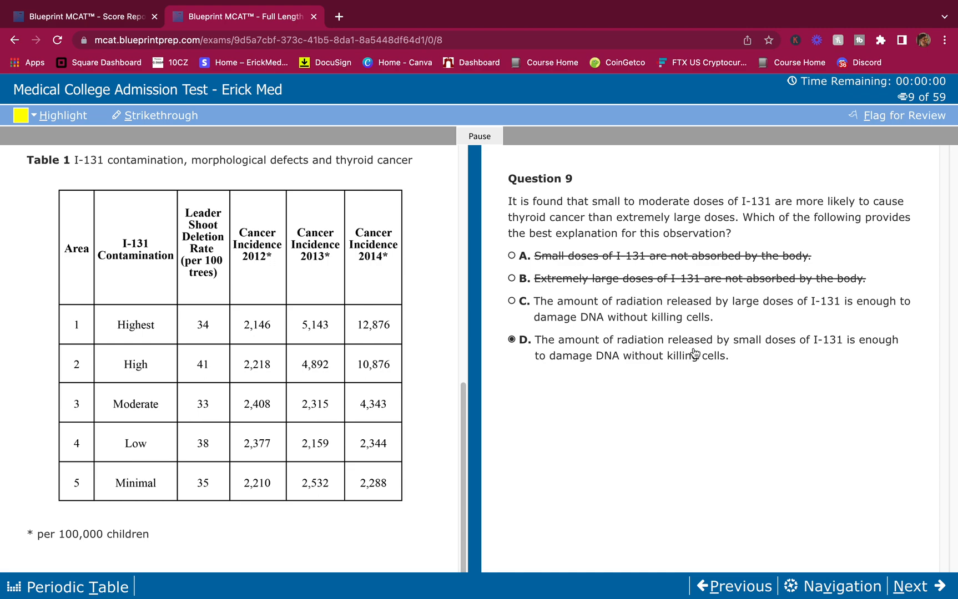
pyautogui.click(916, 586)
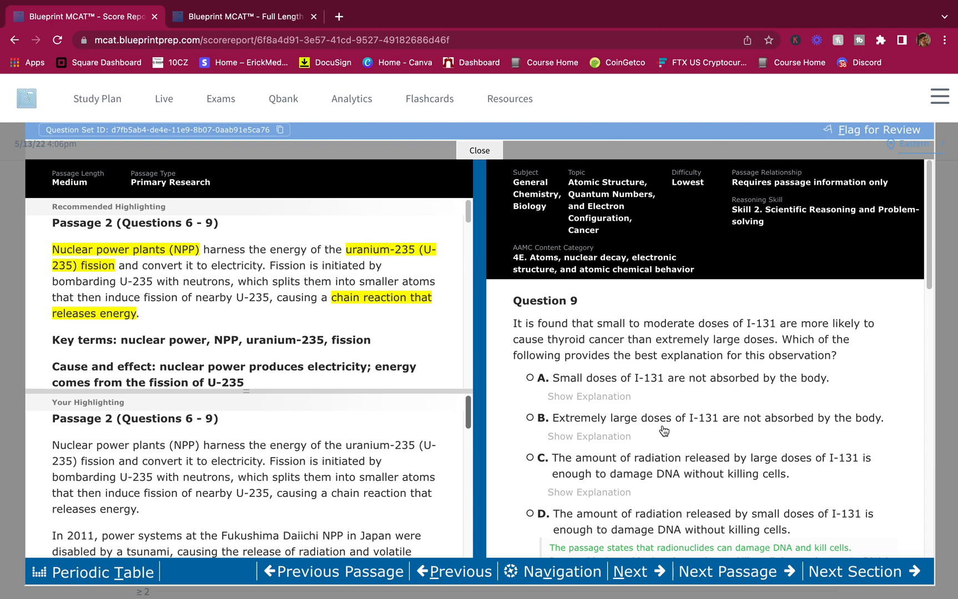
# Scroll through the passage 2 score report explanations for Questions 9 and 7
pyautogui.scroll(-3)
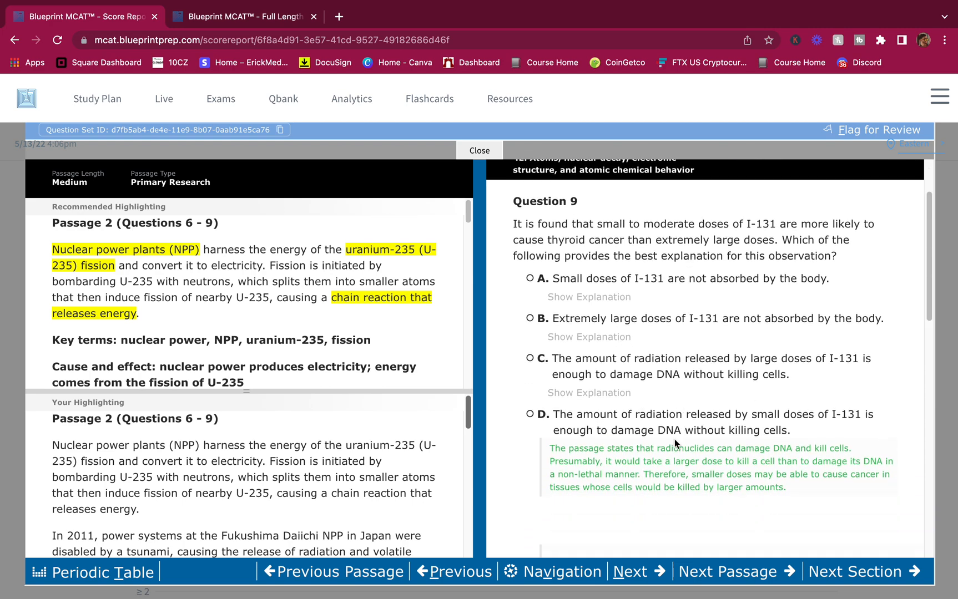
pyautogui.click(458, 572)
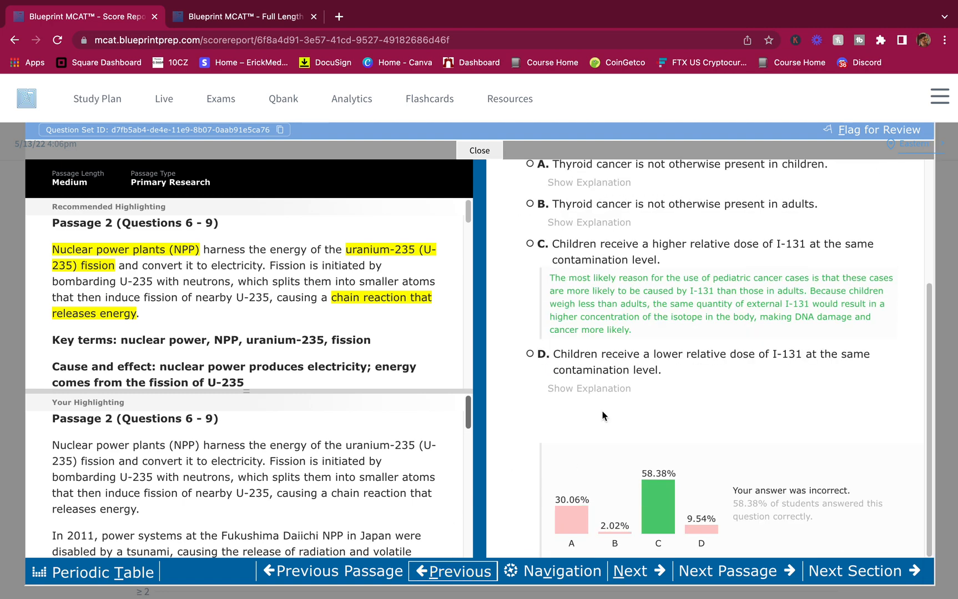
pyautogui.scroll(-3)
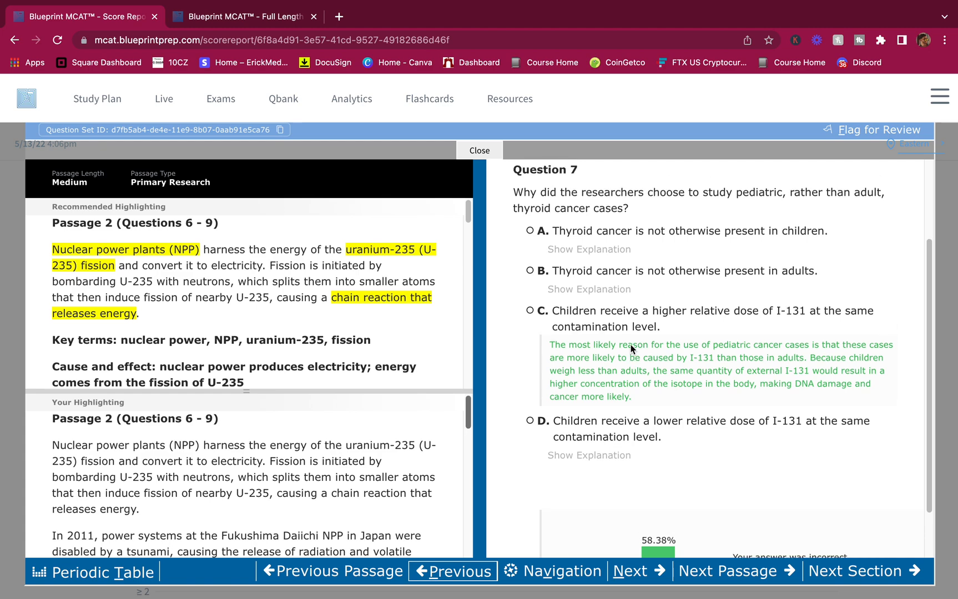
pyautogui.scroll(-3)
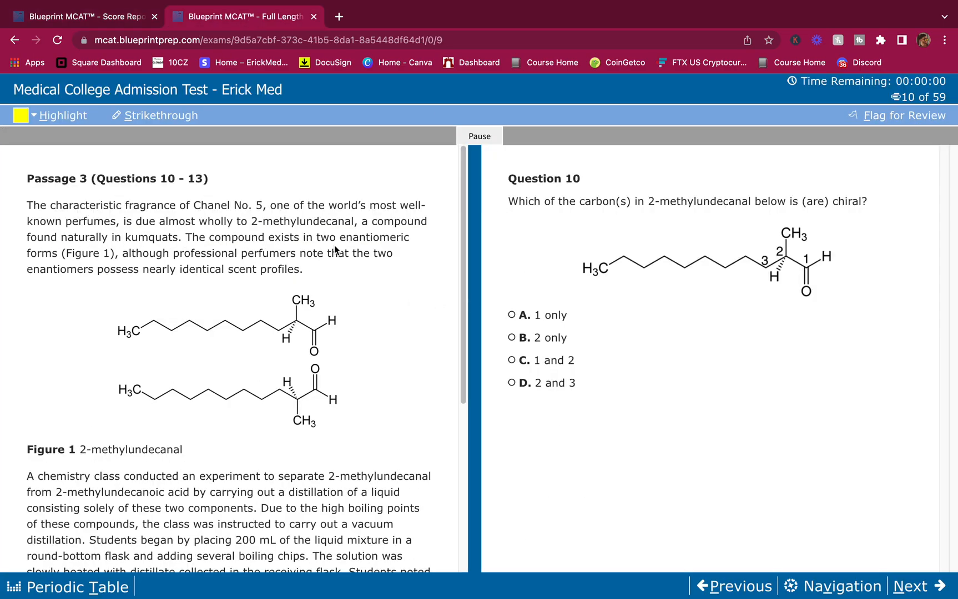
pyautogui.moveTo(290, 289)
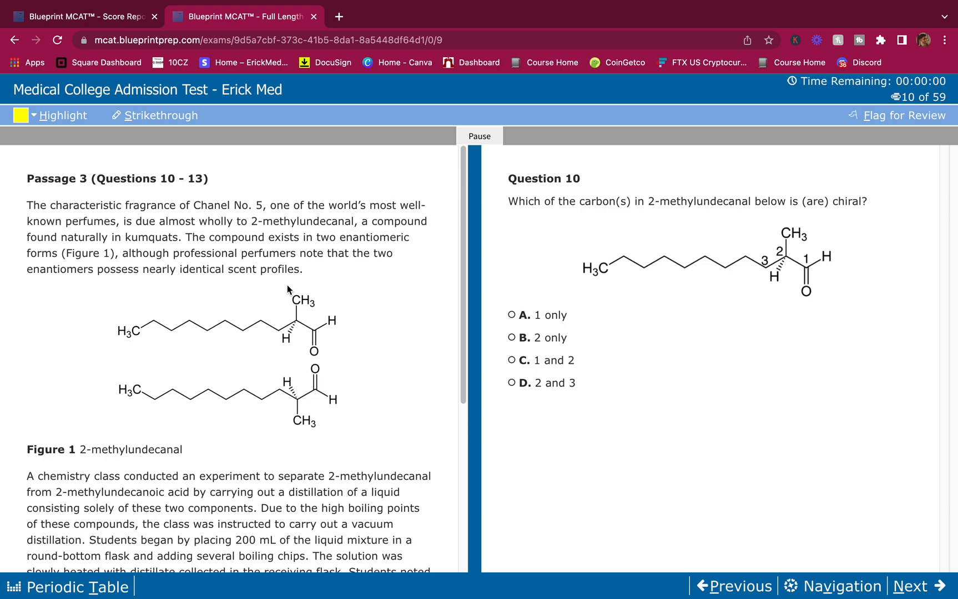